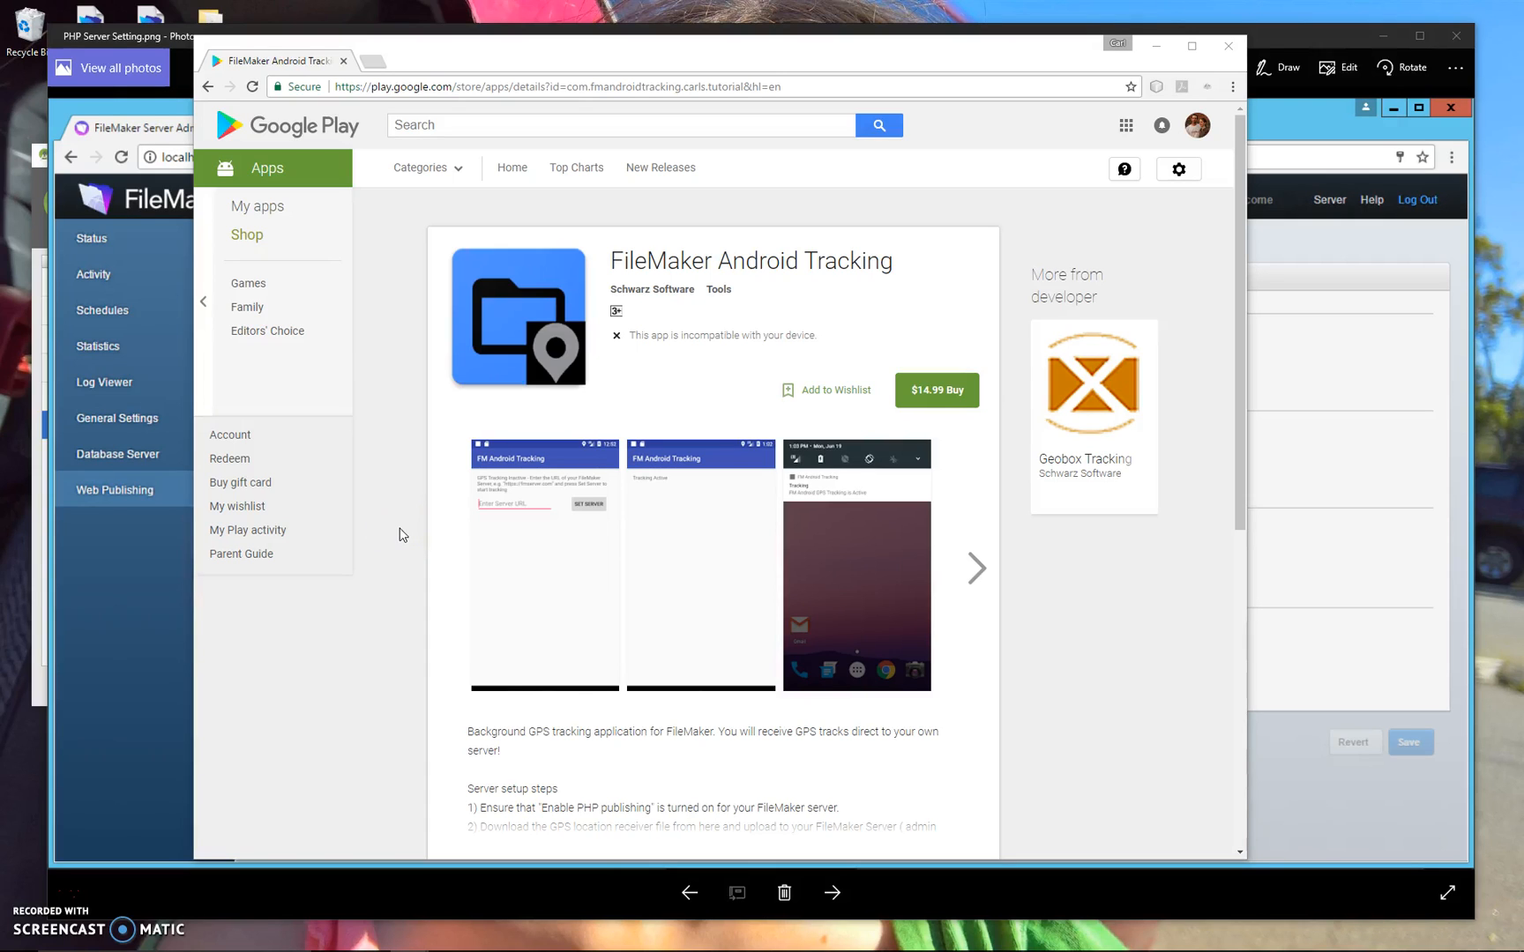
mouse_move(409, 534)
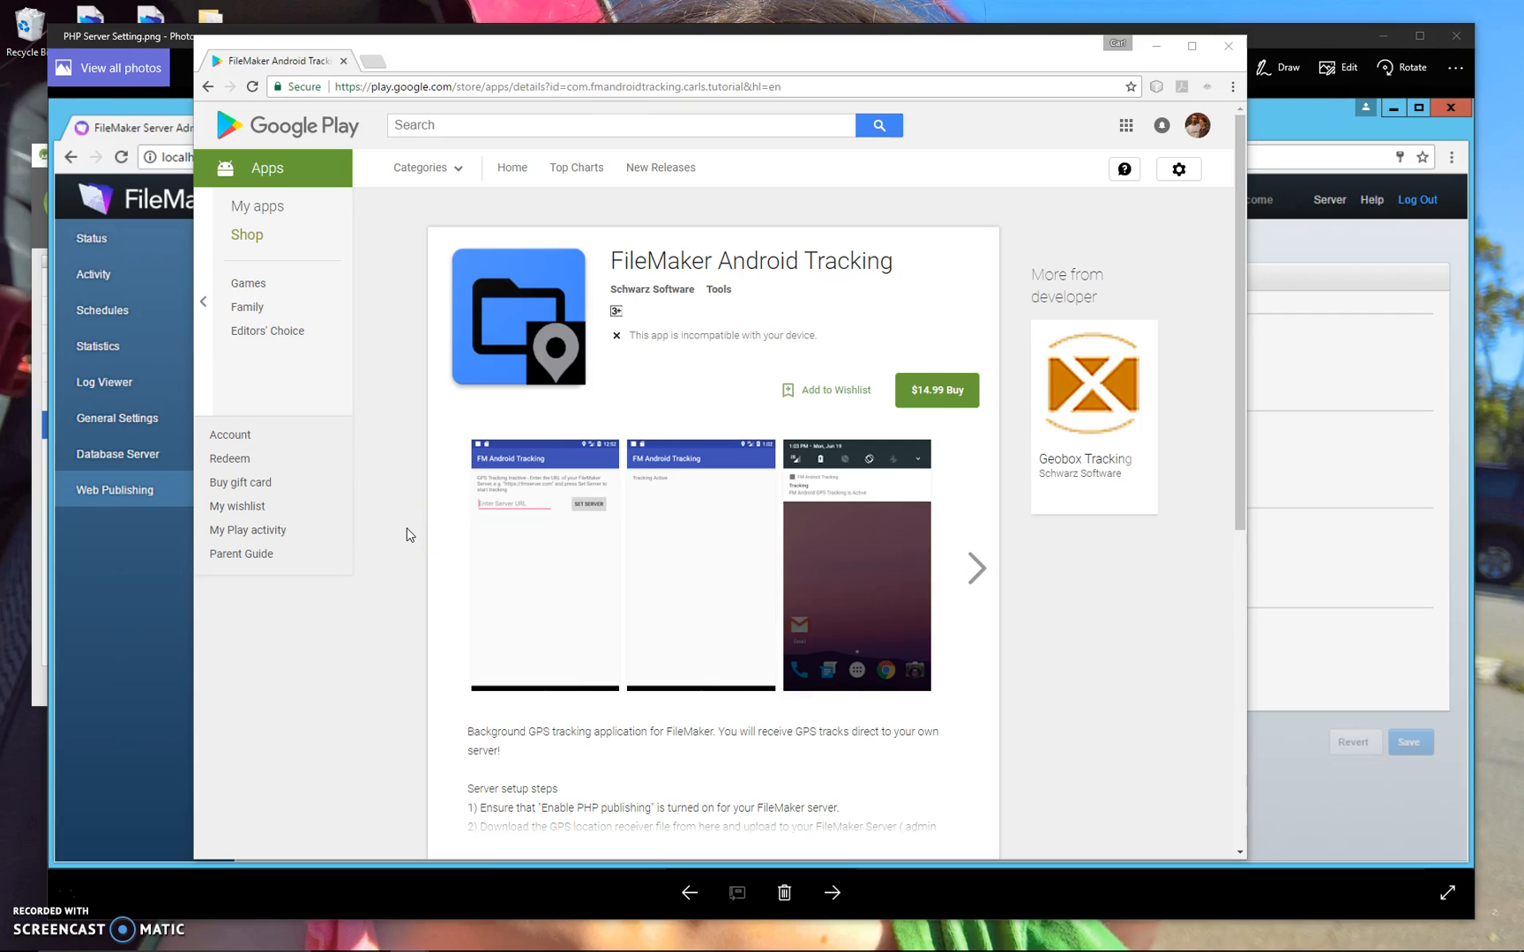
mouse_move(396, 577)
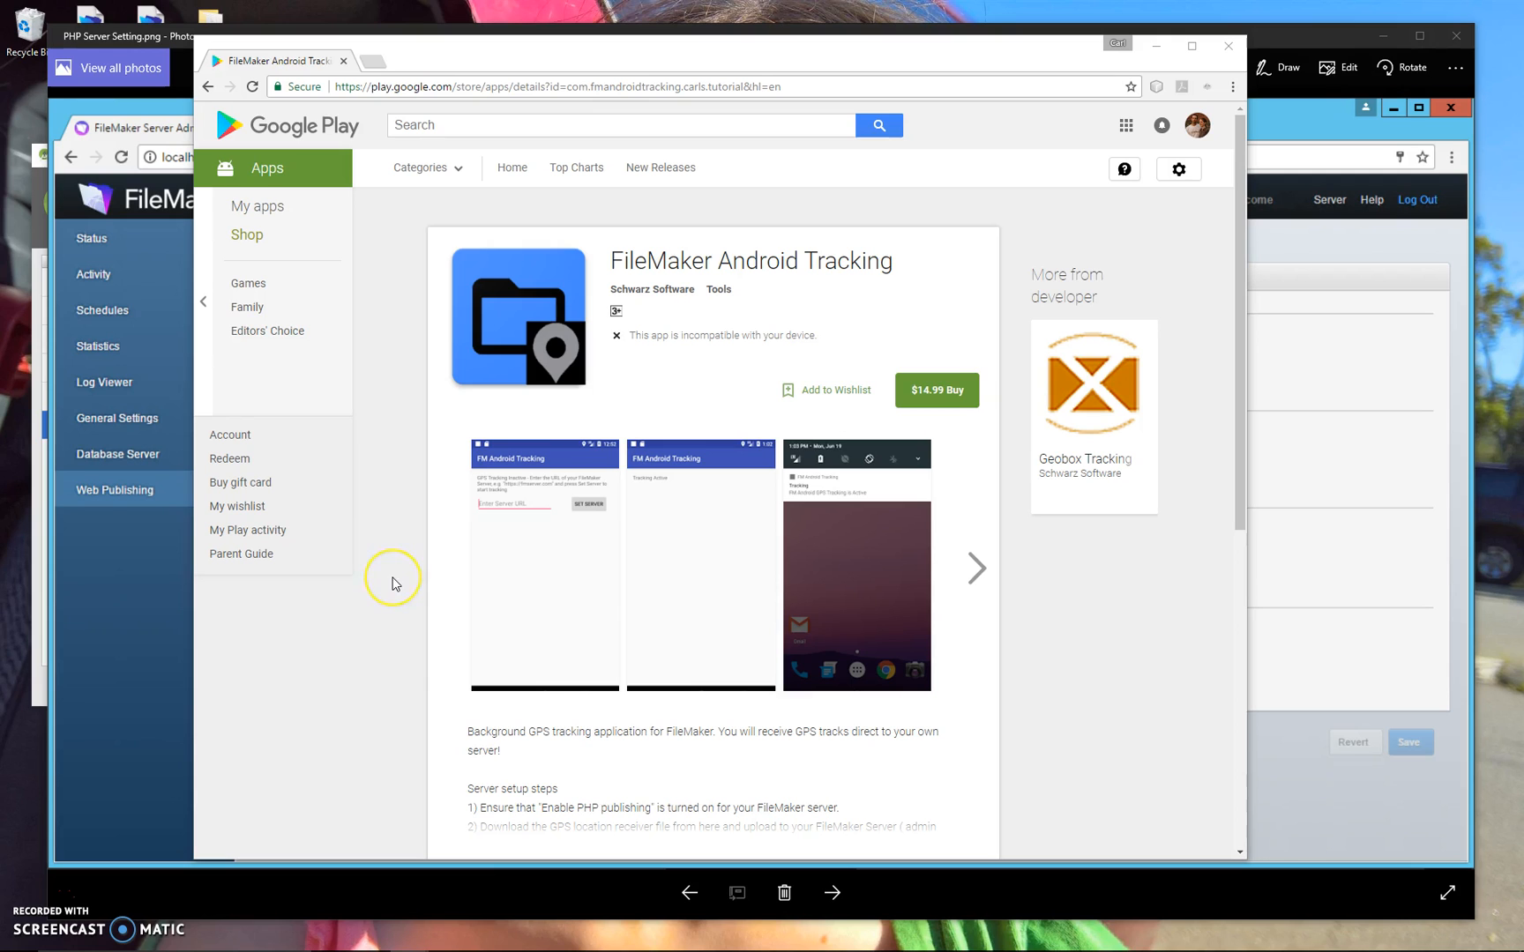
- Scroll through the FileMaker Android Tracking listing to read its three server setup steps
scroll("down", 3)
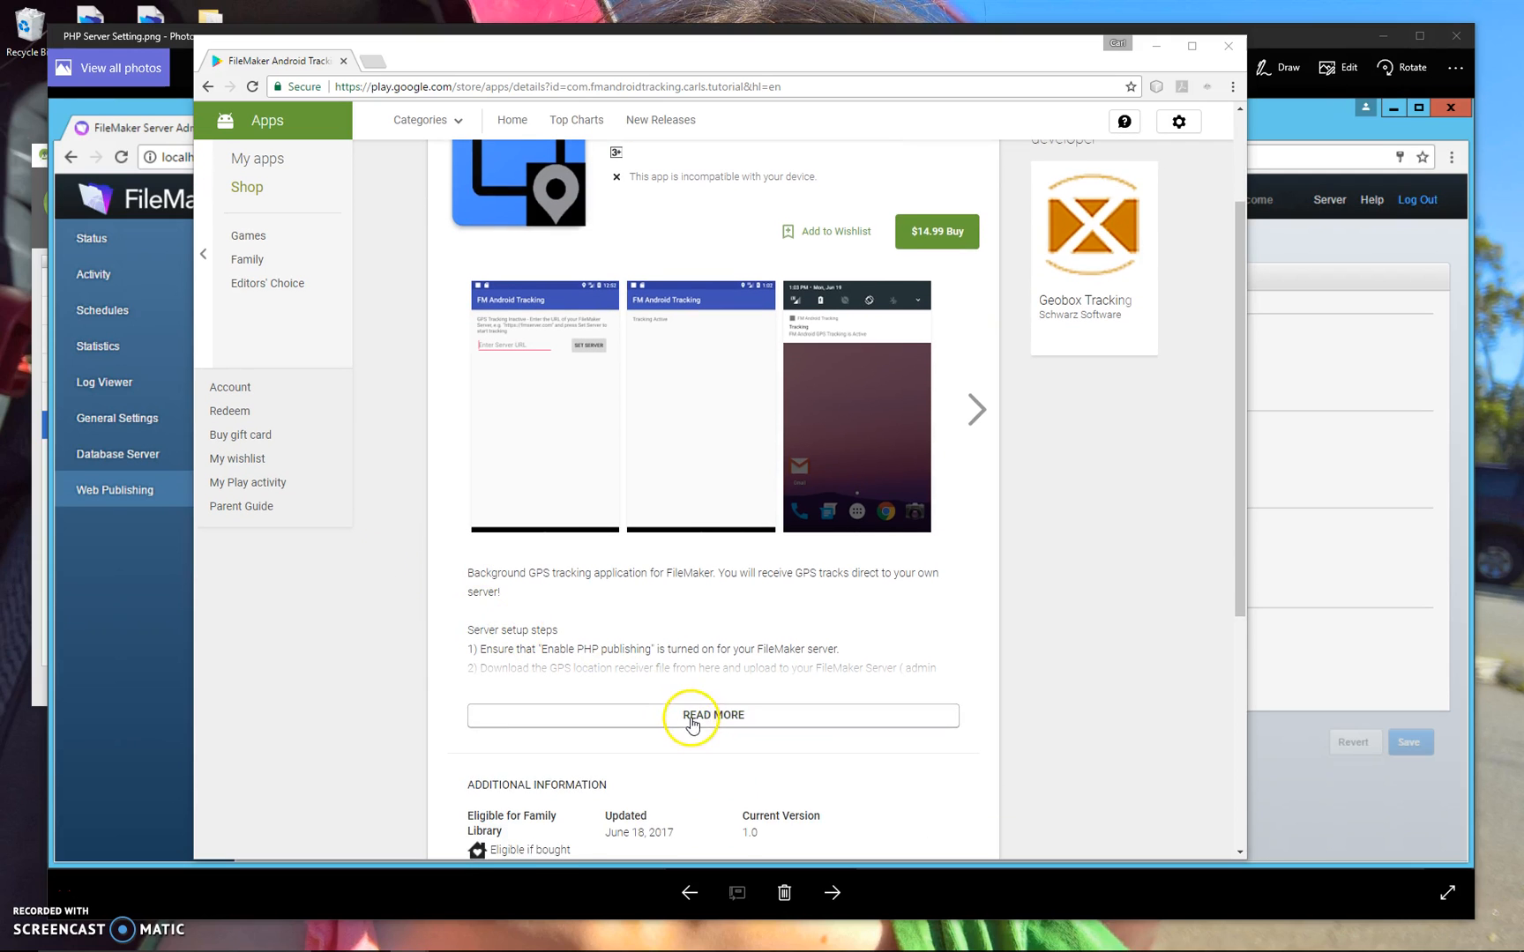
scroll("up", 3)
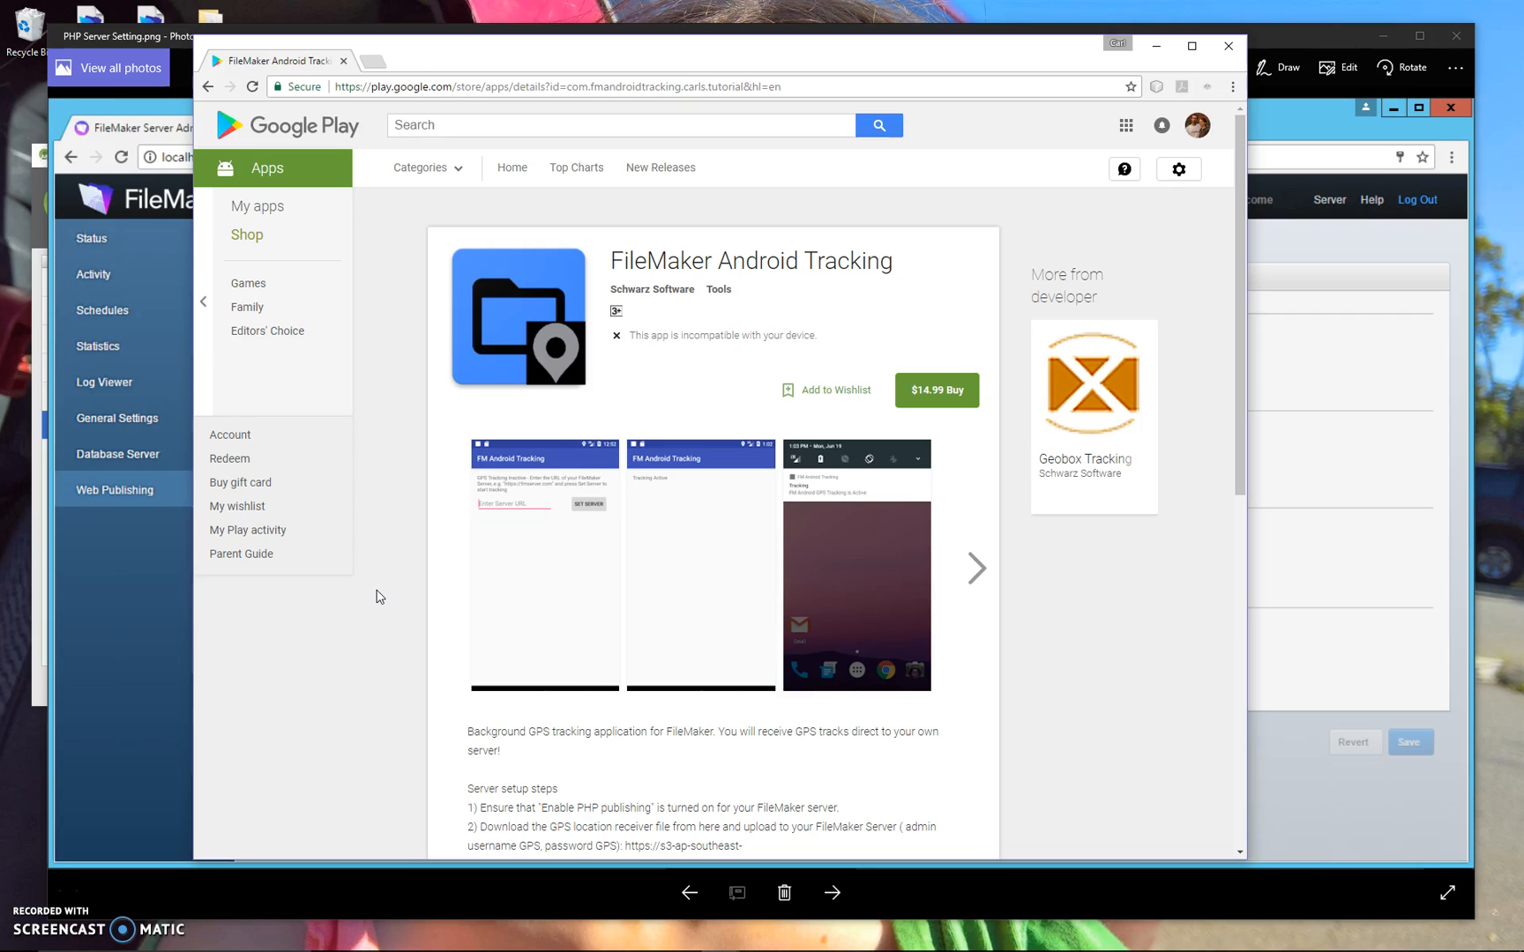
scroll("down", 3)
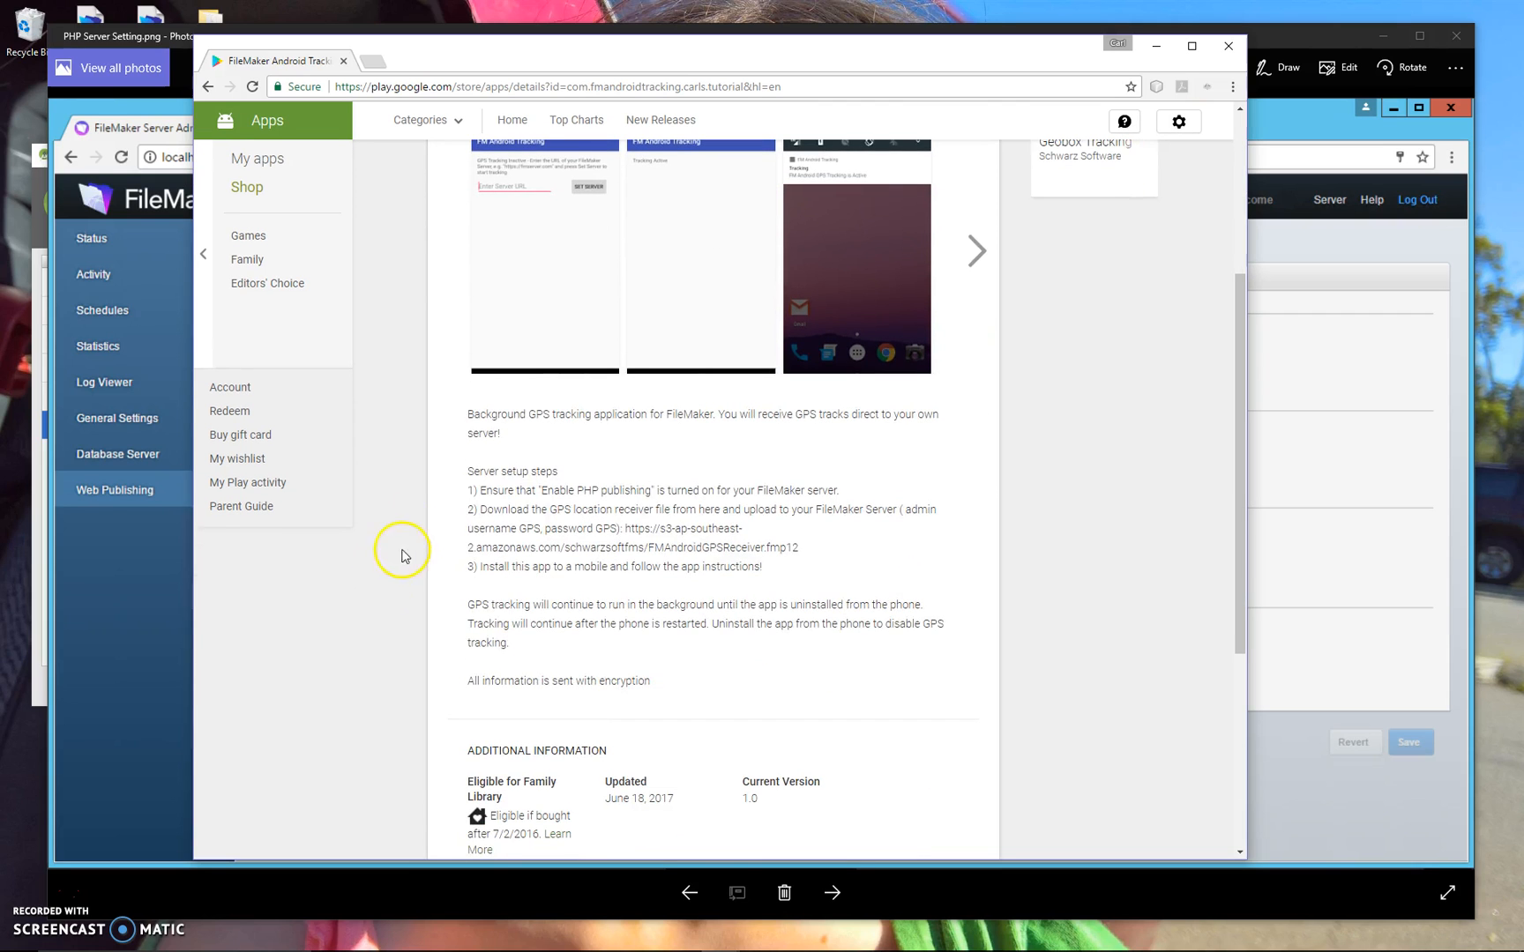
scroll("up", 3)
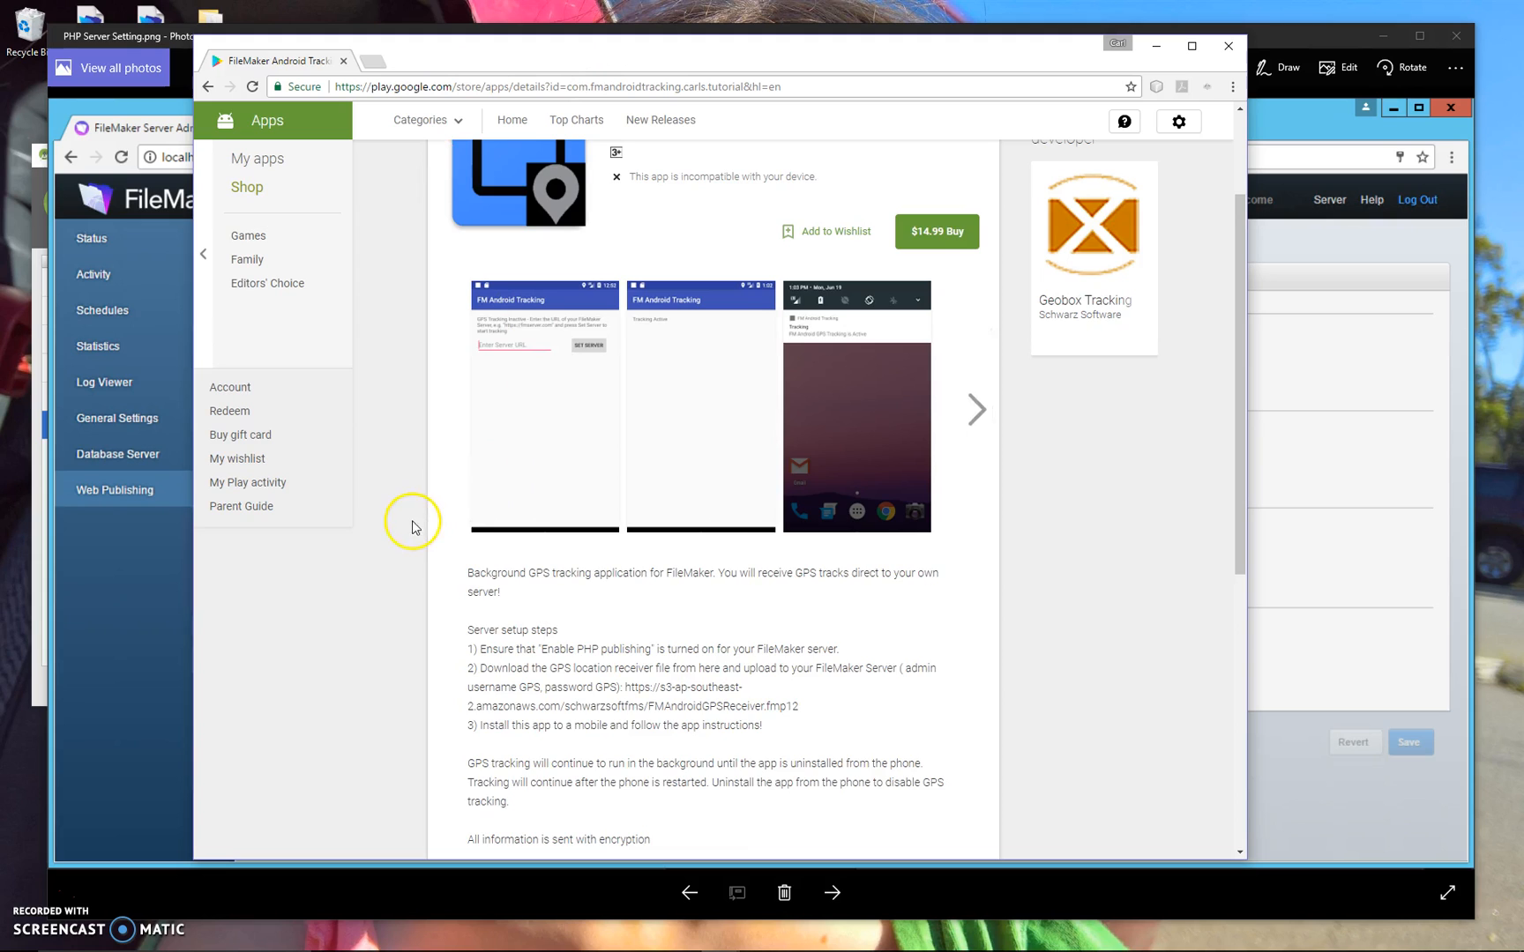
scroll("down", 3)
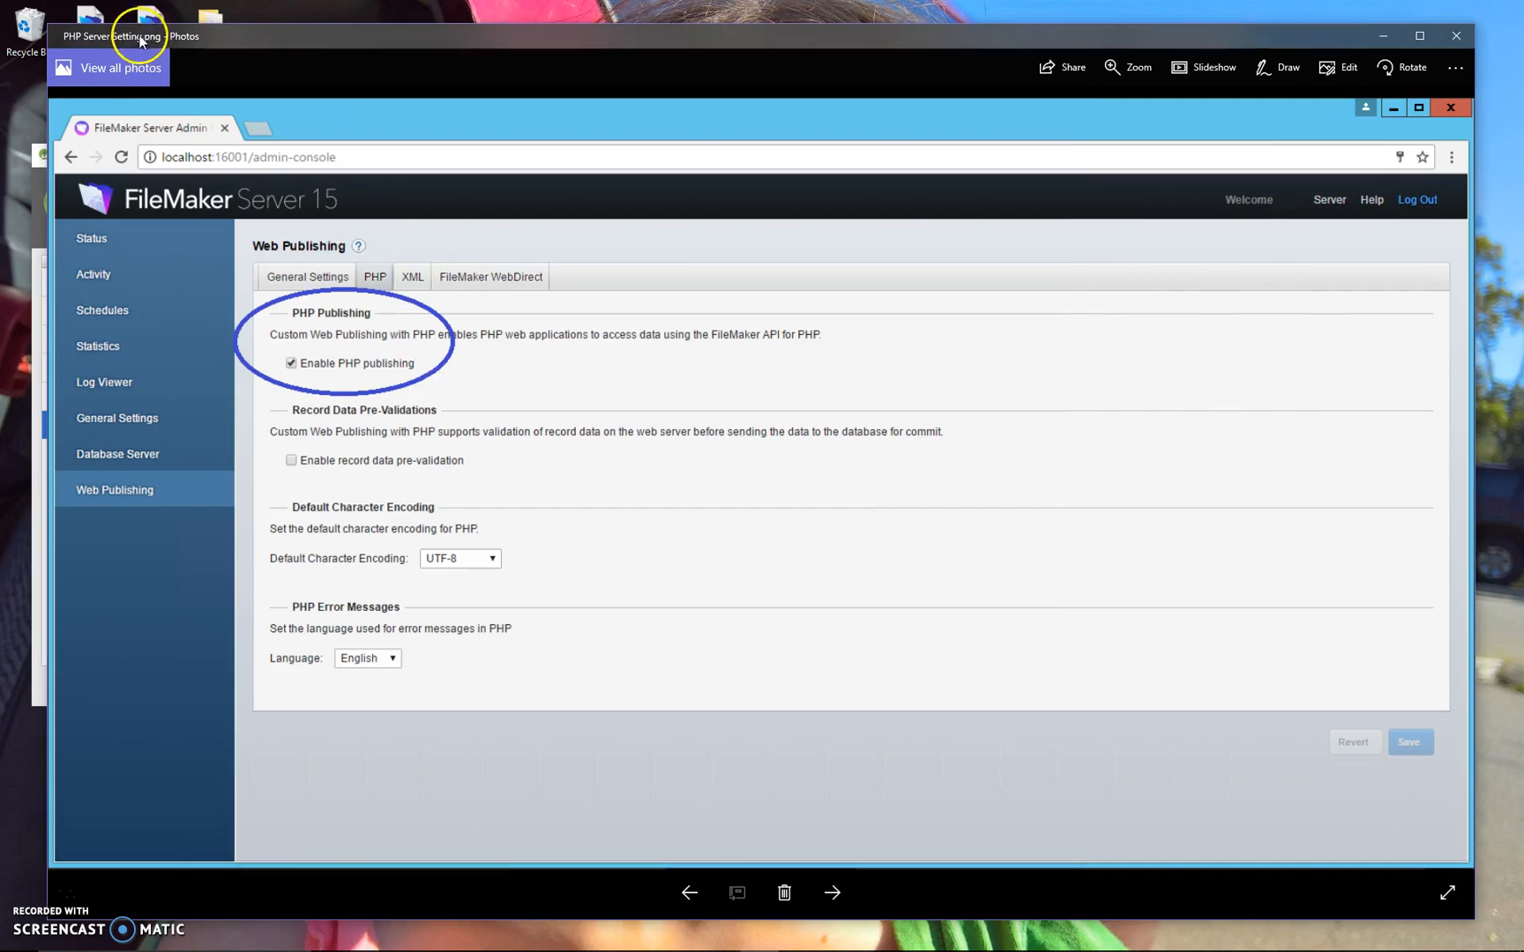
mouse_move(108, 293)
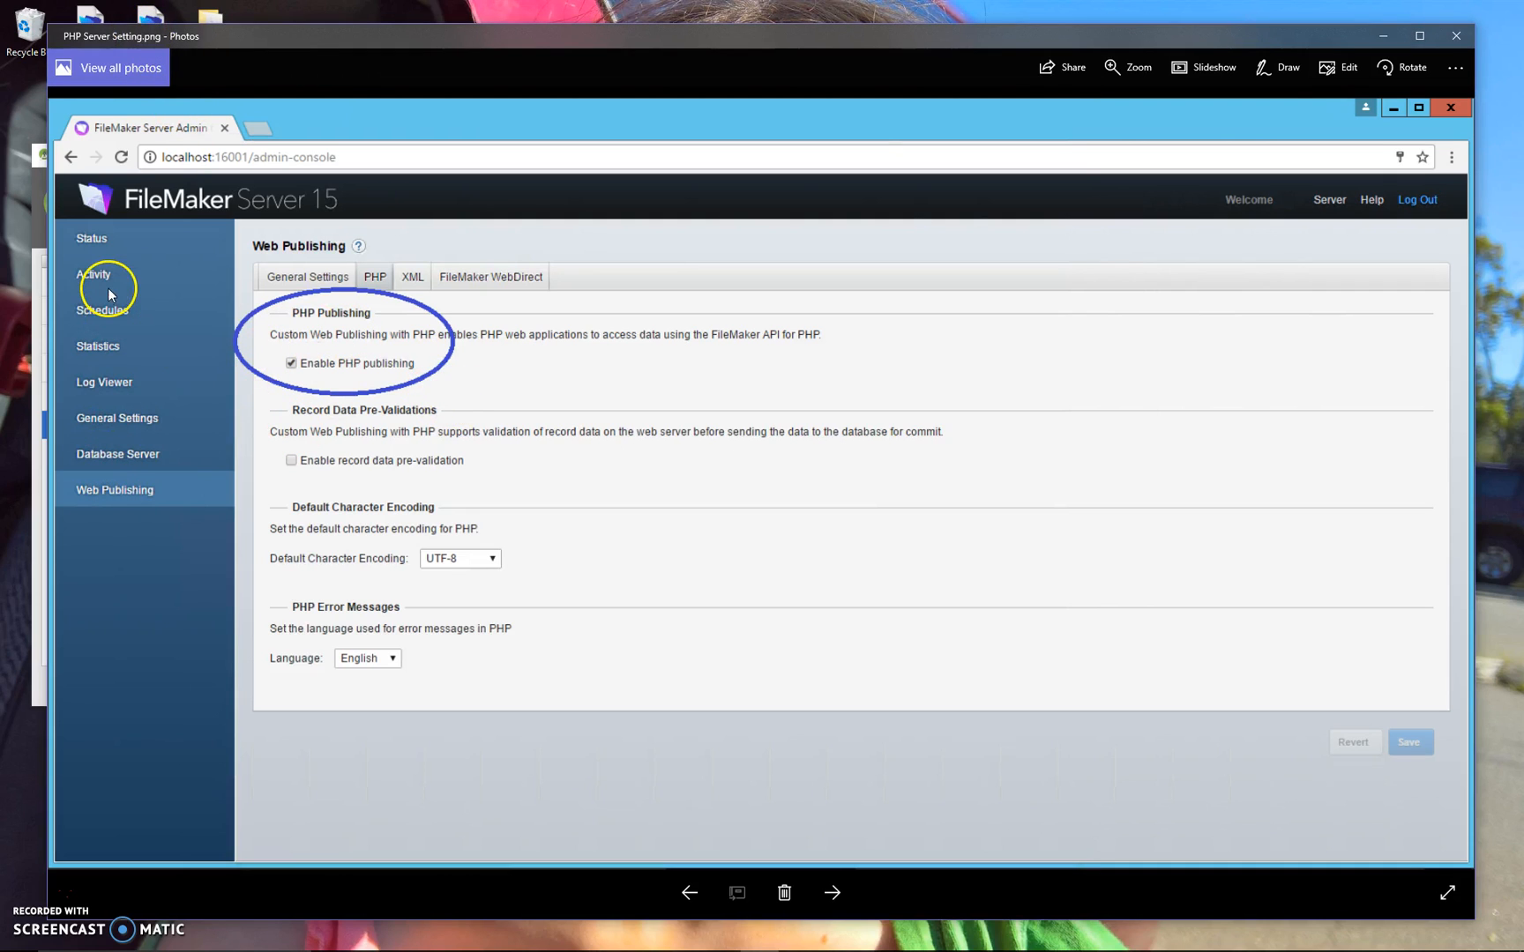
mouse_move(321, 163)
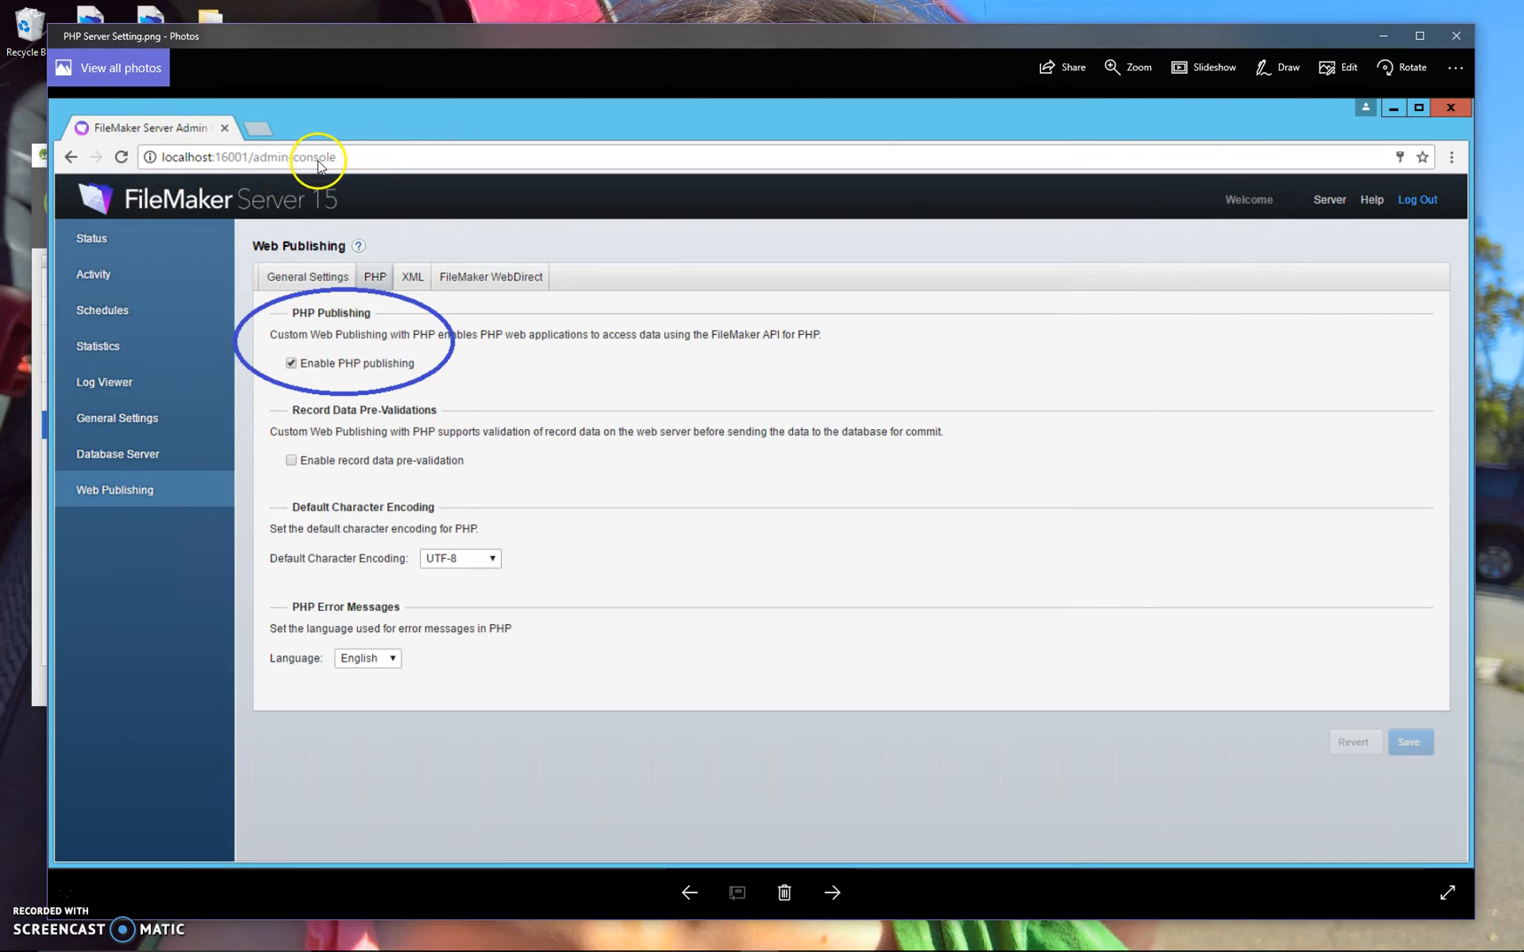
mouse_move(335, 333)
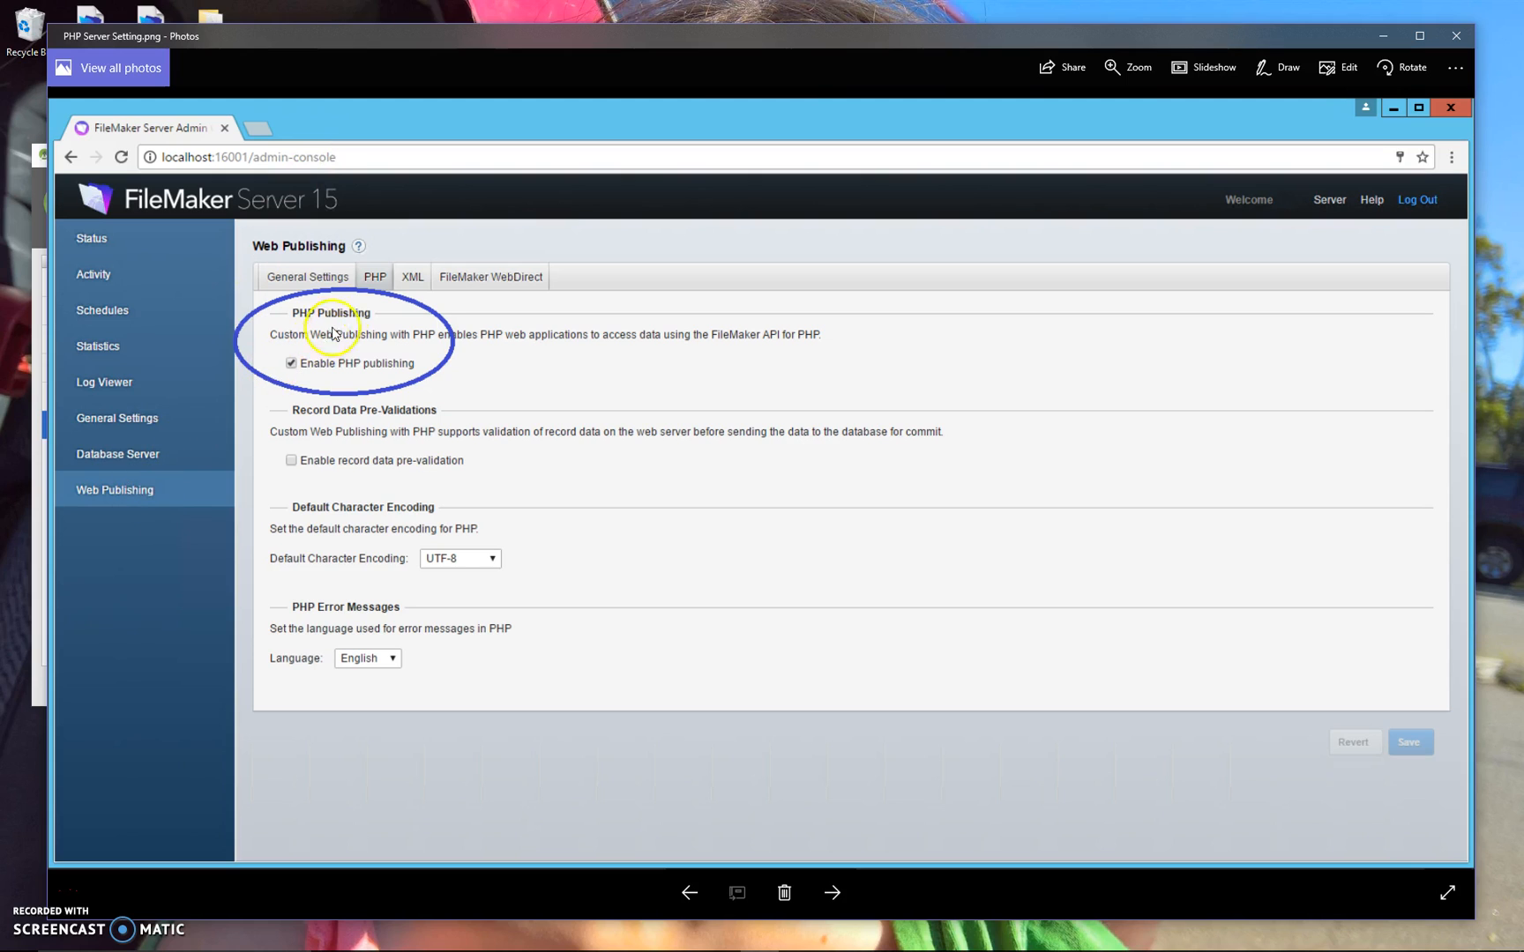
mouse_move(401, 366)
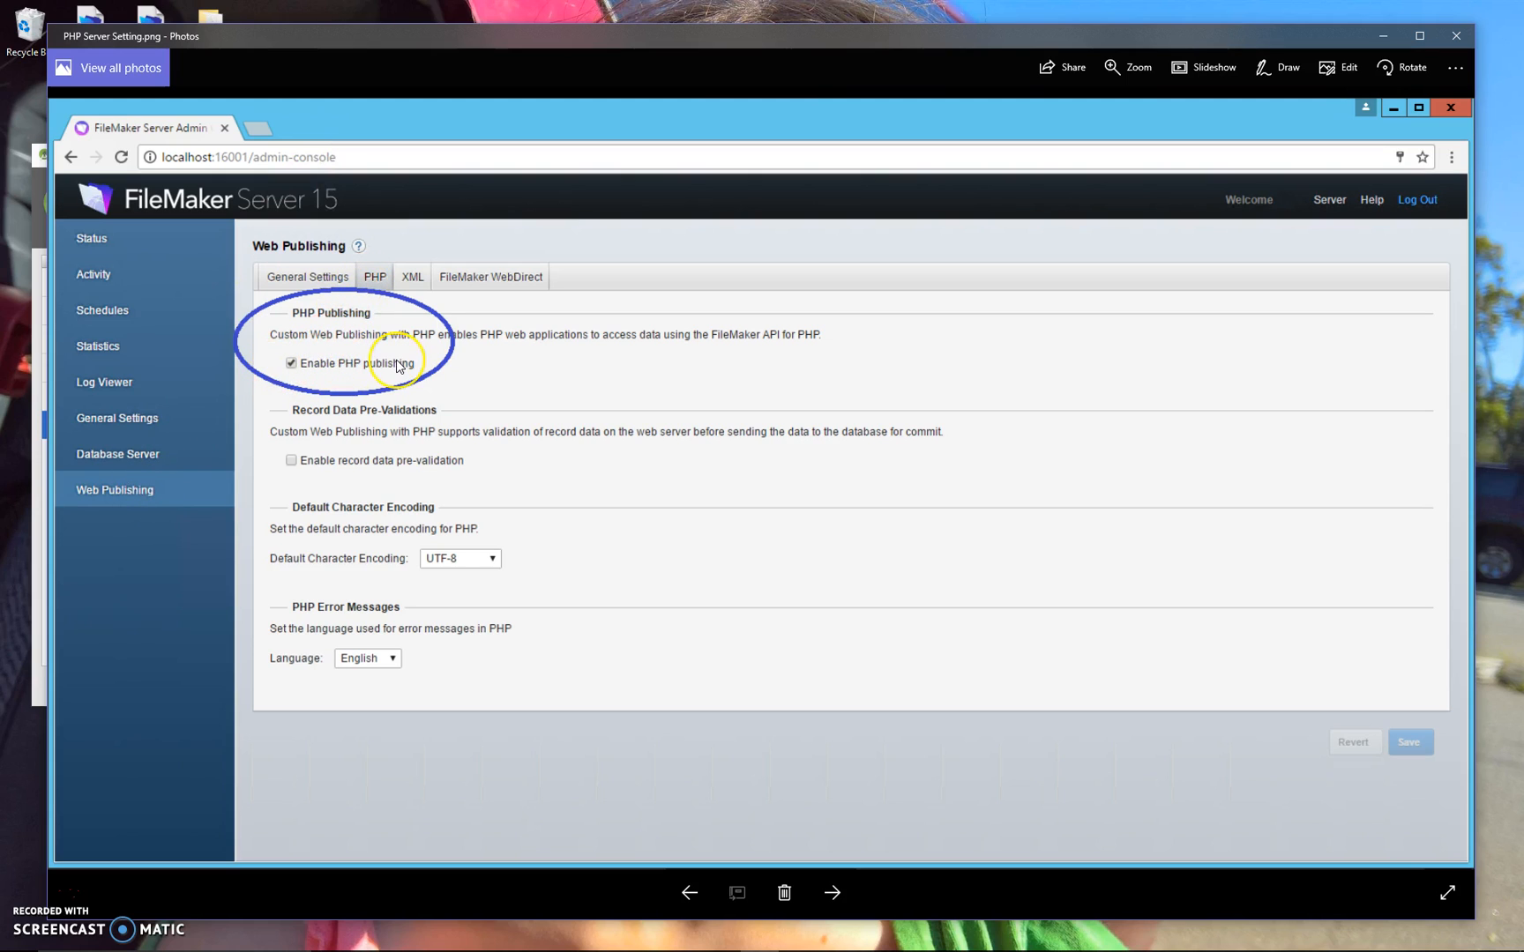
mouse_move(1108, 303)
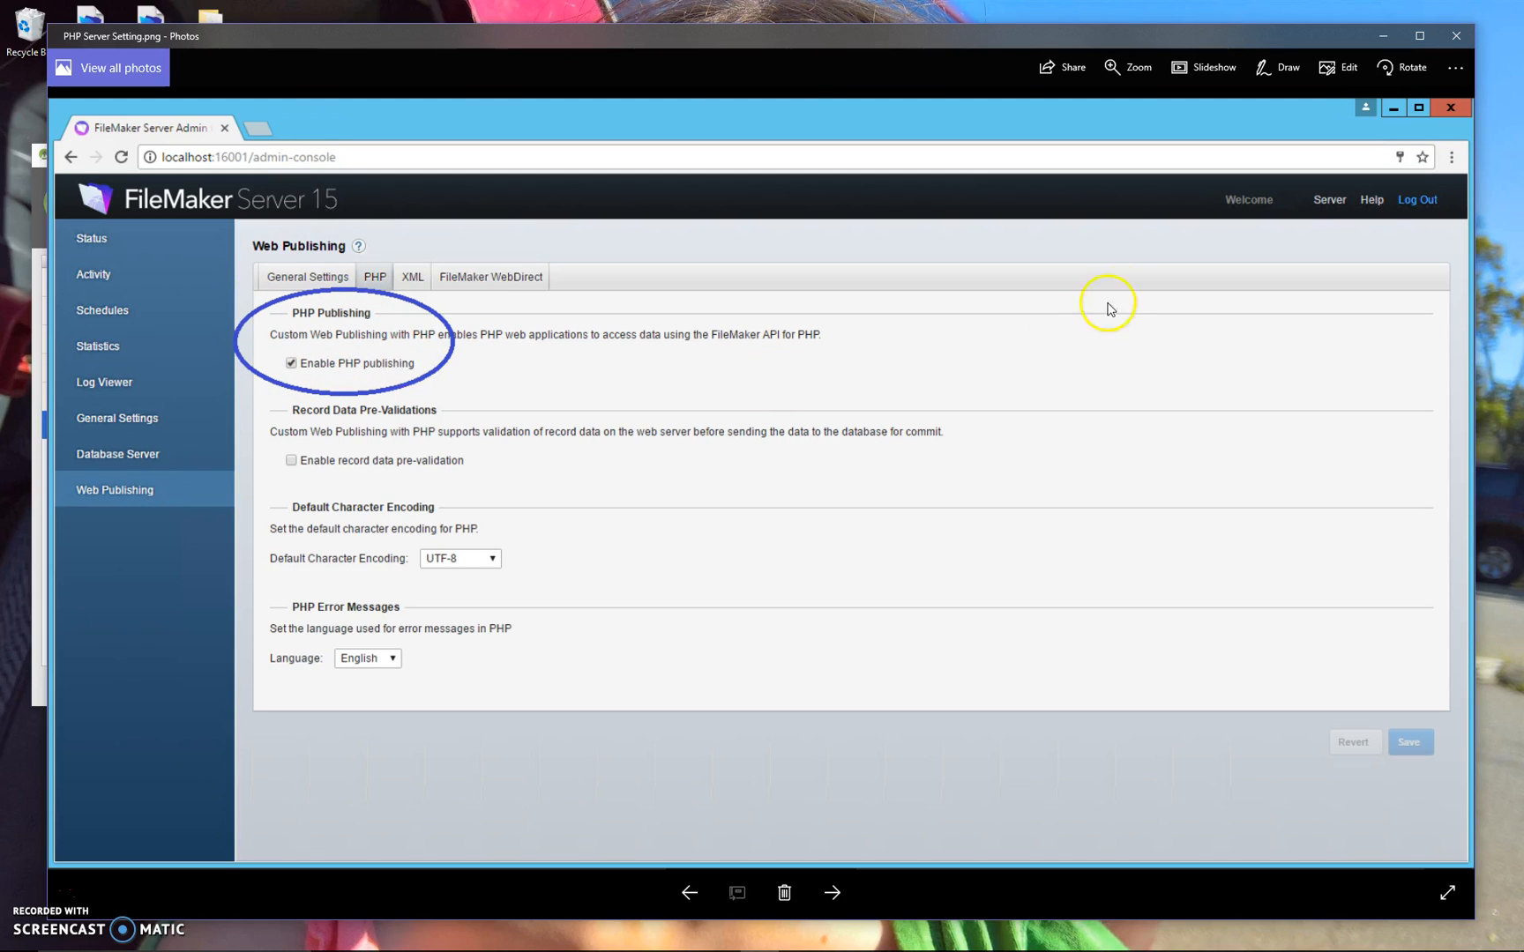
mouse_move(1329, 206)
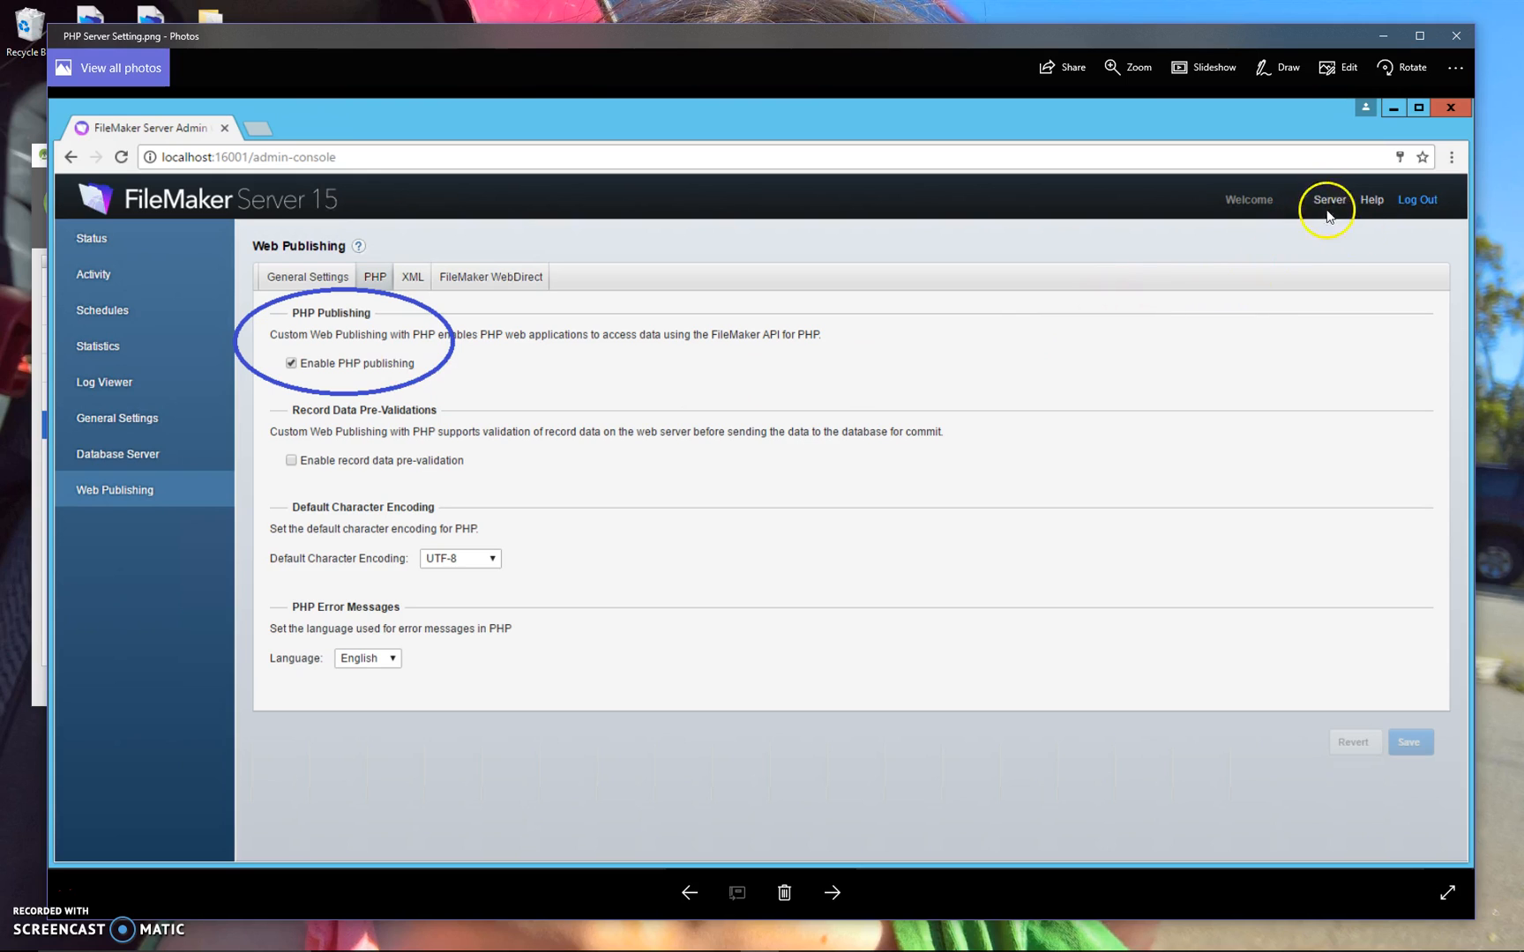
mouse_move(372, 344)
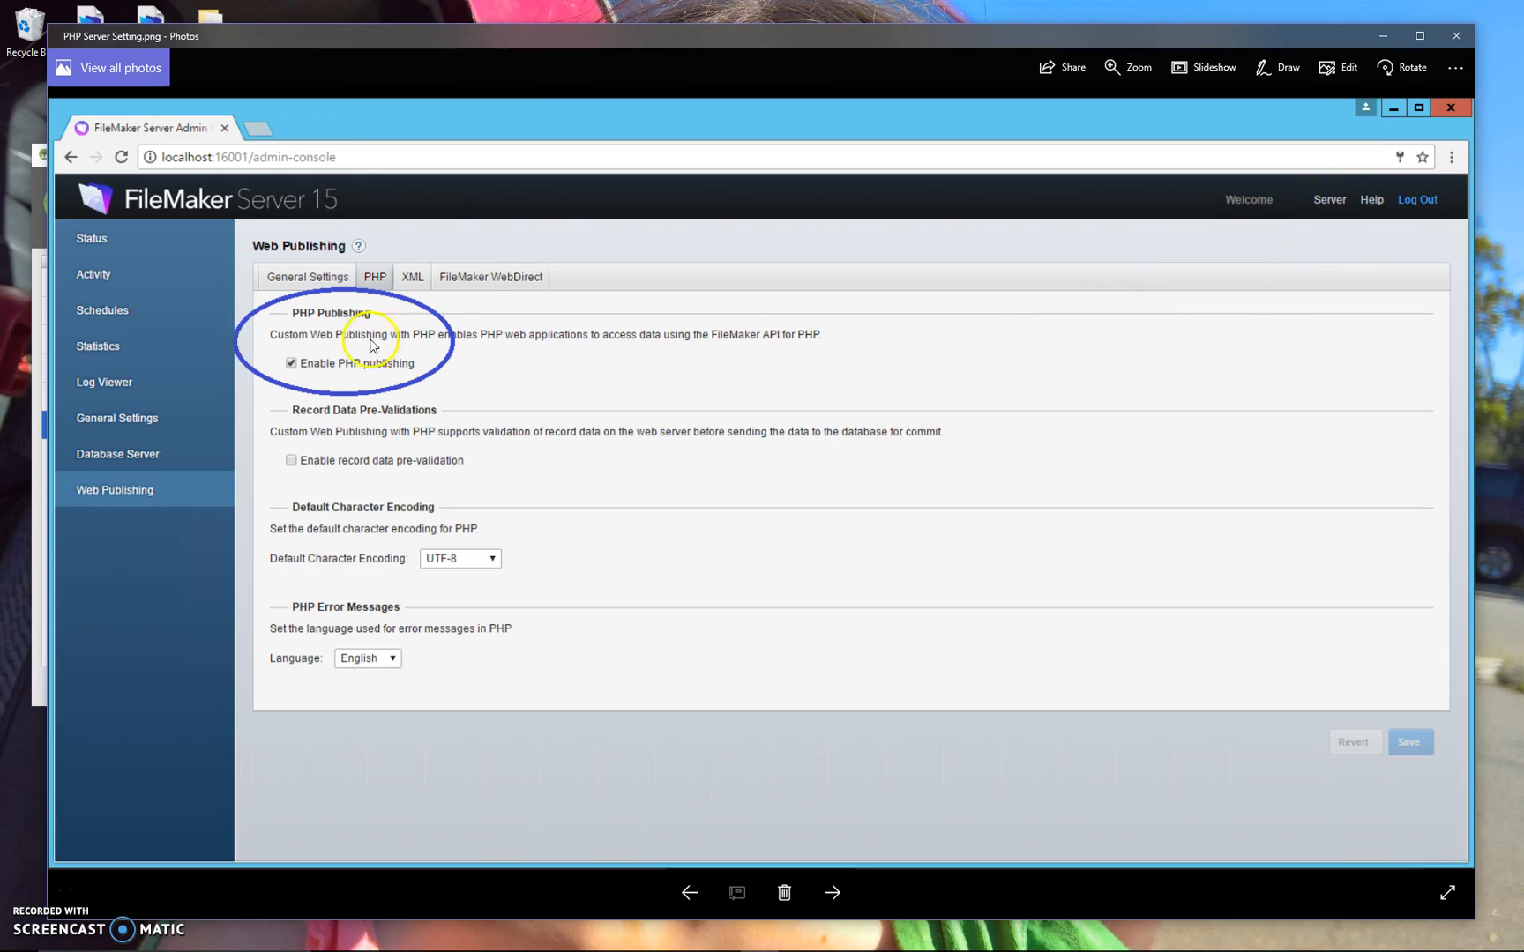
mouse_move(204, 218)
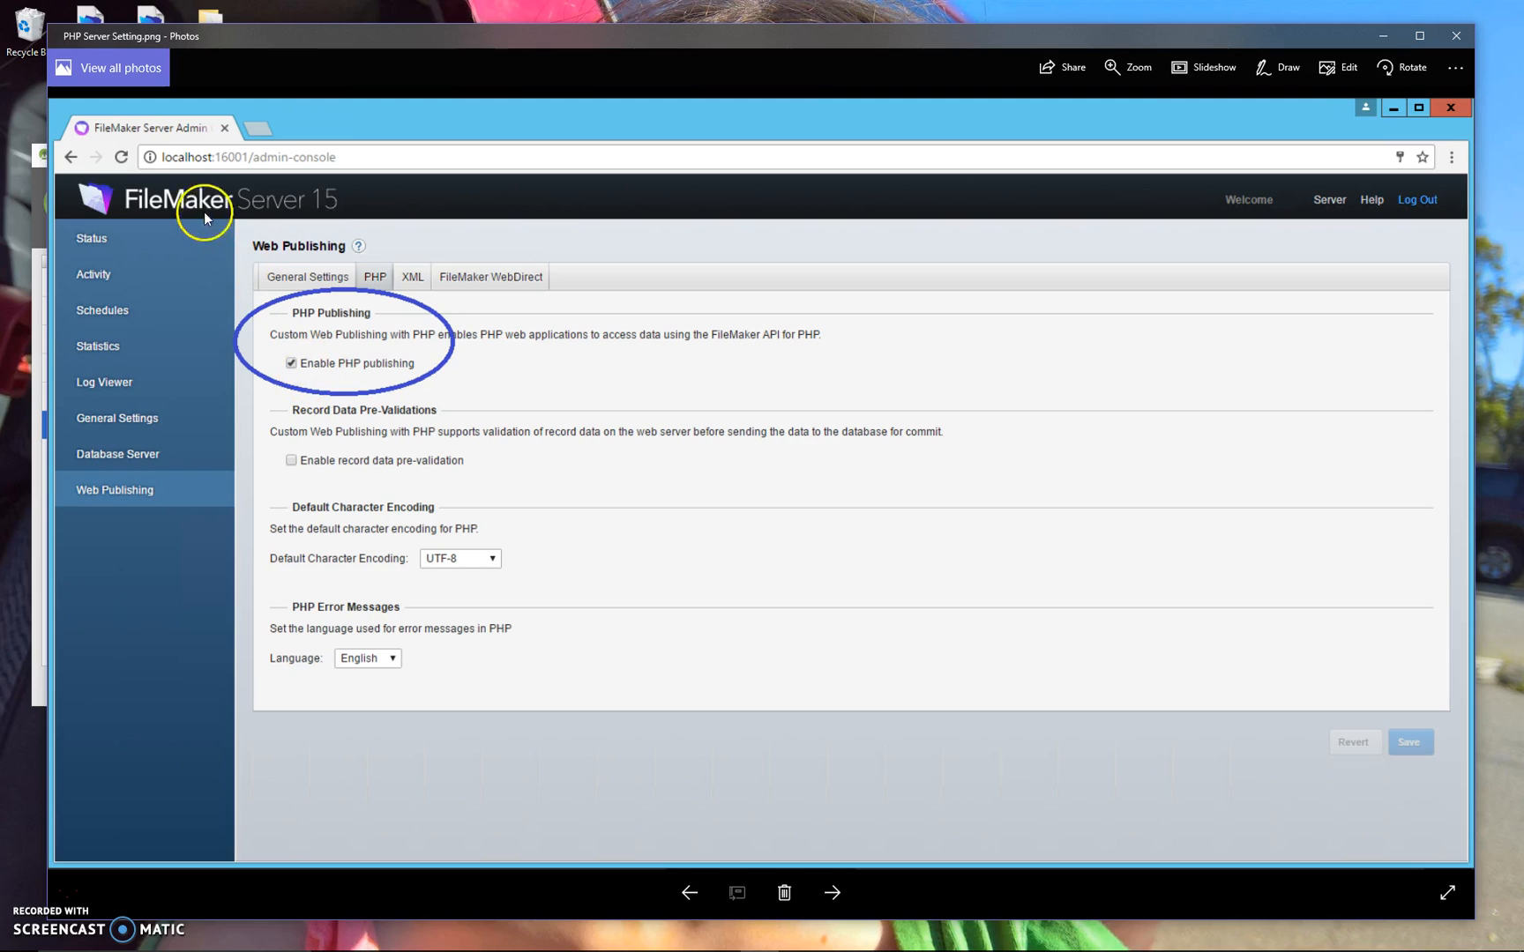
mouse_move(223, 164)
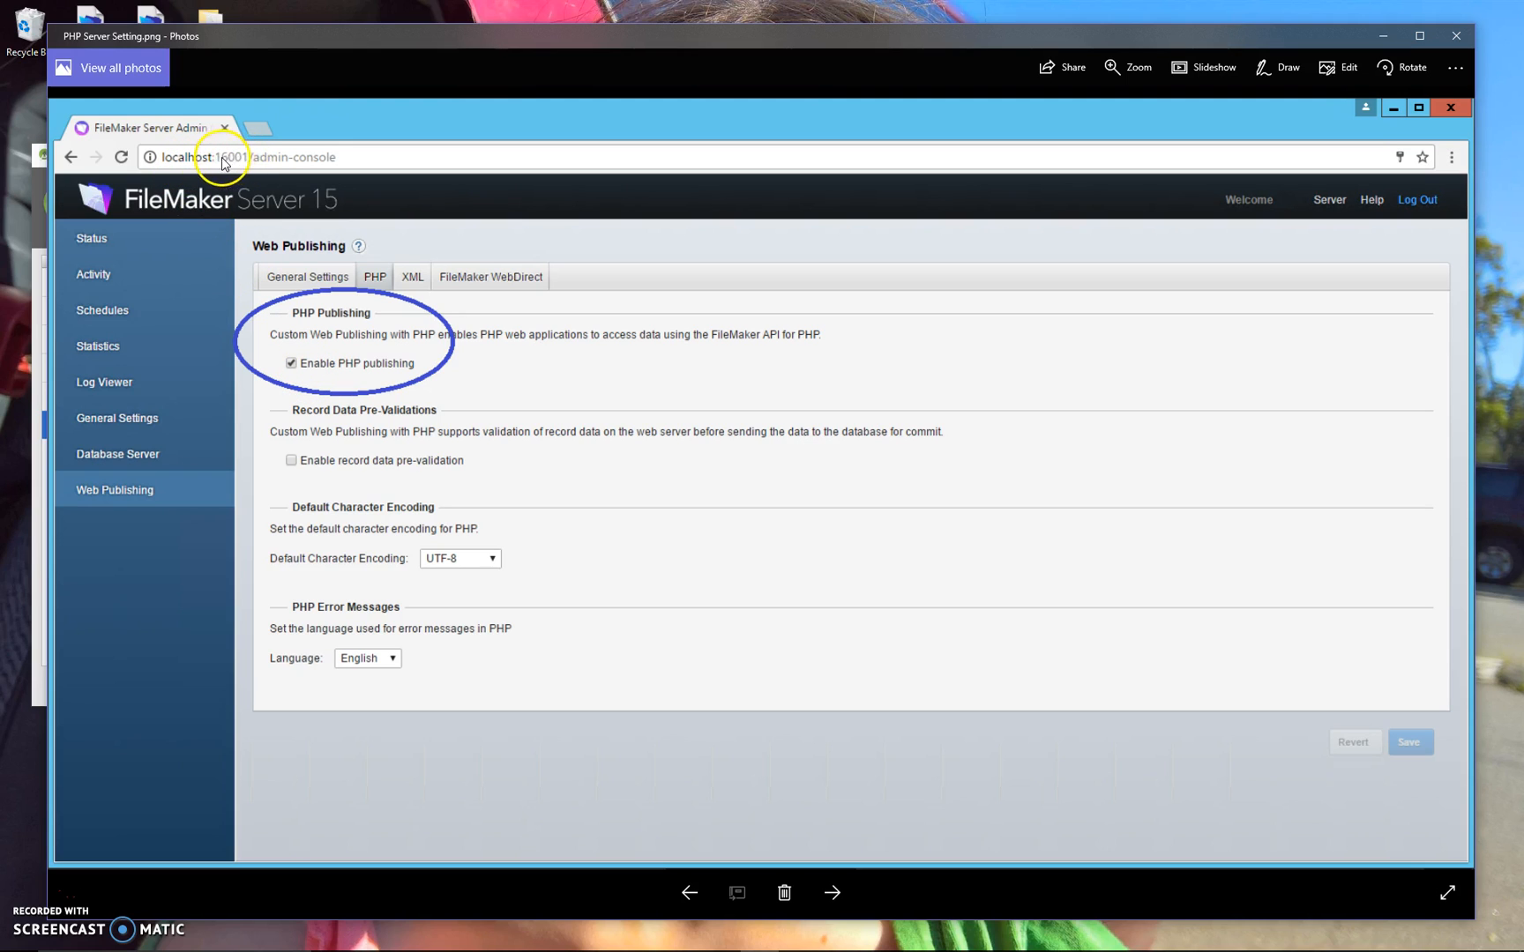
mouse_move(829, 702)
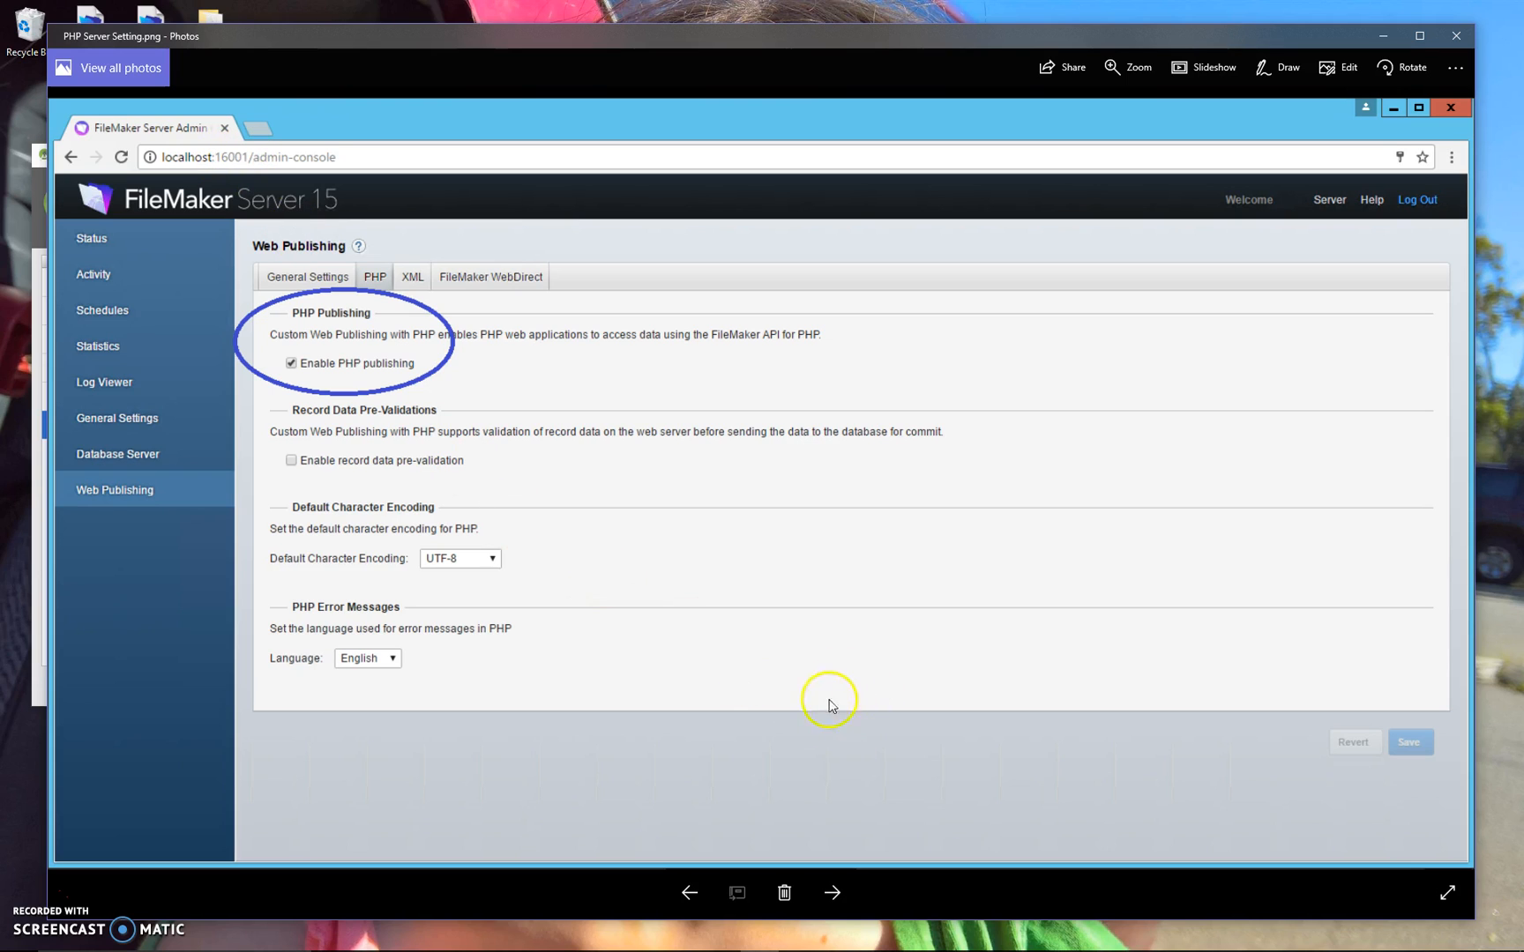
mouse_move(828, 726)
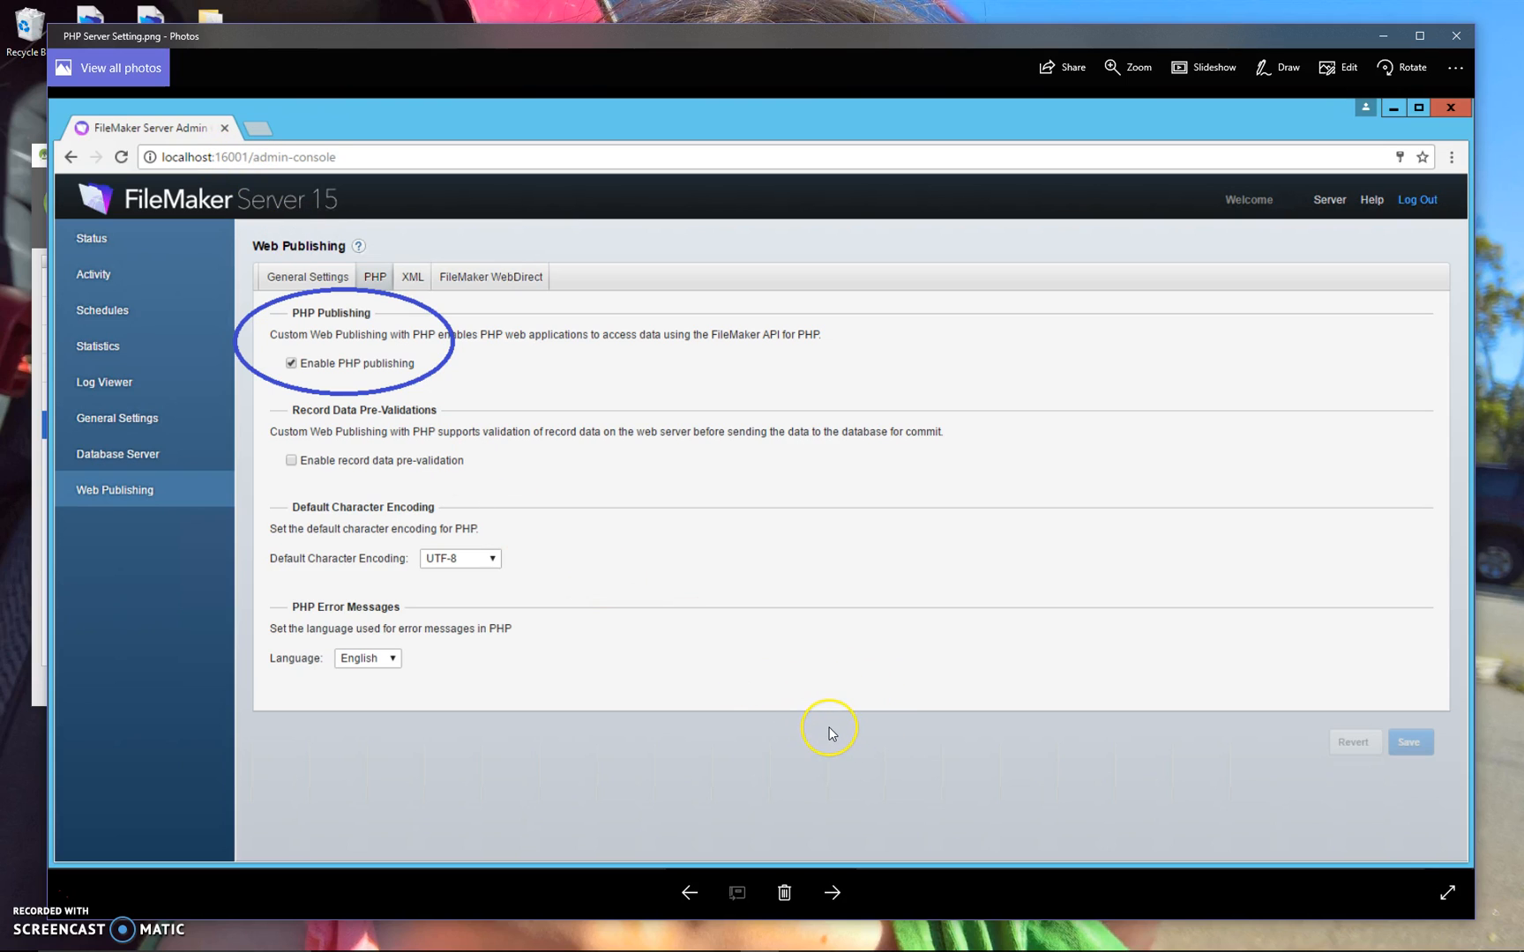
mouse_move(831, 734)
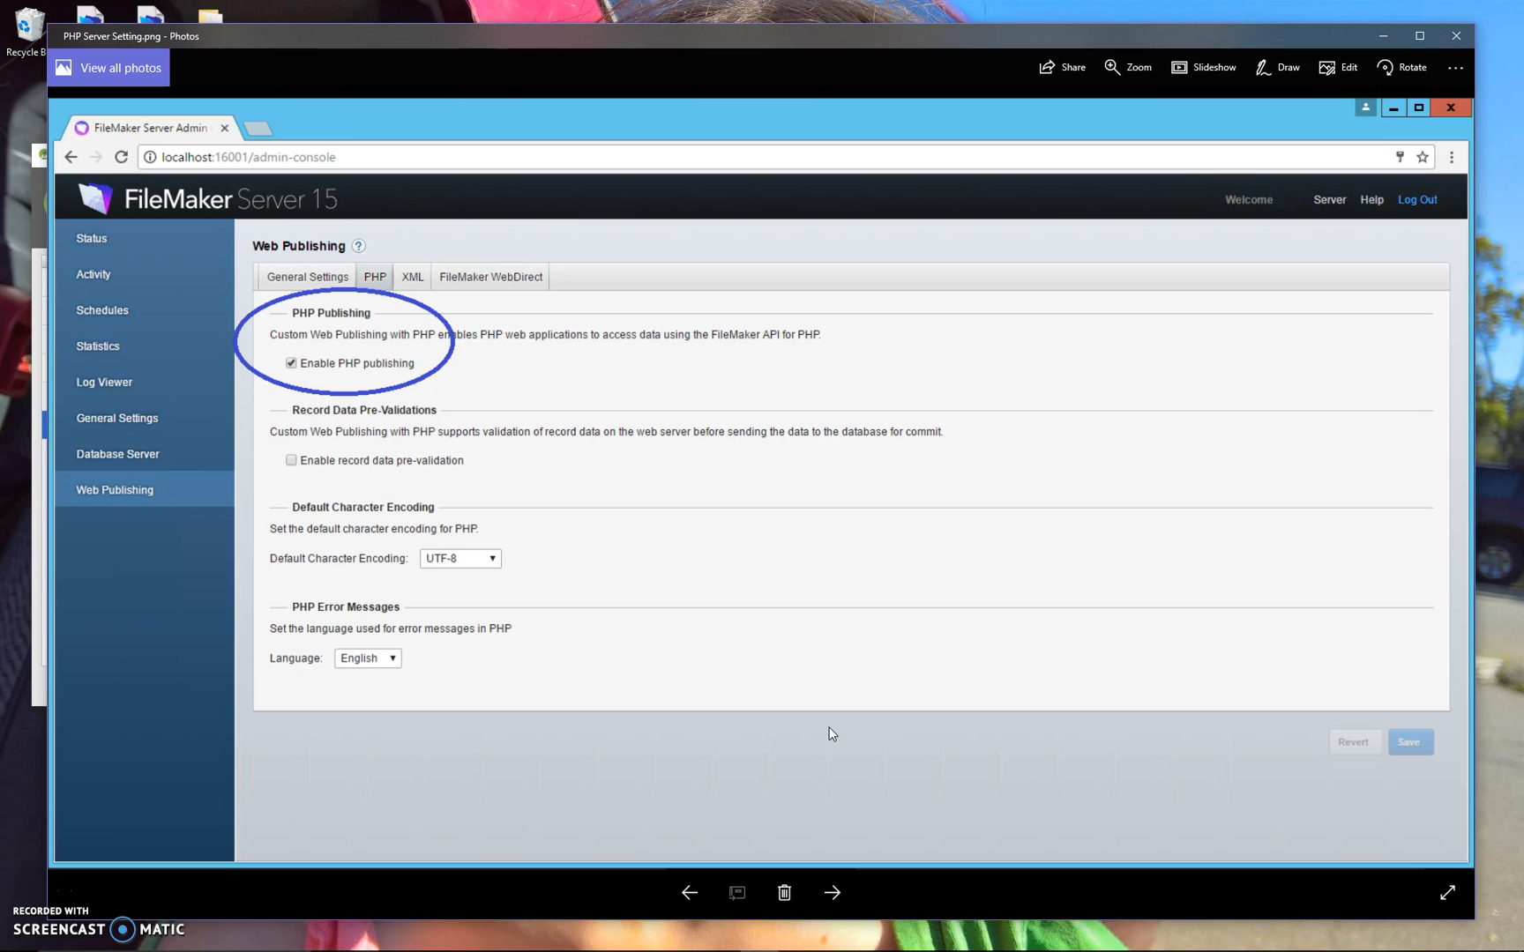
mouse_move(1380, 36)
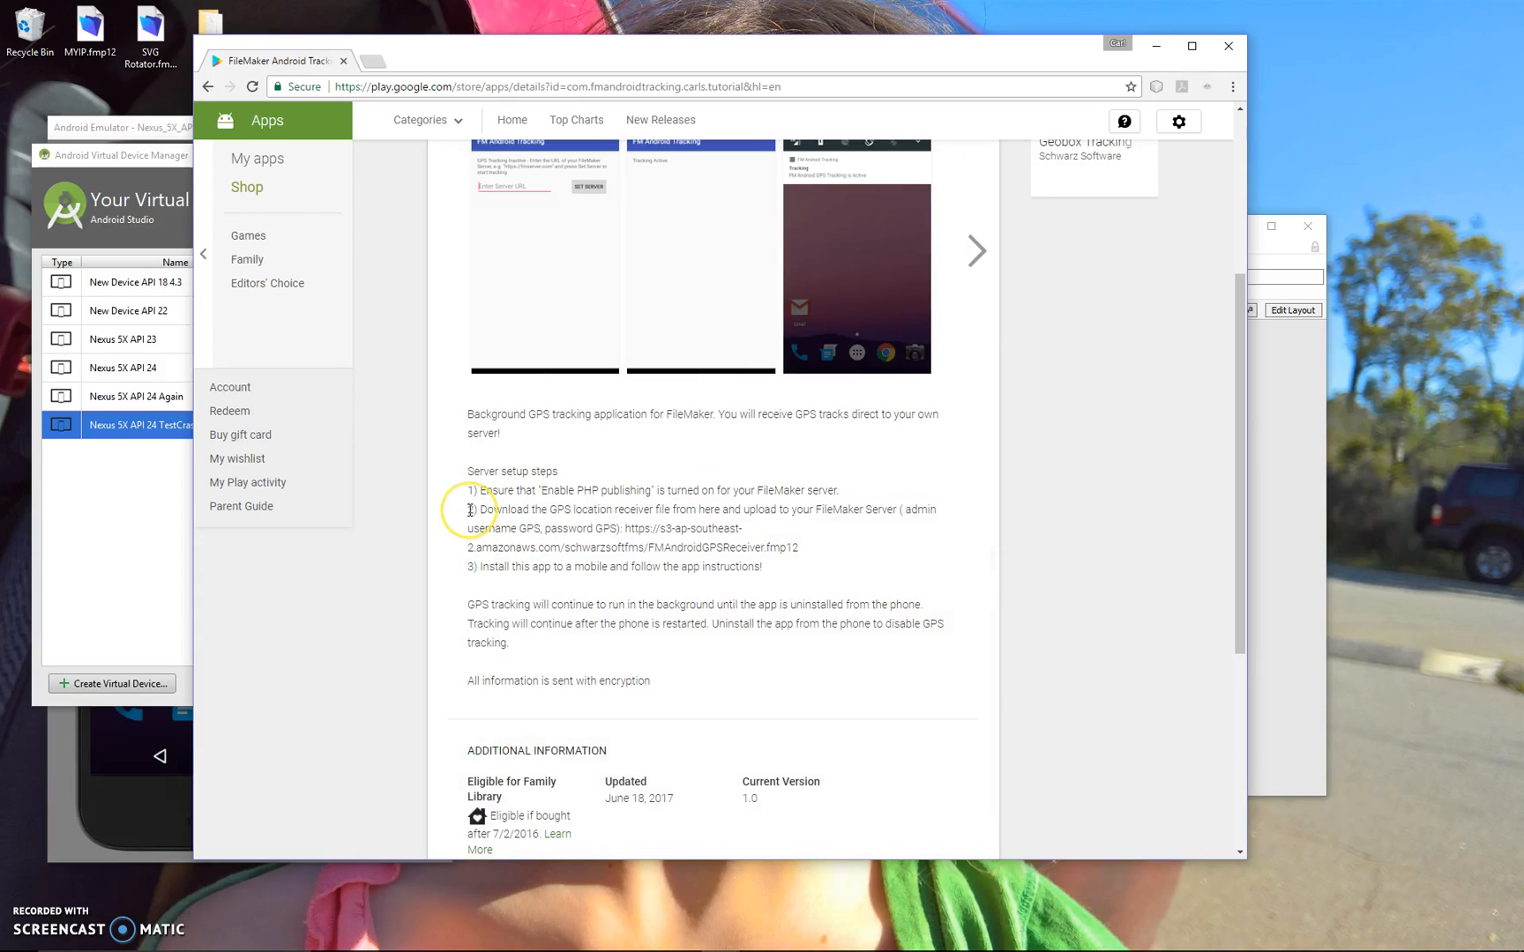
mouse_move(637, 531)
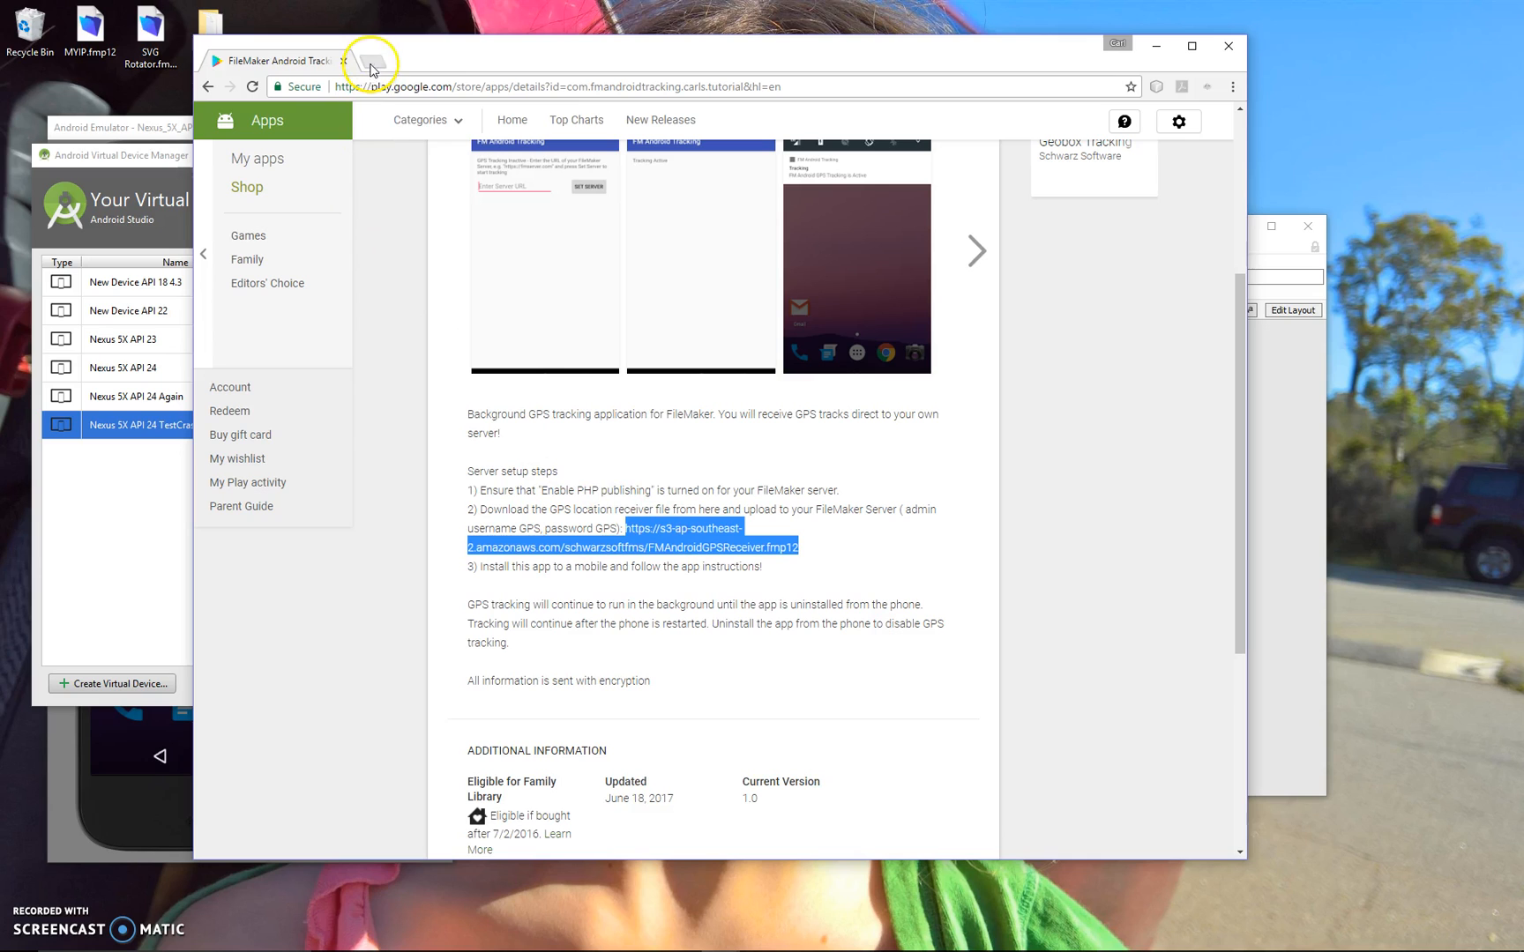
- Download FMAndroidGPSReceiver.fmp12 from its amazonaws.com link in a new Chrome tab
left_click(369, 60)
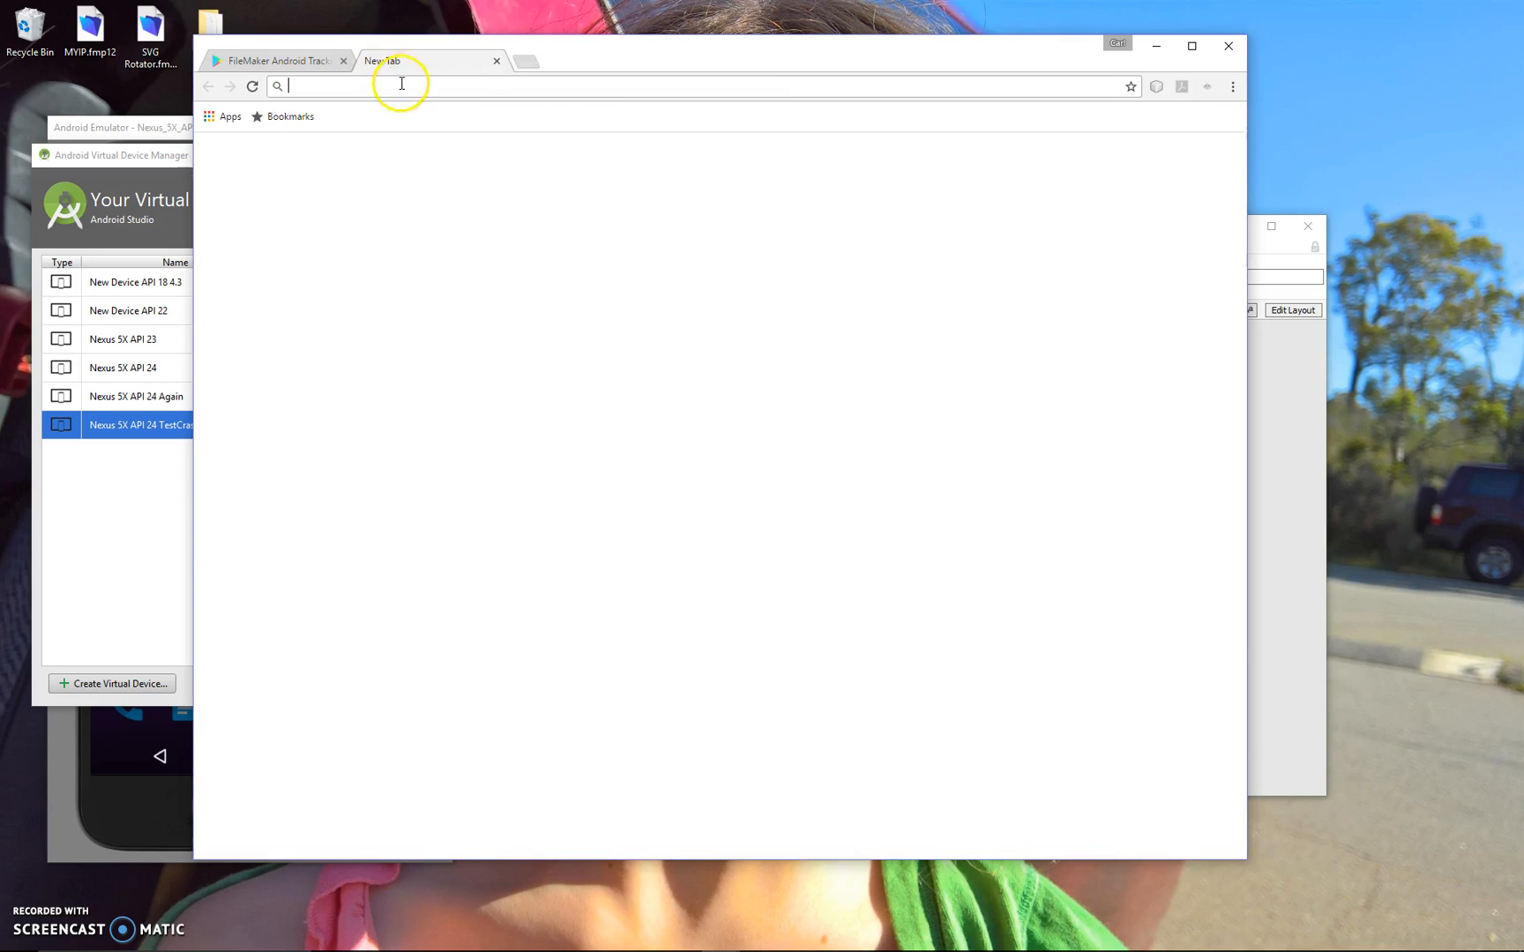
type("https://s3-ap-southeast-2.amazonaws.com/schwarzsoftfms/FMAndroidGPSReceiver.fmp12")
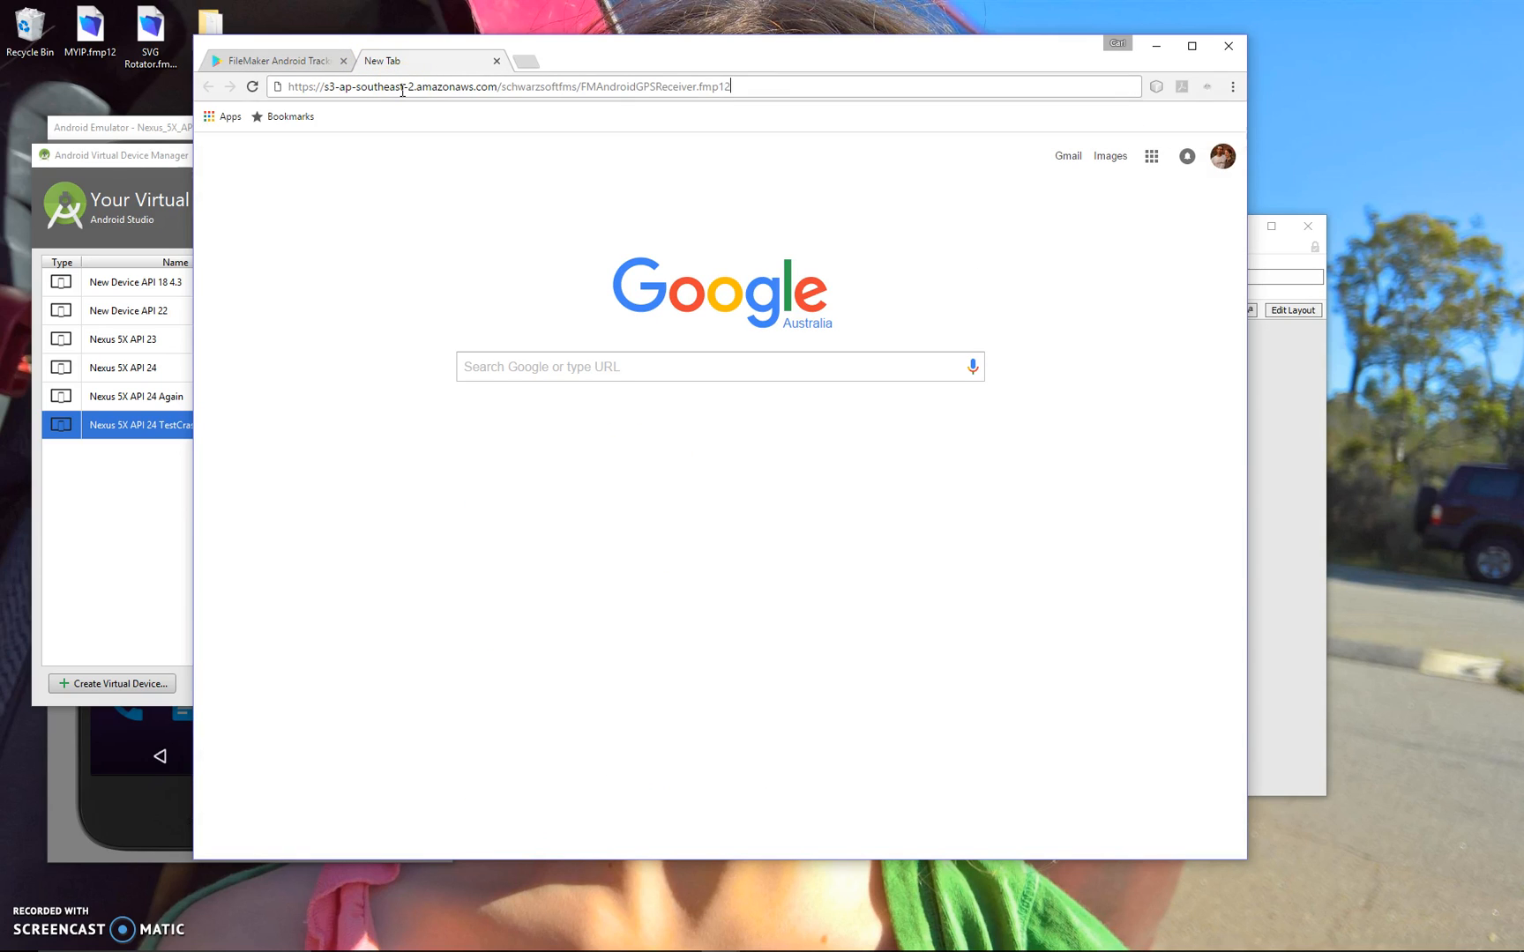
key("Return")
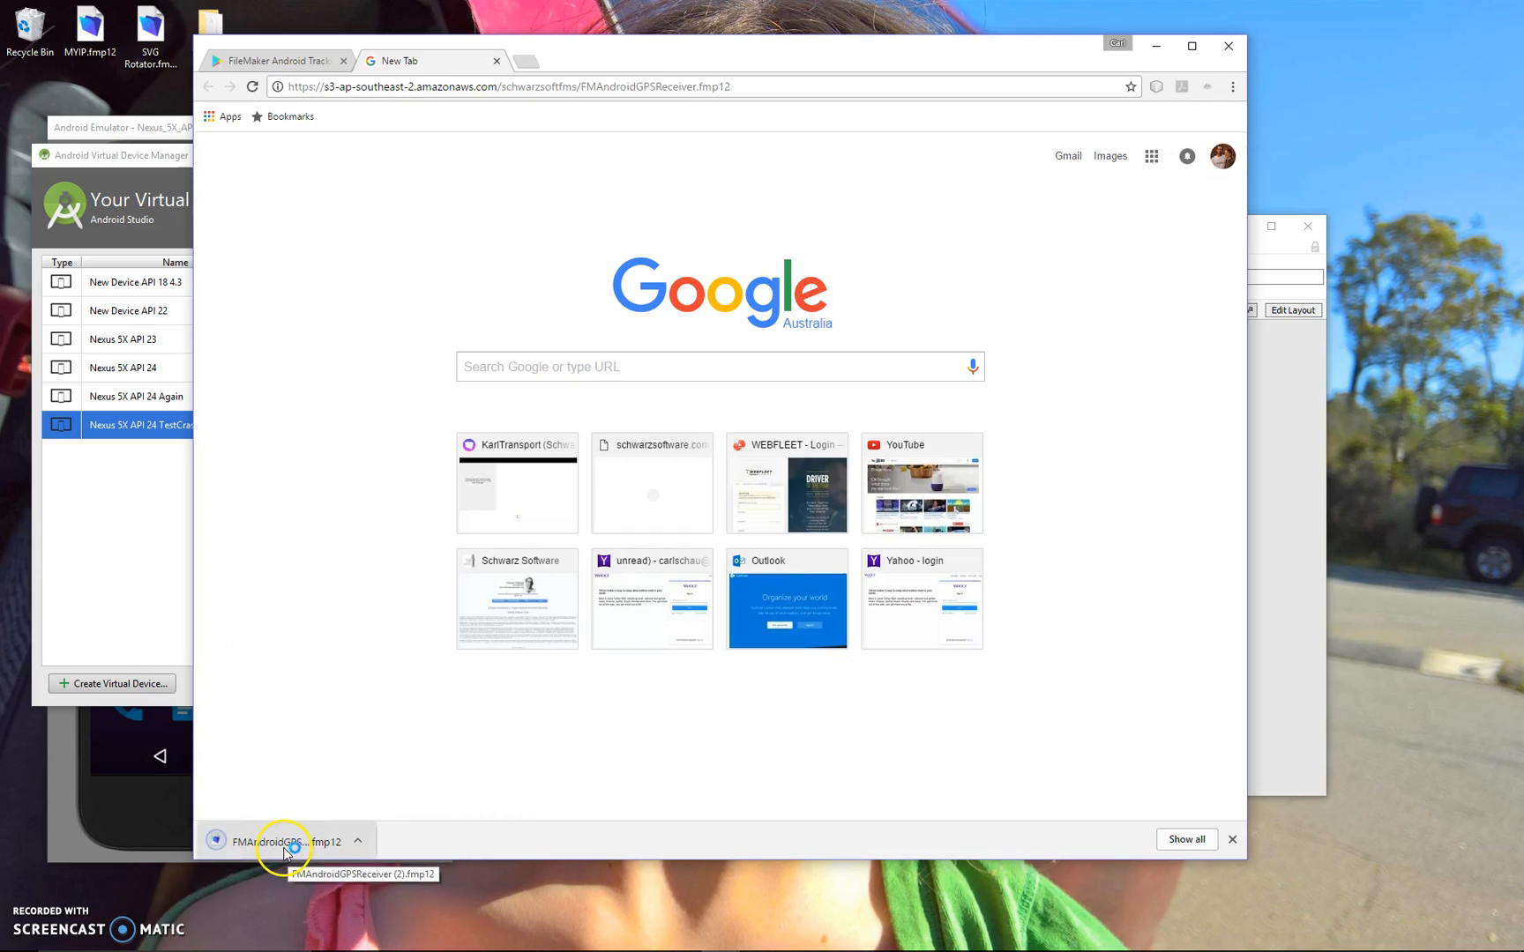
mouse_move(311, 158)
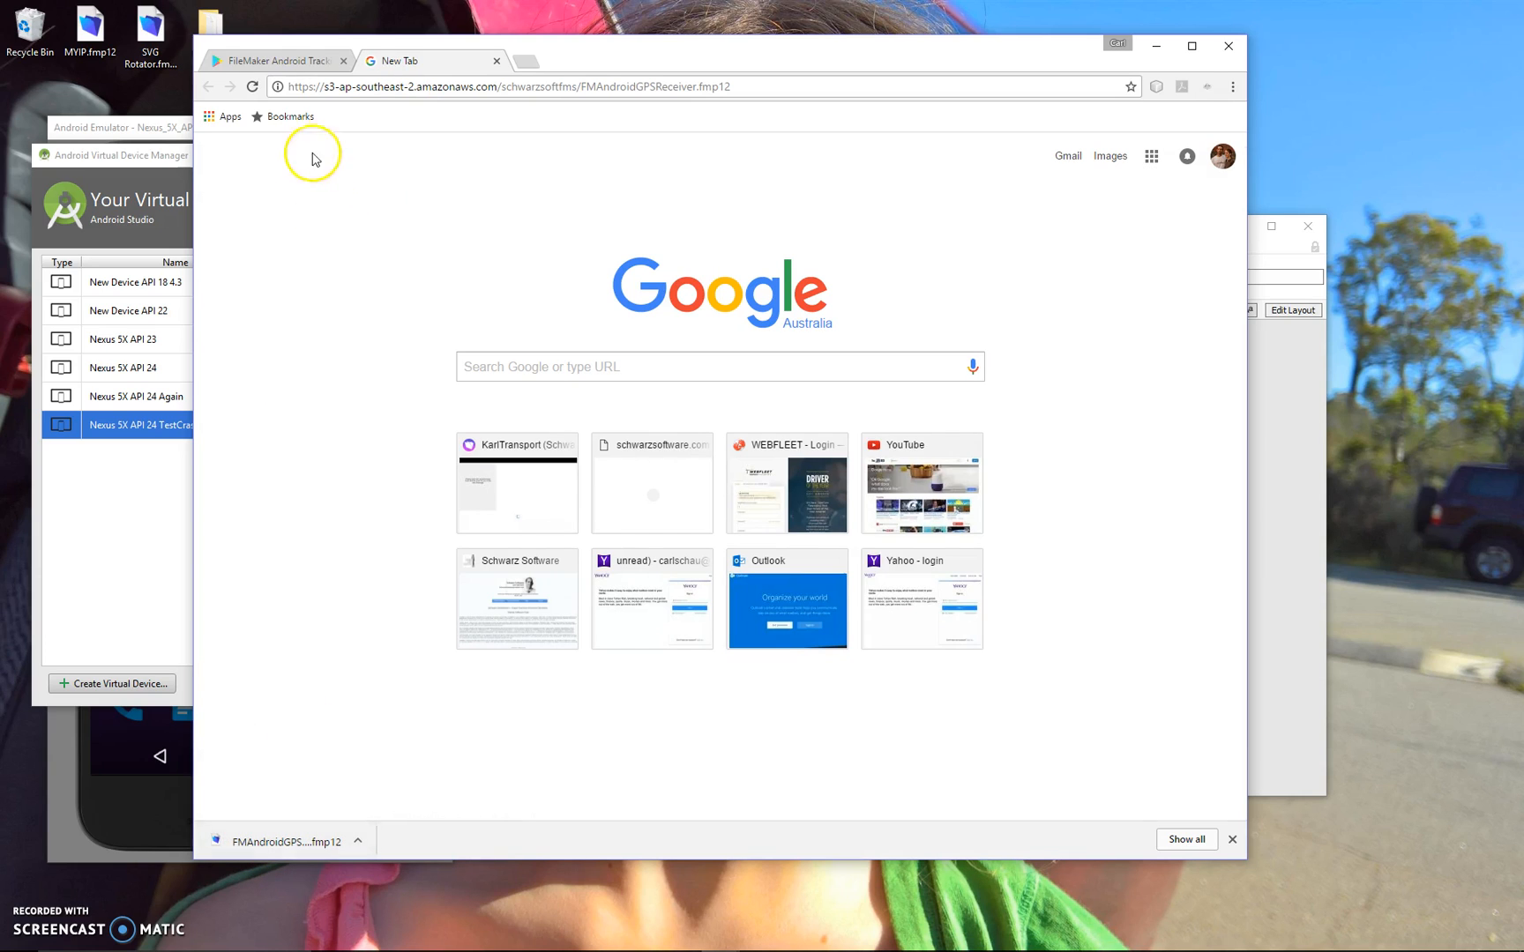
- Return to the listing, highlight the admin username and Install step, then scroll to the top
left_click(277, 60)
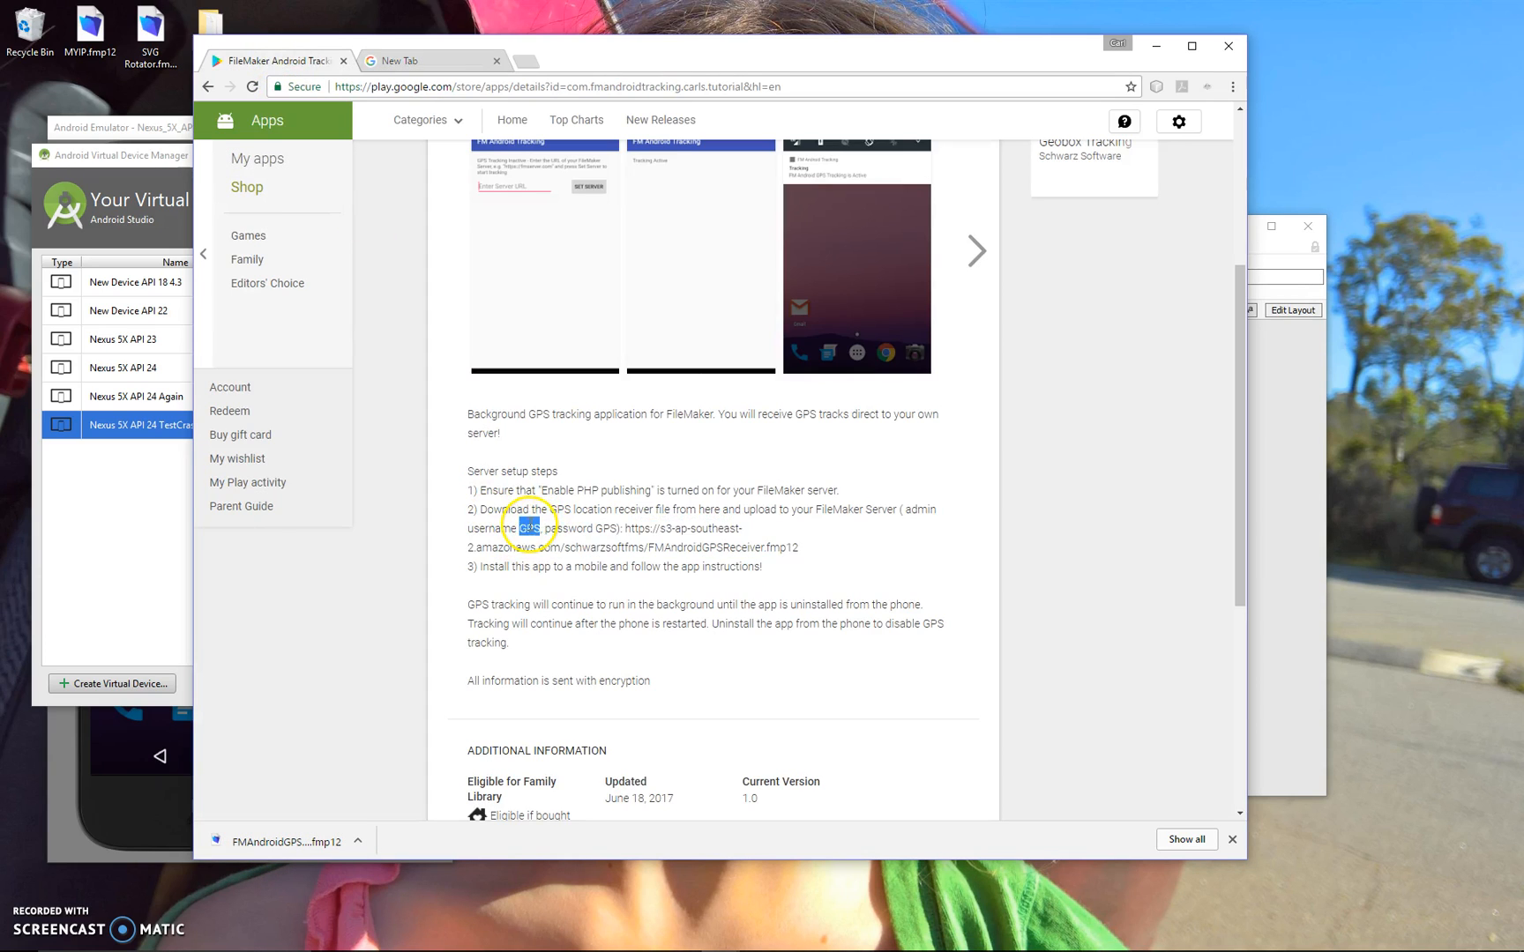
double_click(607, 529)
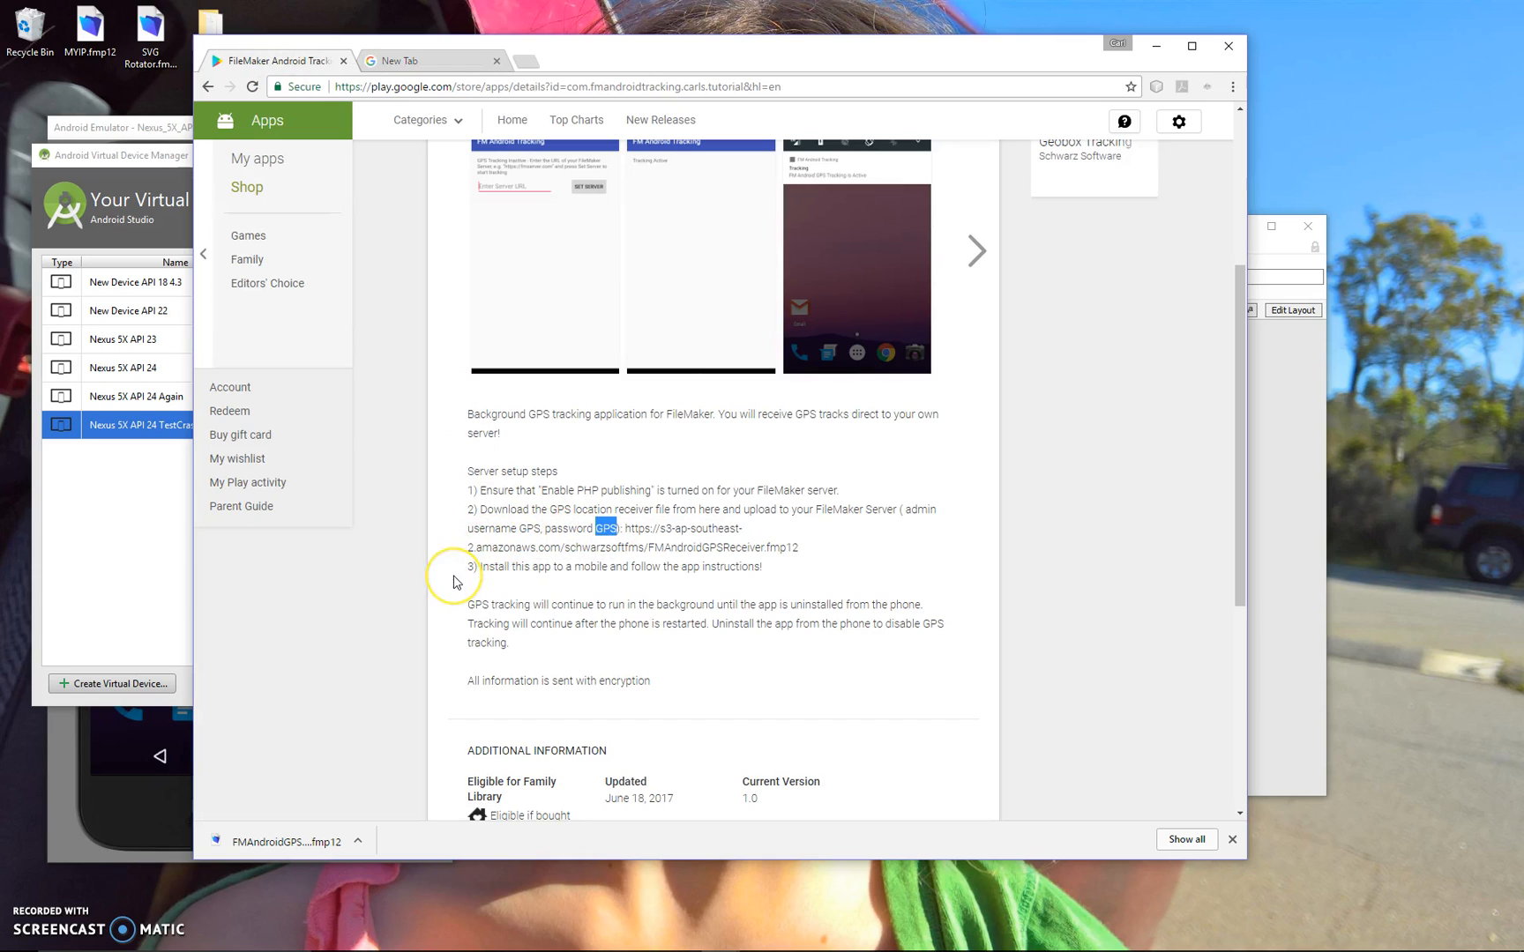
mouse_move(456, 581)
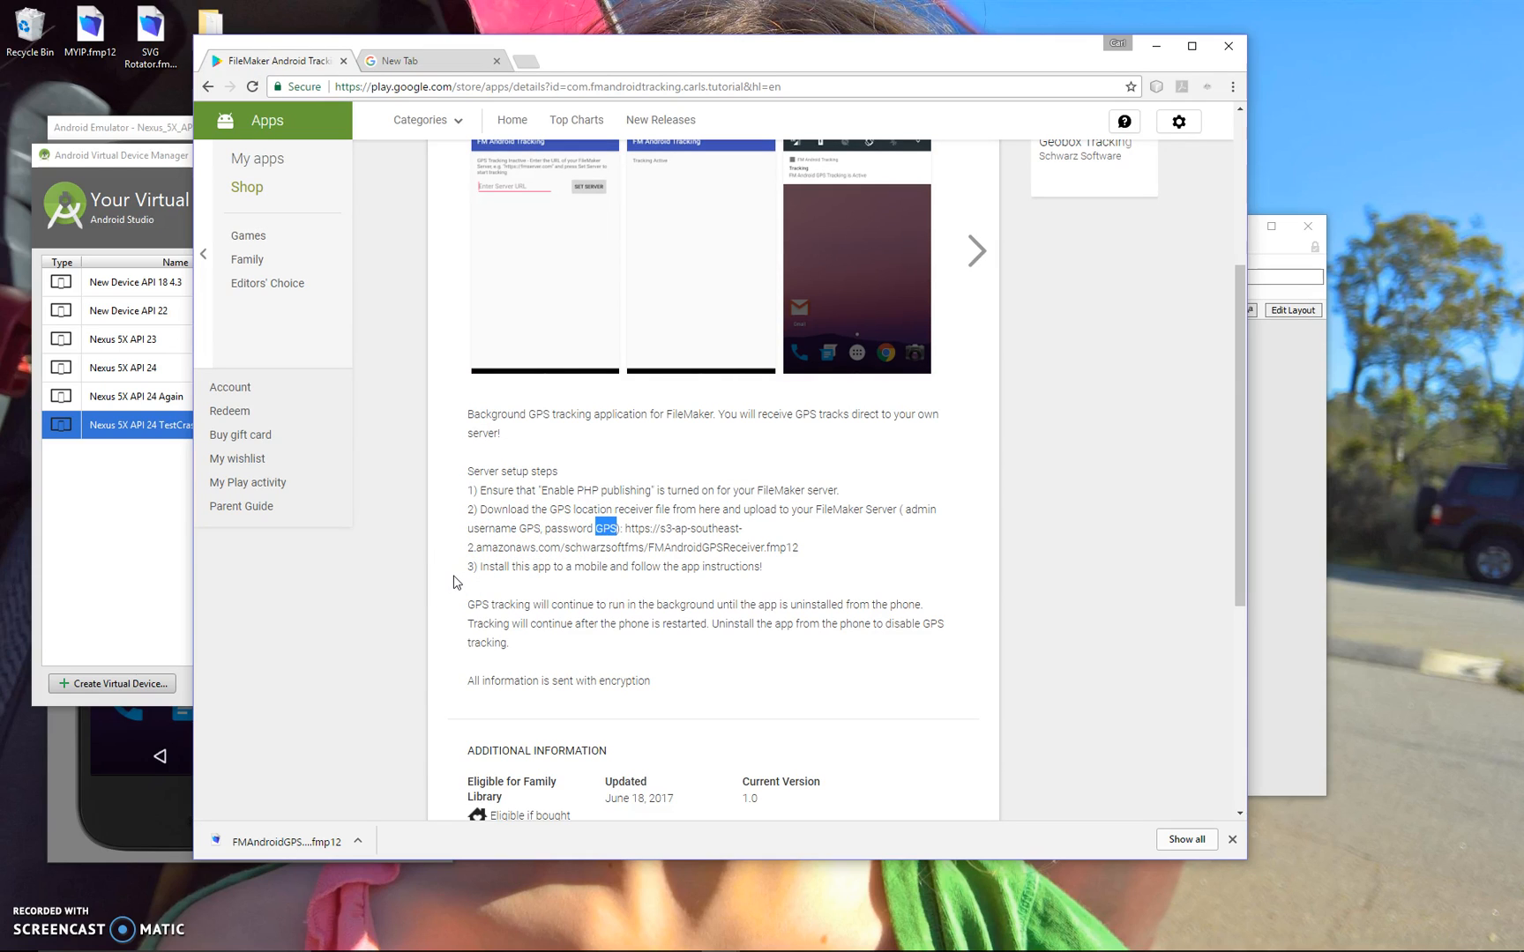
double_click(488, 566)
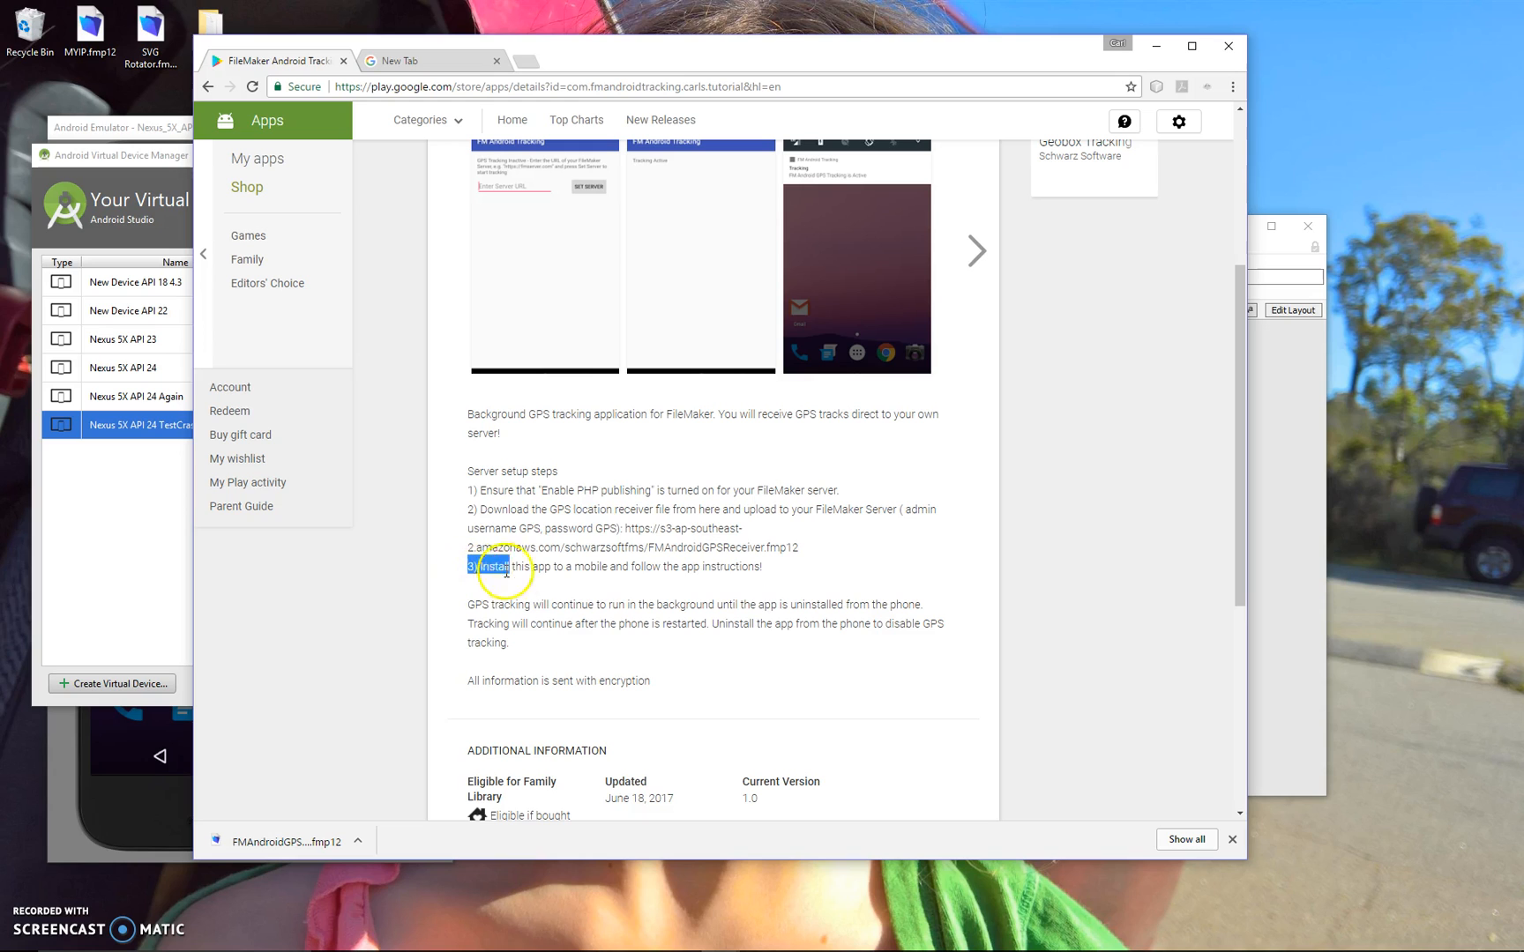
mouse_move(761, 570)
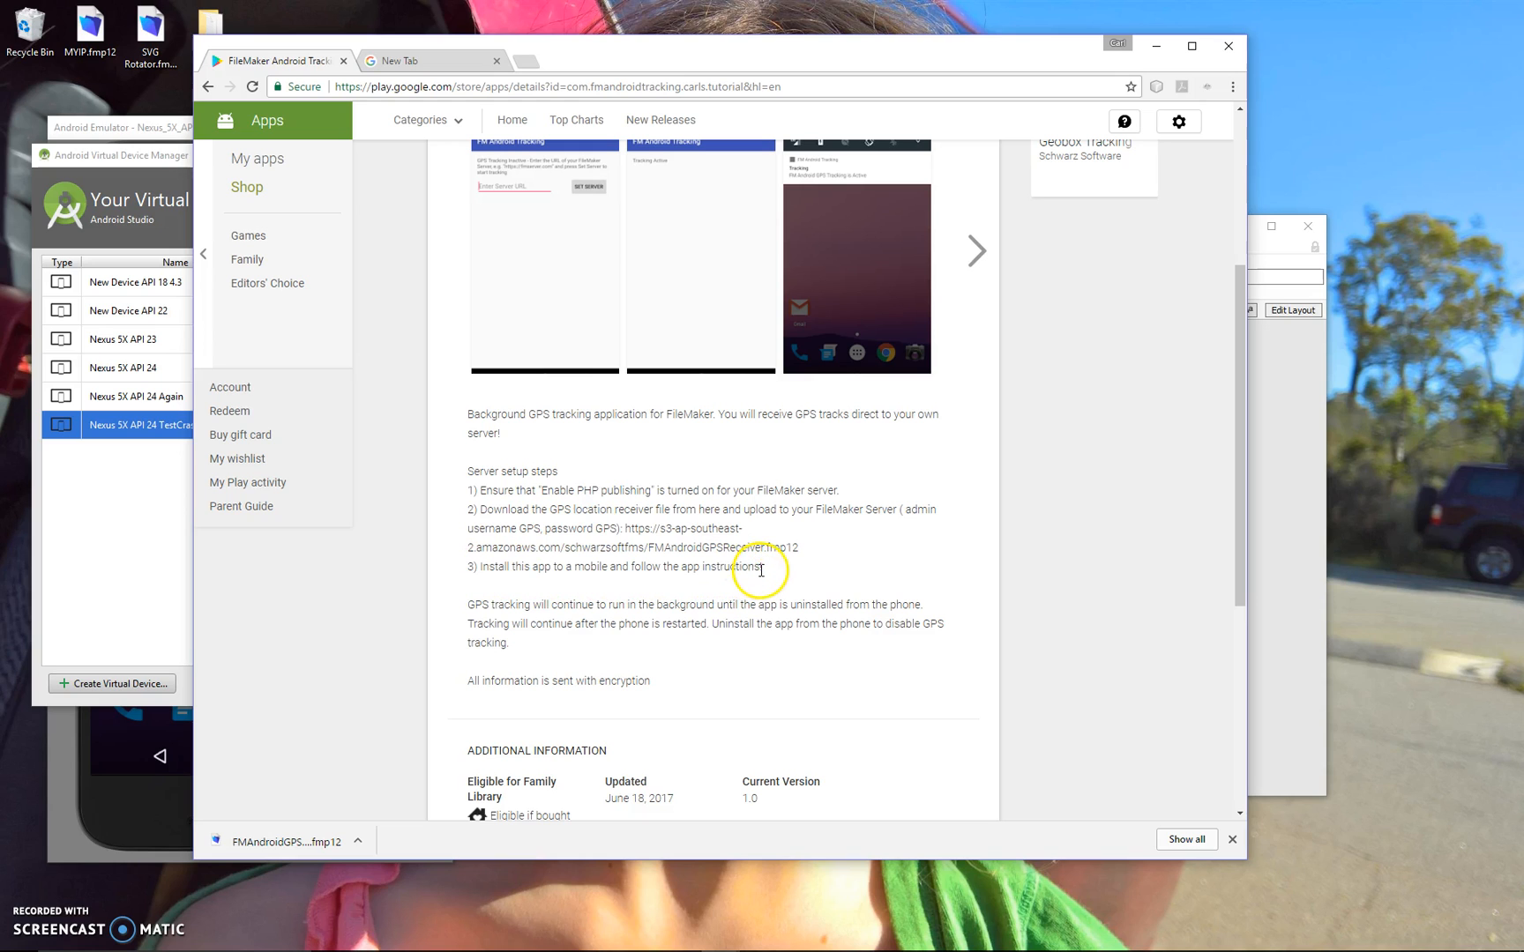
scroll("up", 3)
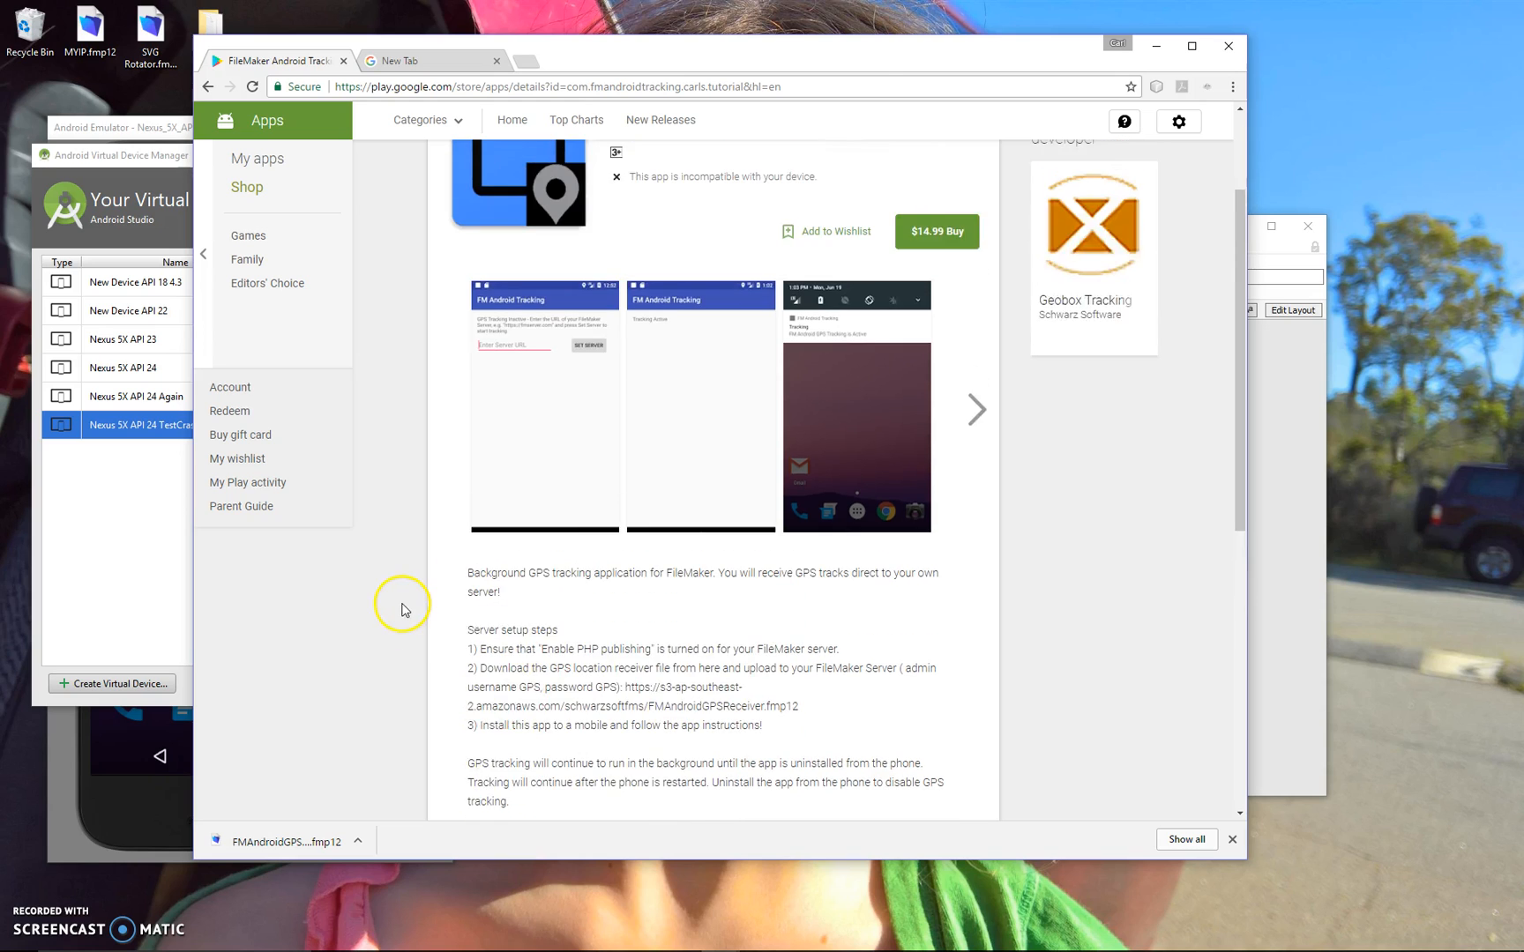
scroll("up", 3)
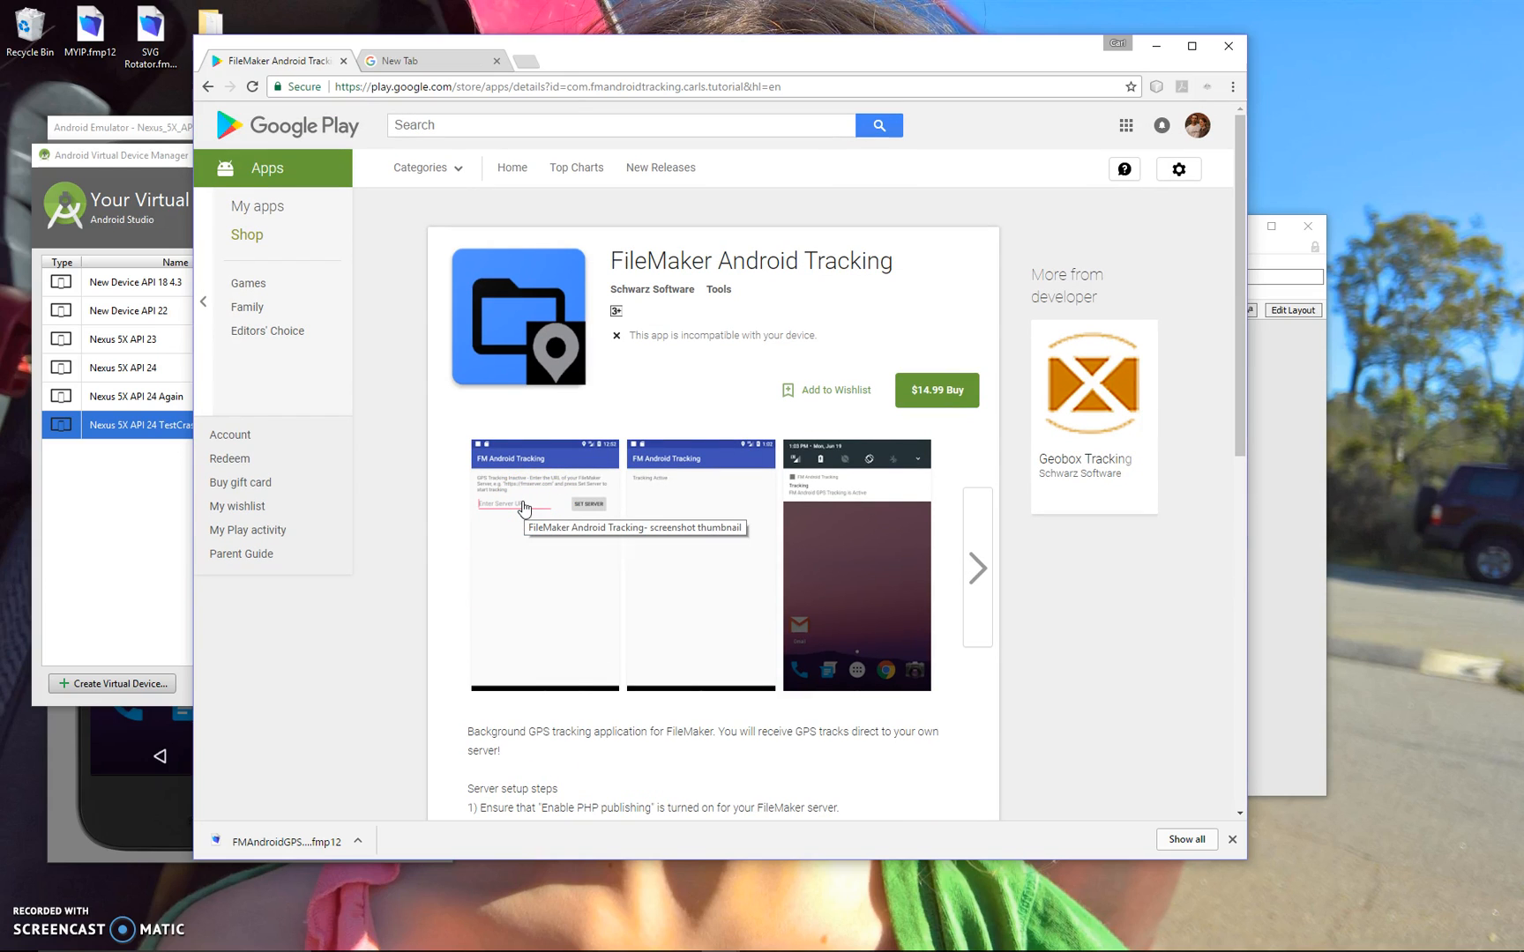
mouse_move(74, 762)
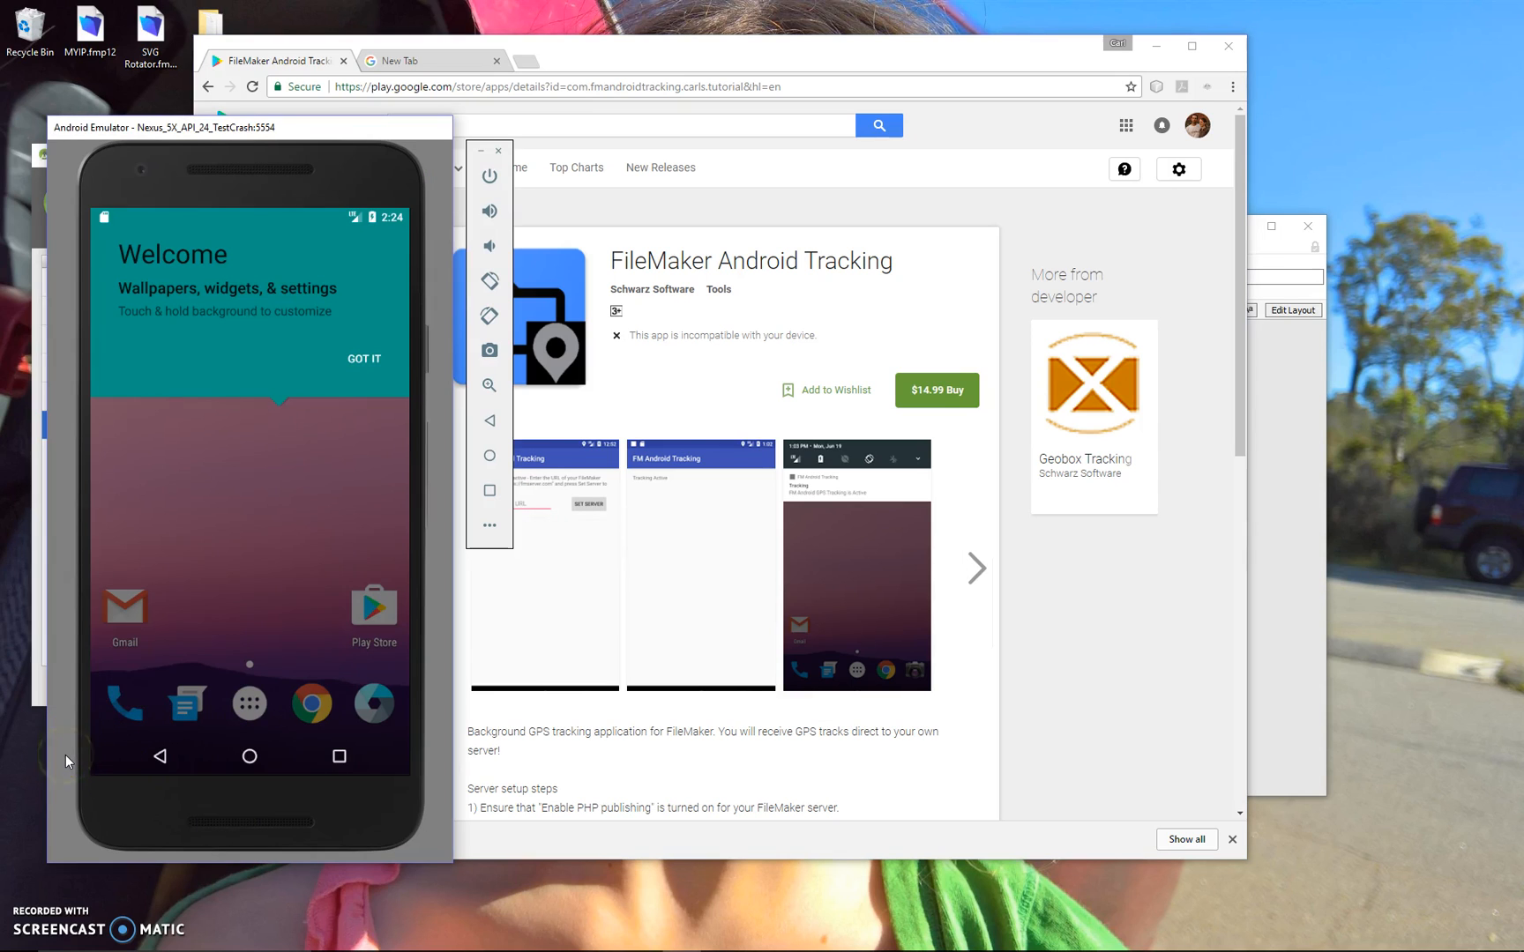
- Dismiss the welcome tip, enable location service, and allow FM Android Tracking location access
left_click(363, 358)
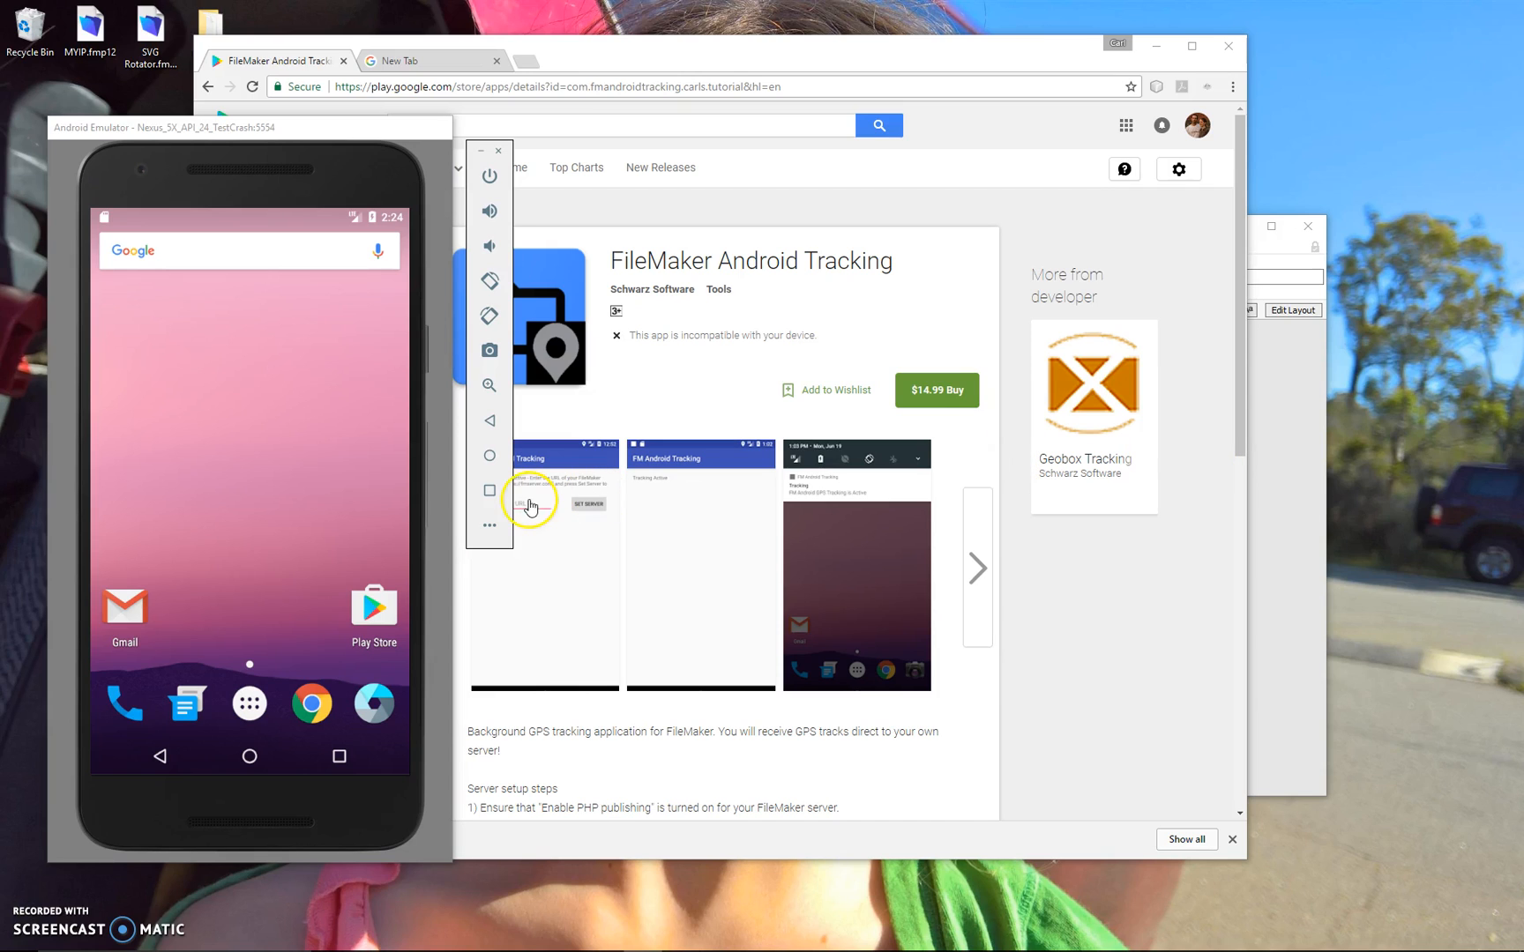
mouse_move(308, 494)
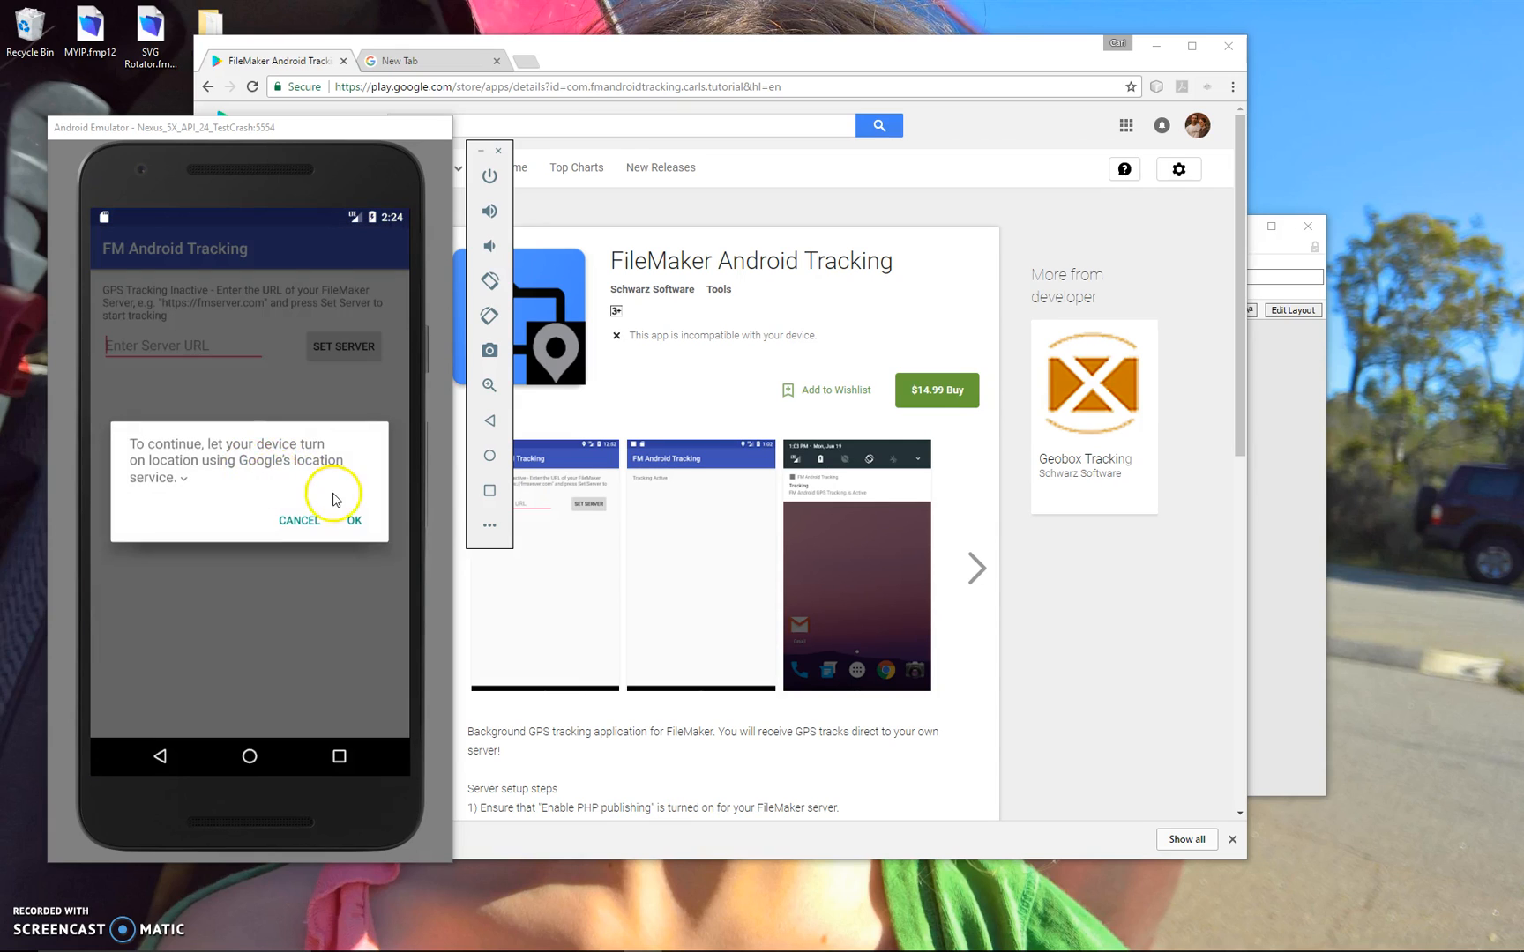
left_click(352, 520)
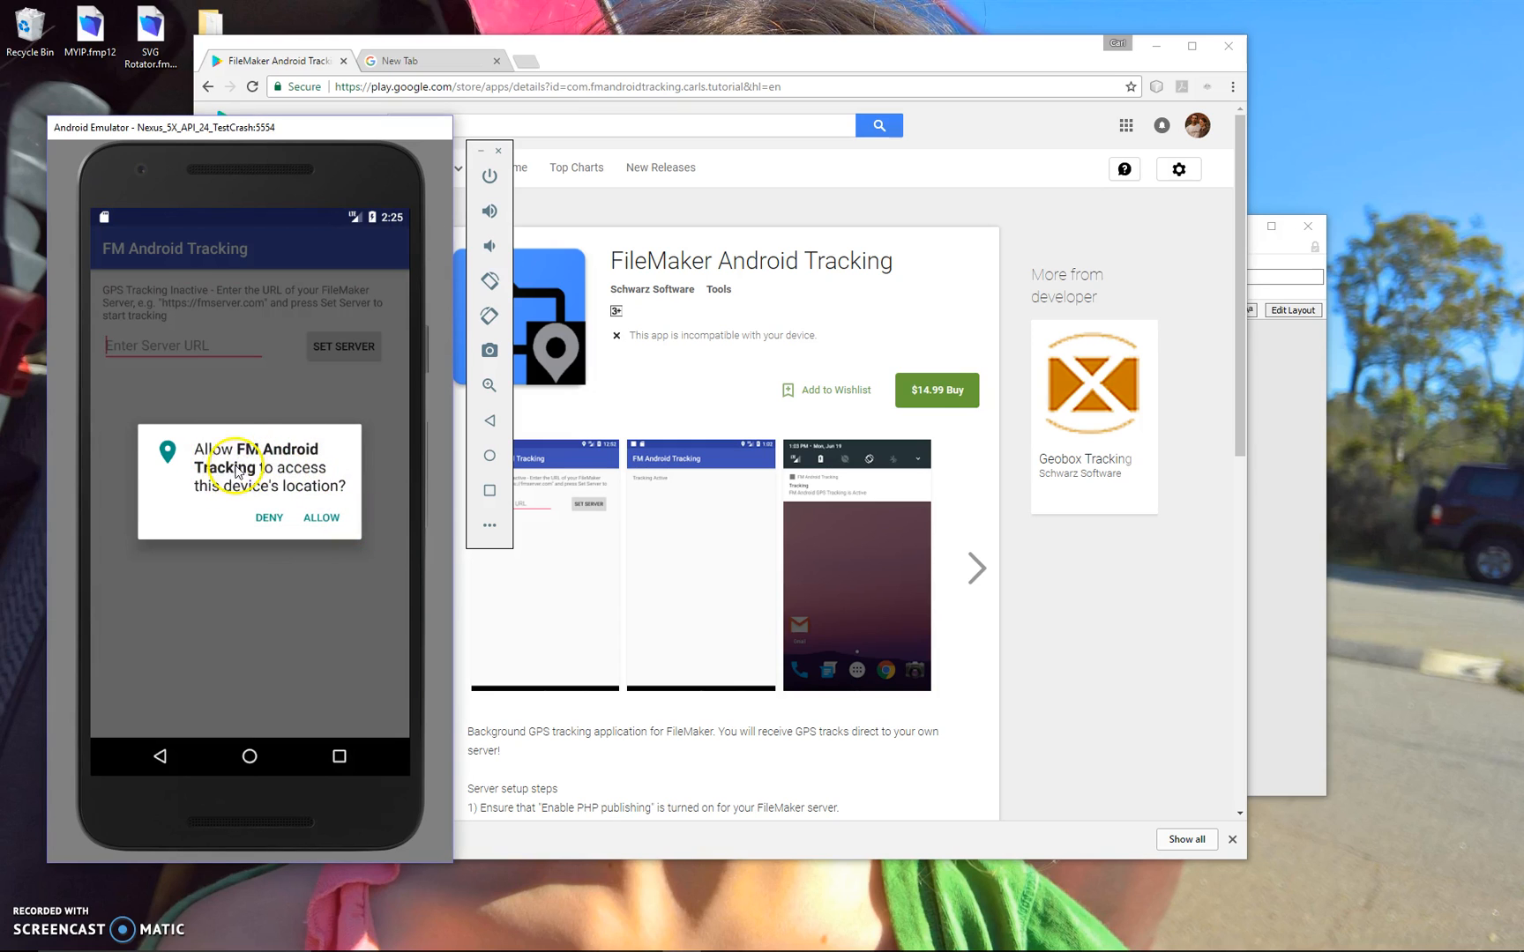
mouse_move(322, 523)
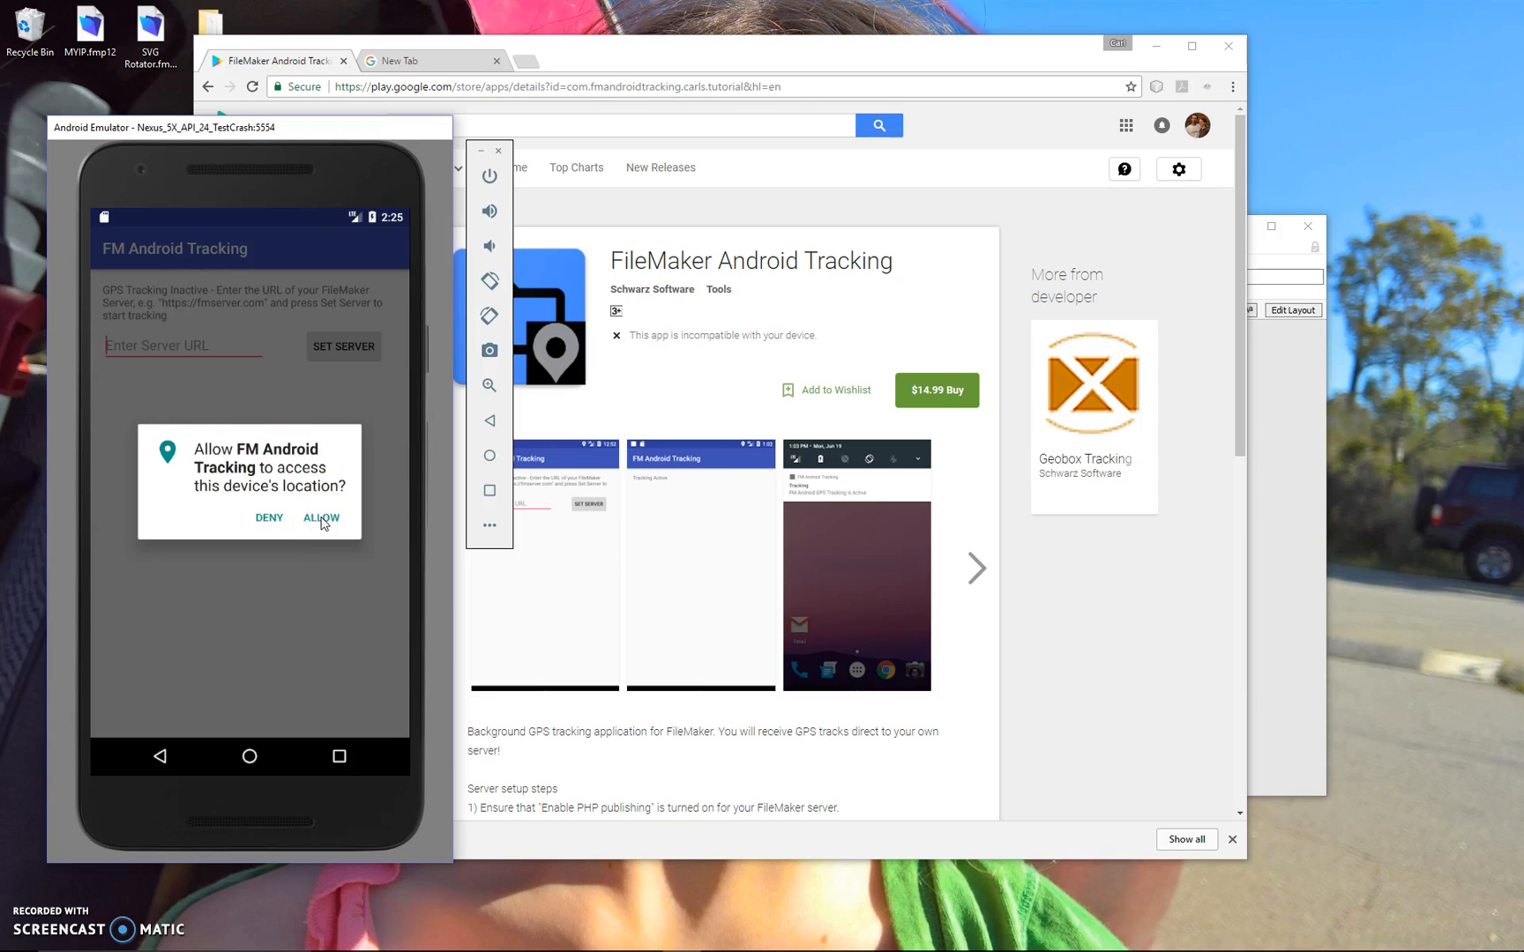
left_click(321, 517)
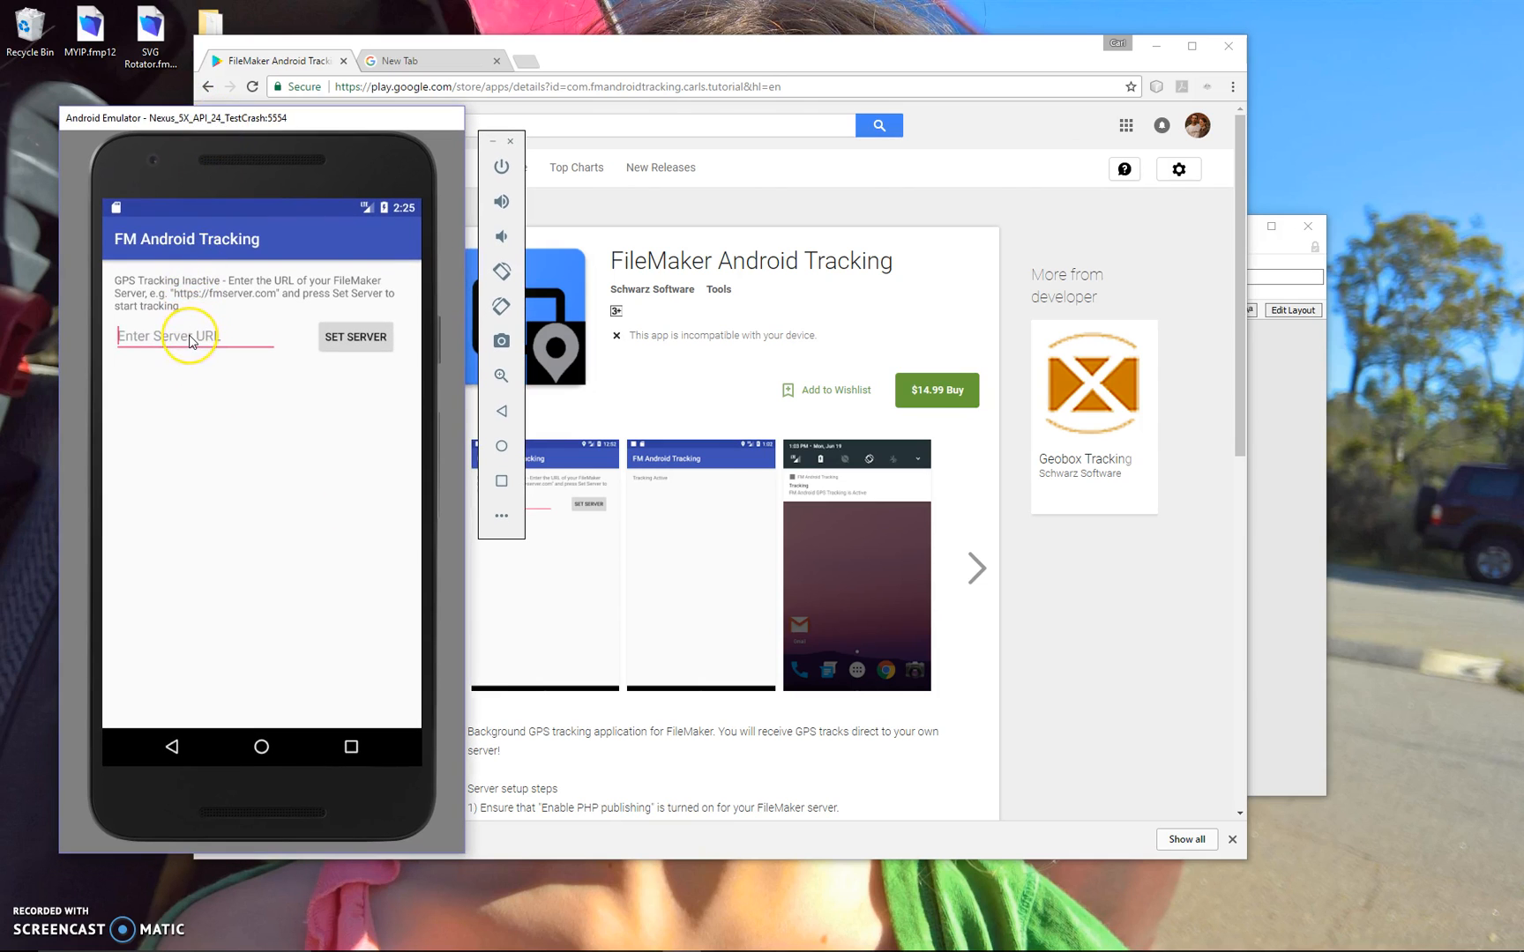
left_click(189, 336)
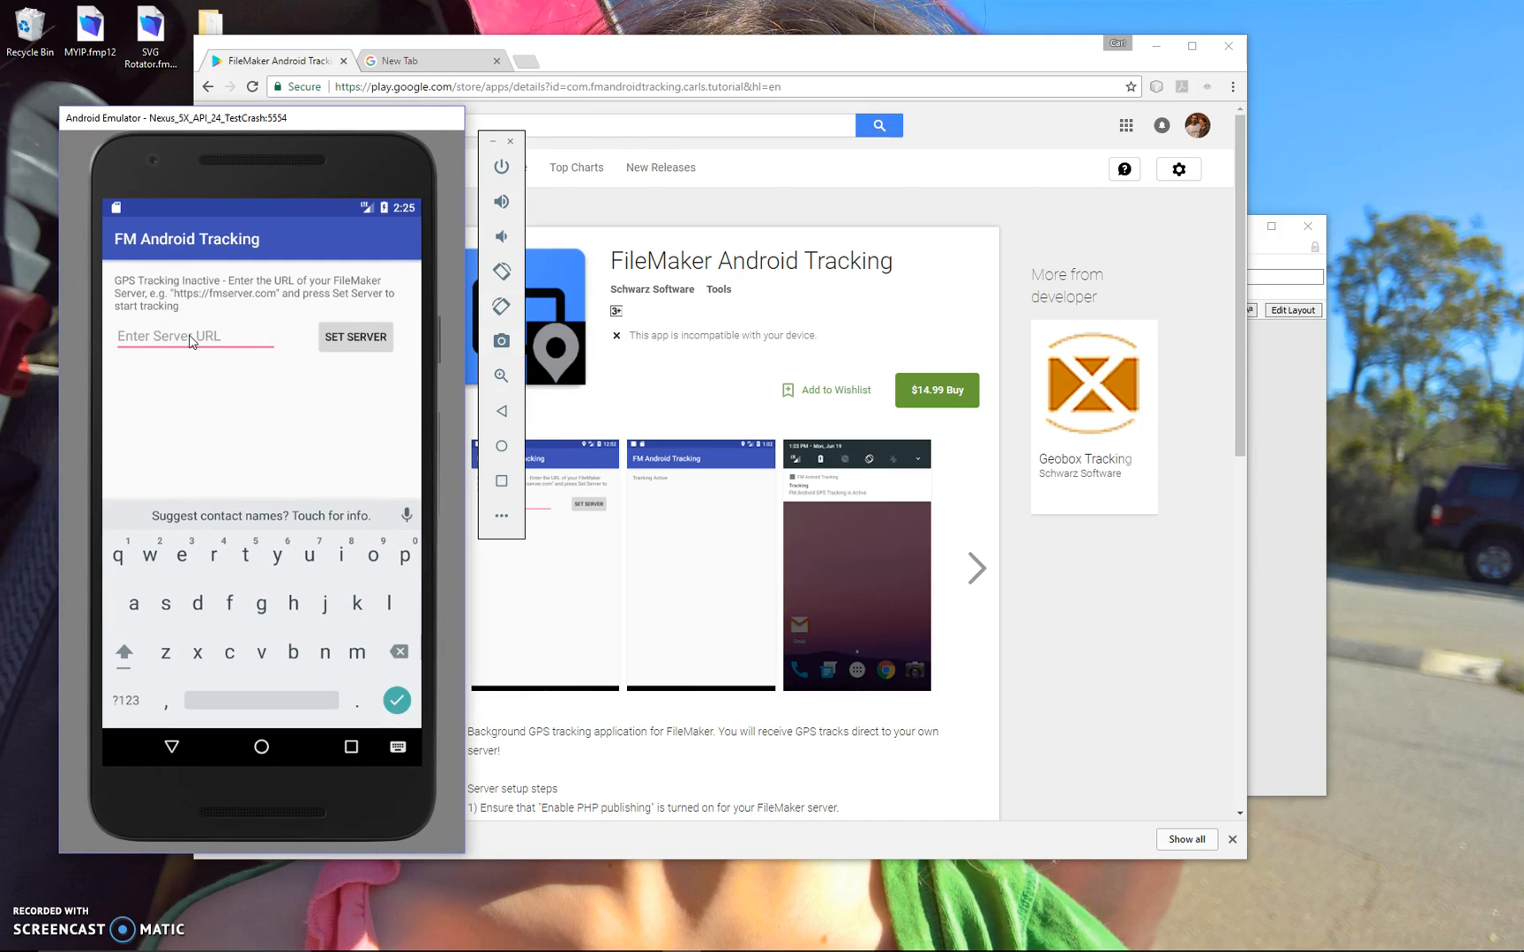
type("https")
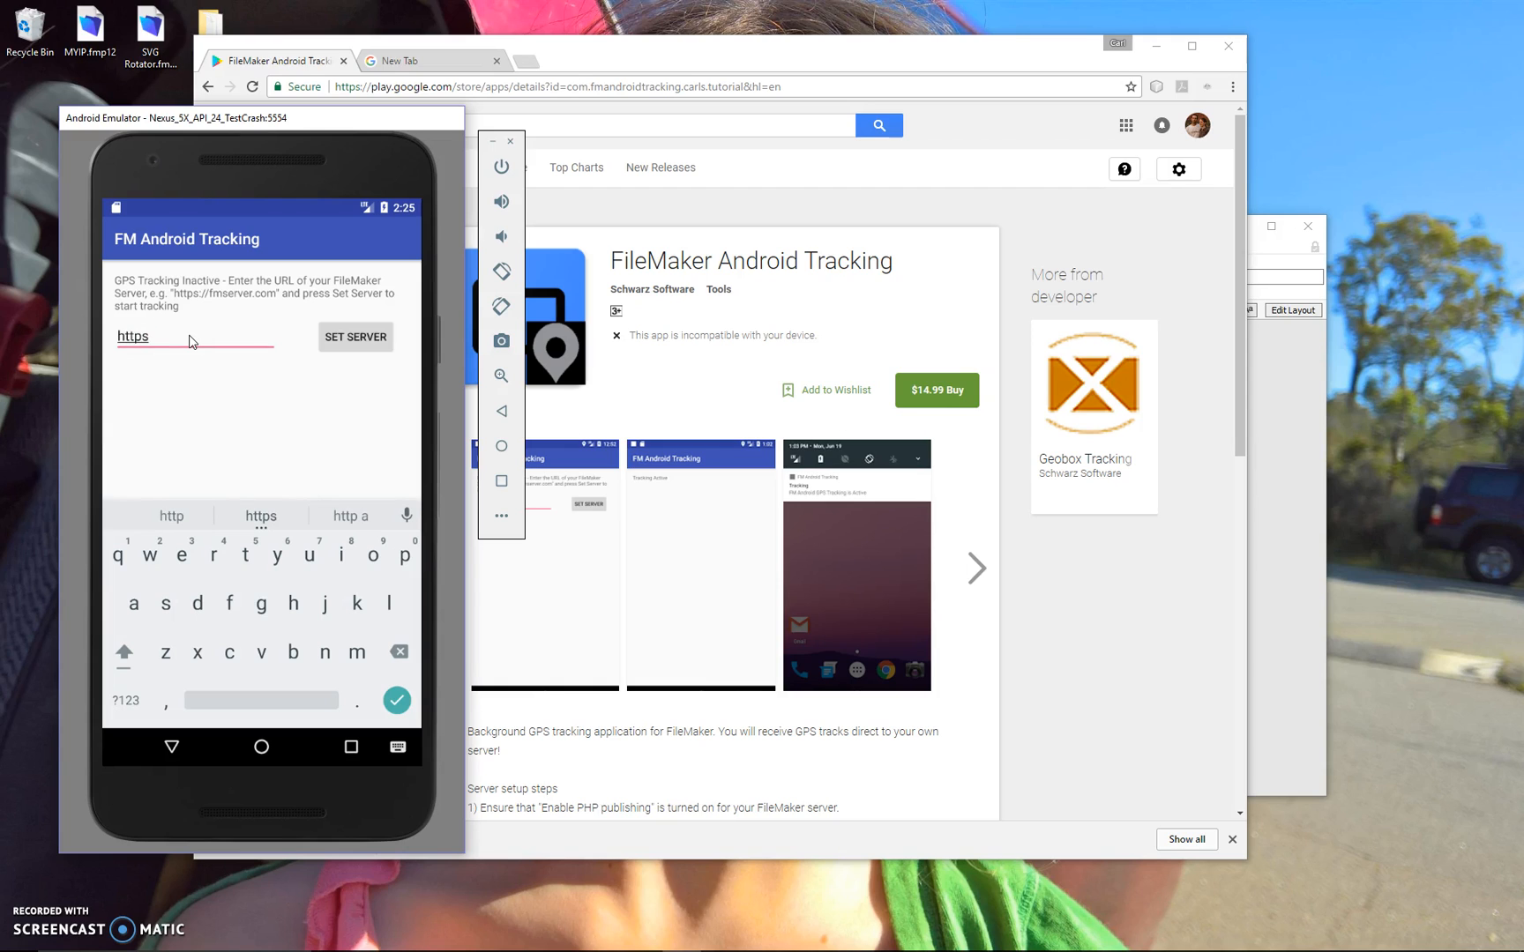
type("://")
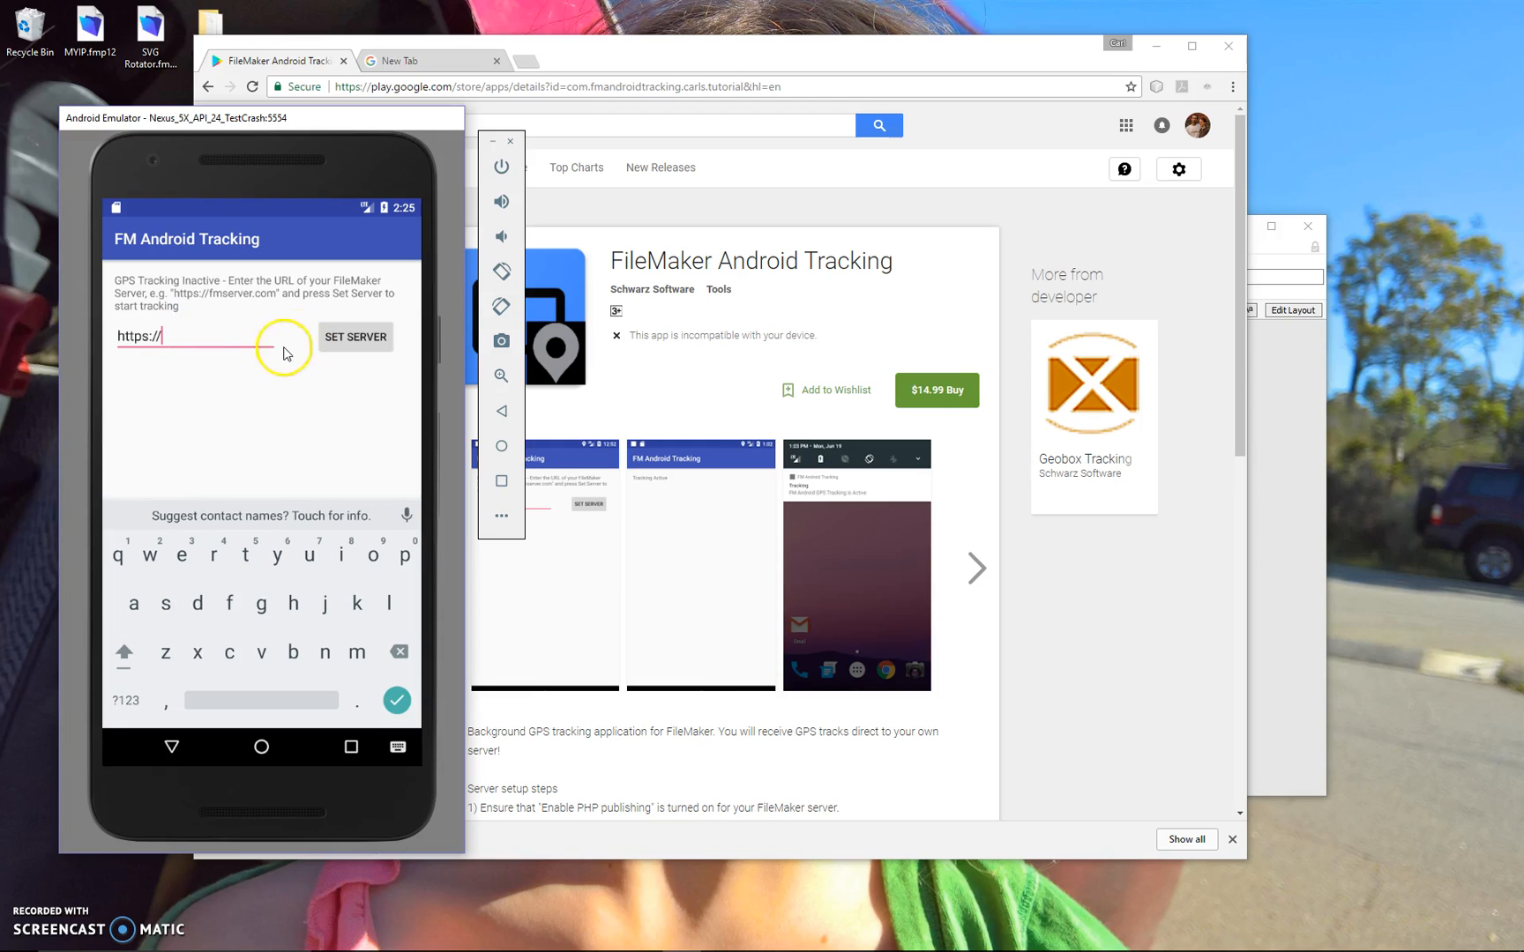
mouse_move(51, 852)
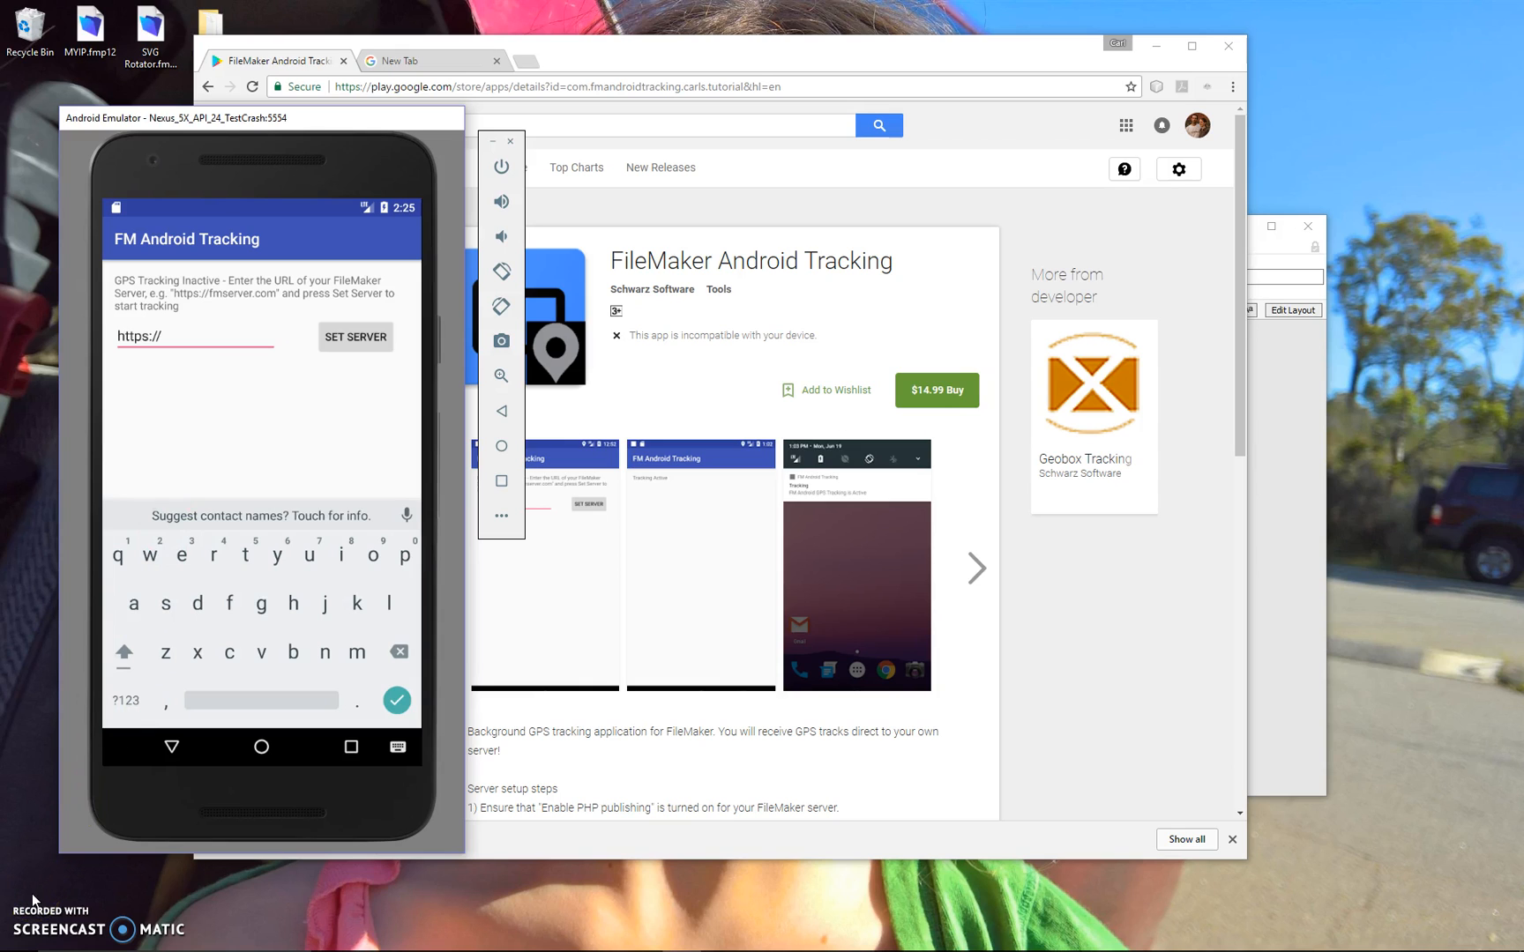
type("schwarzsoftware.com.au")
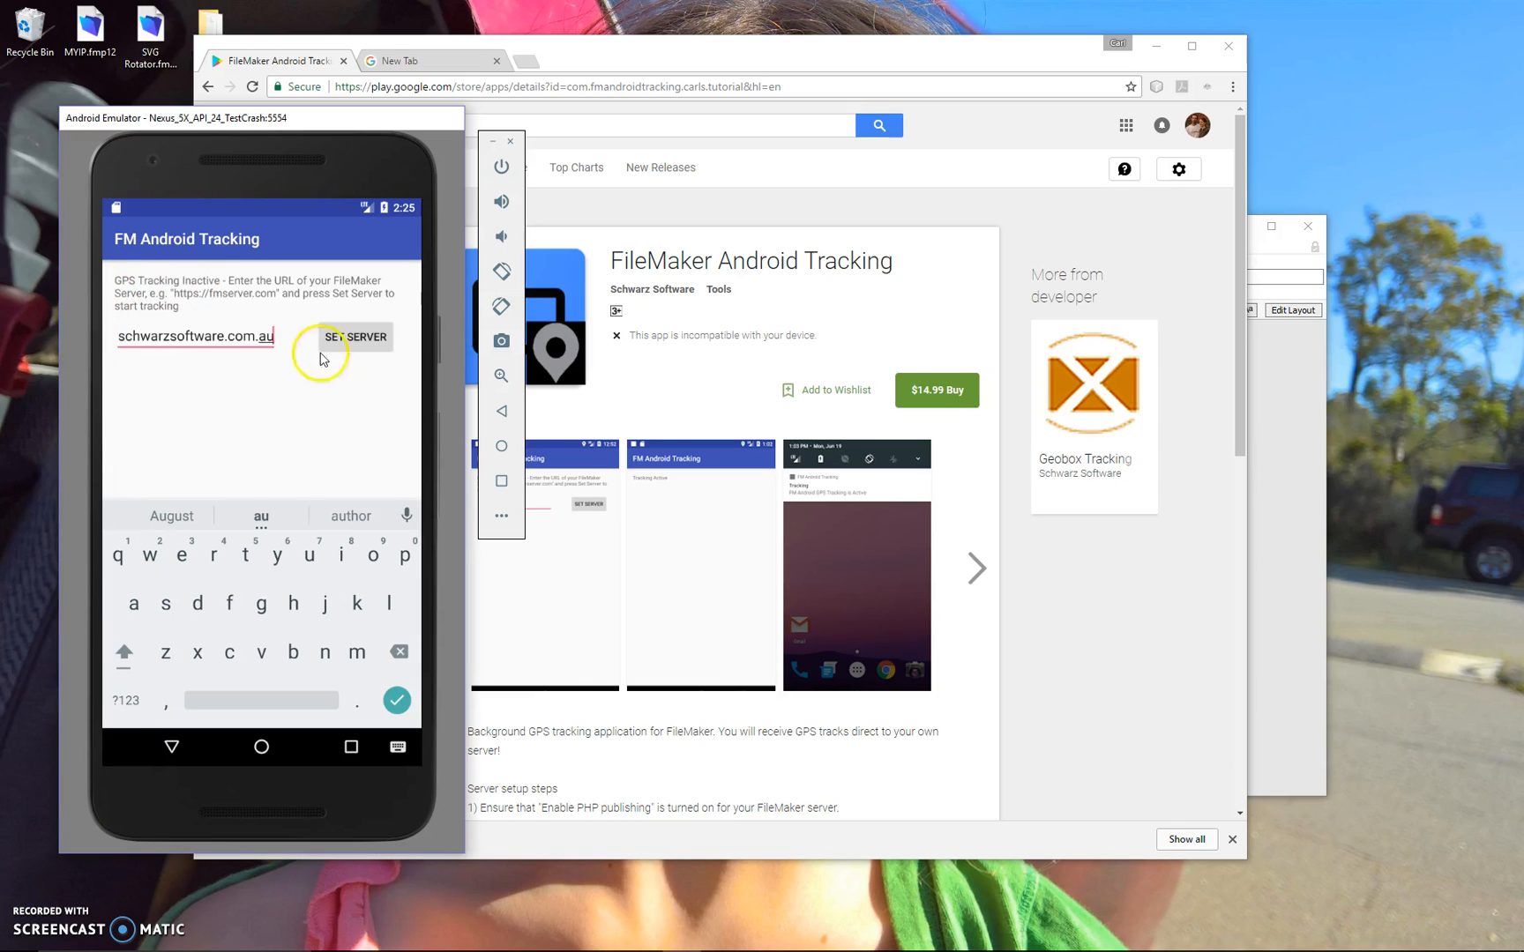
left_click(354, 337)
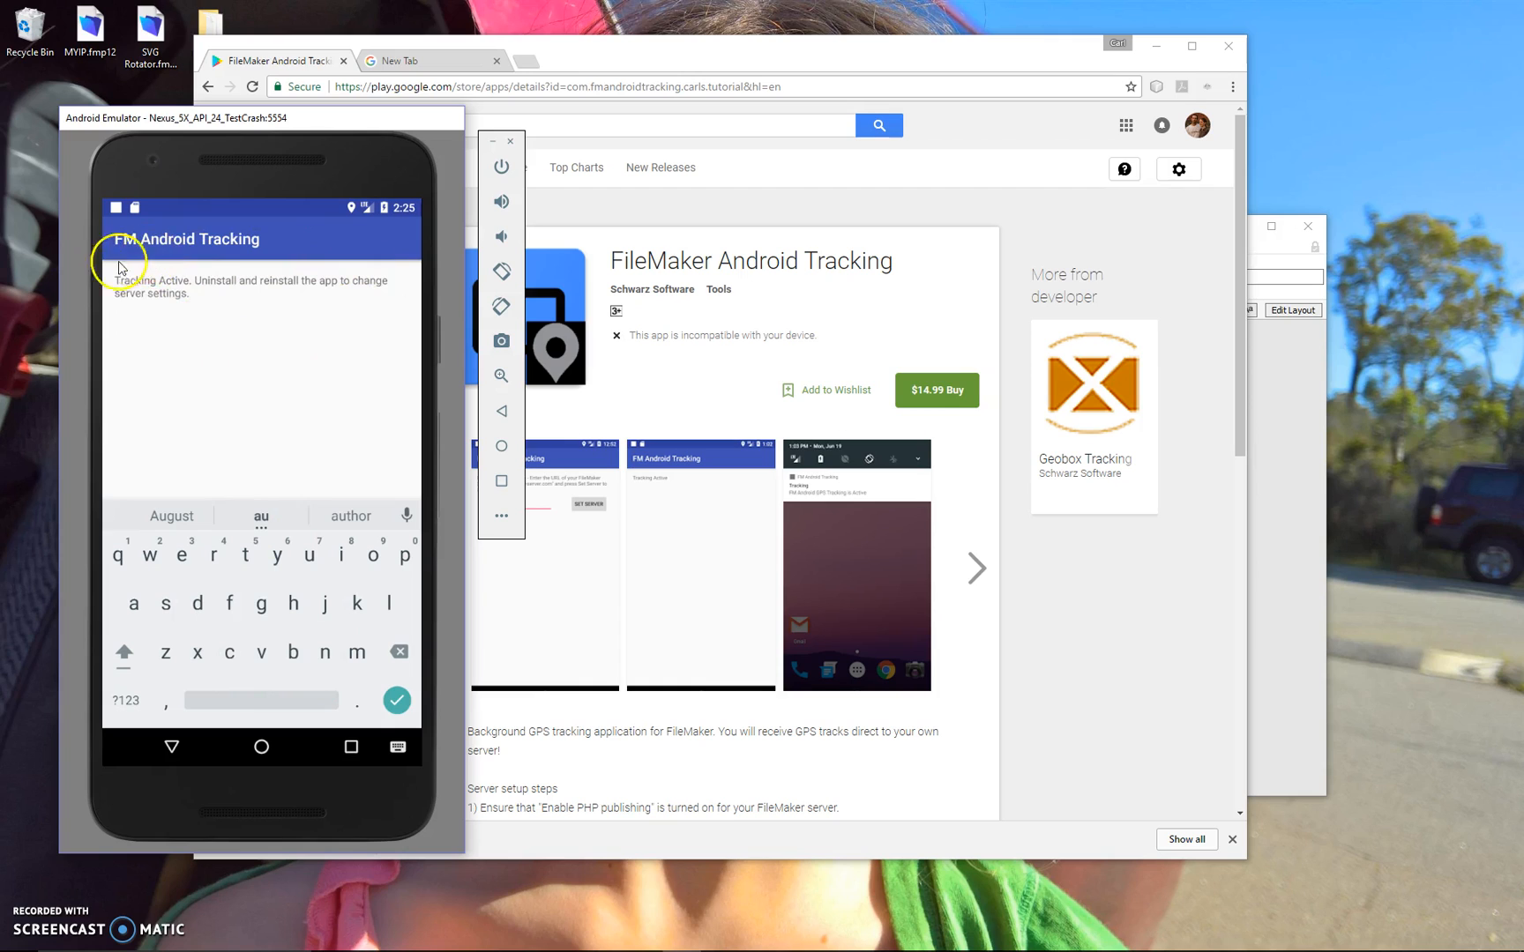
mouse_move(168, 287)
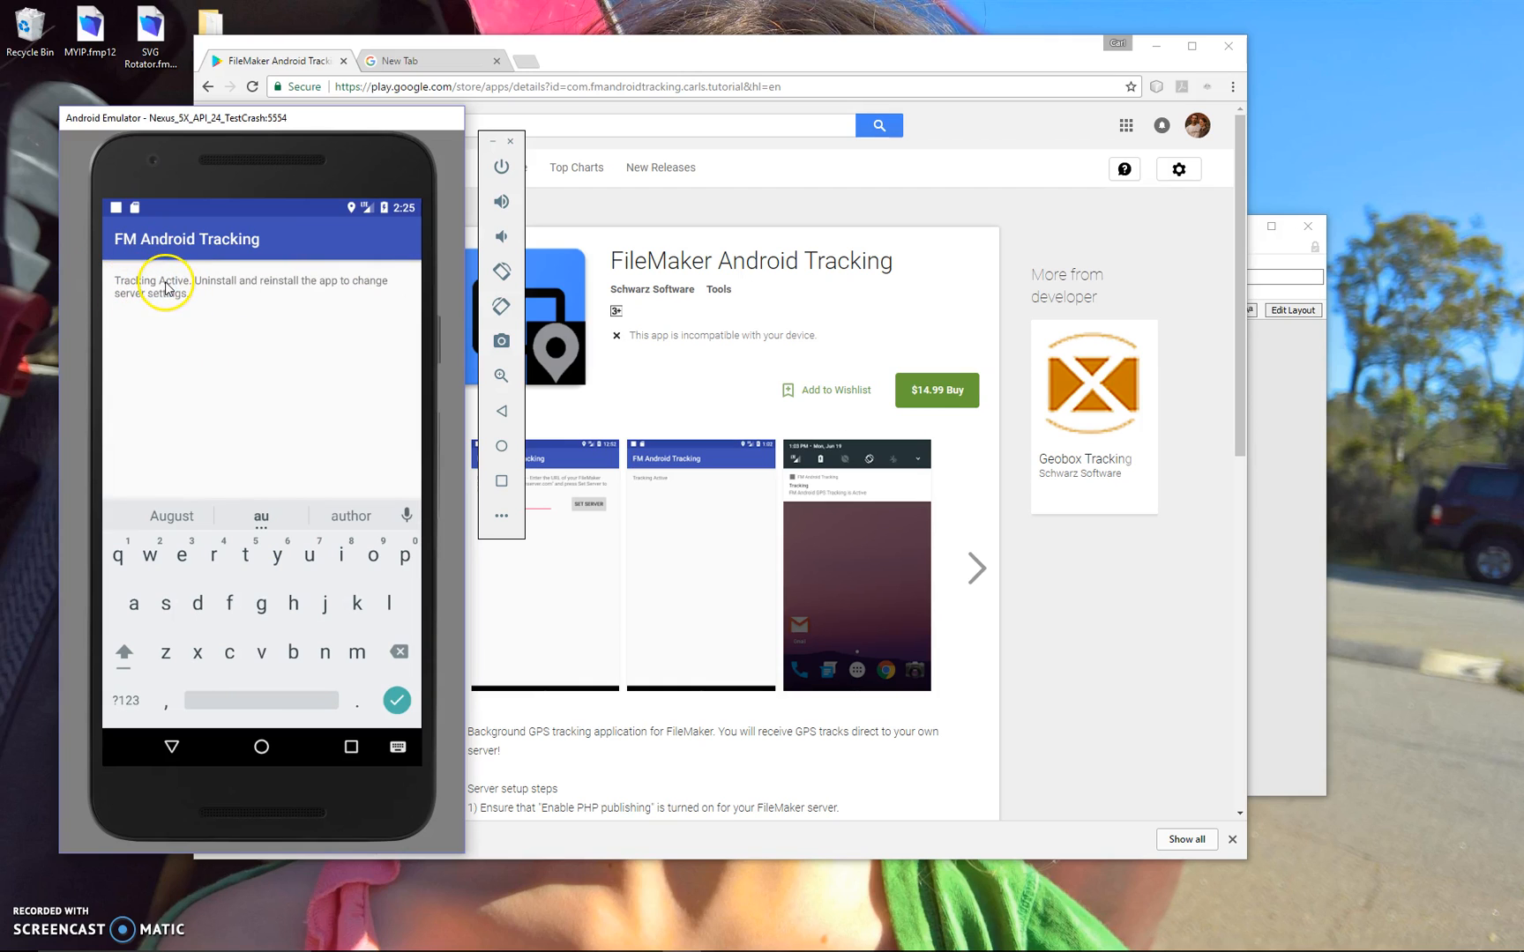
mouse_move(201, 285)
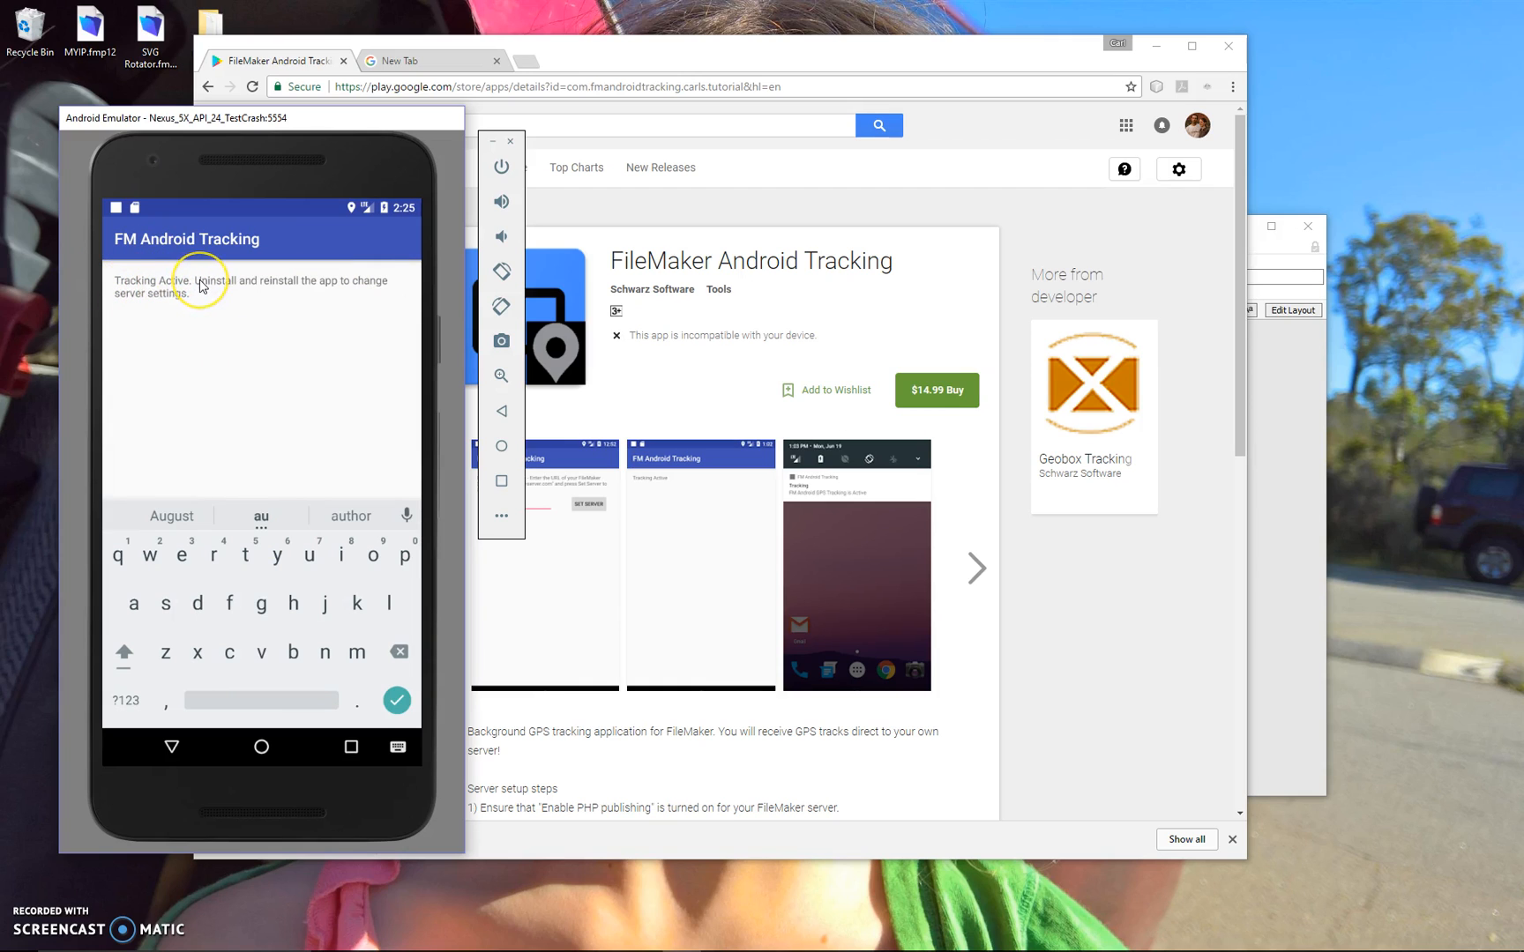
mouse_move(243, 286)
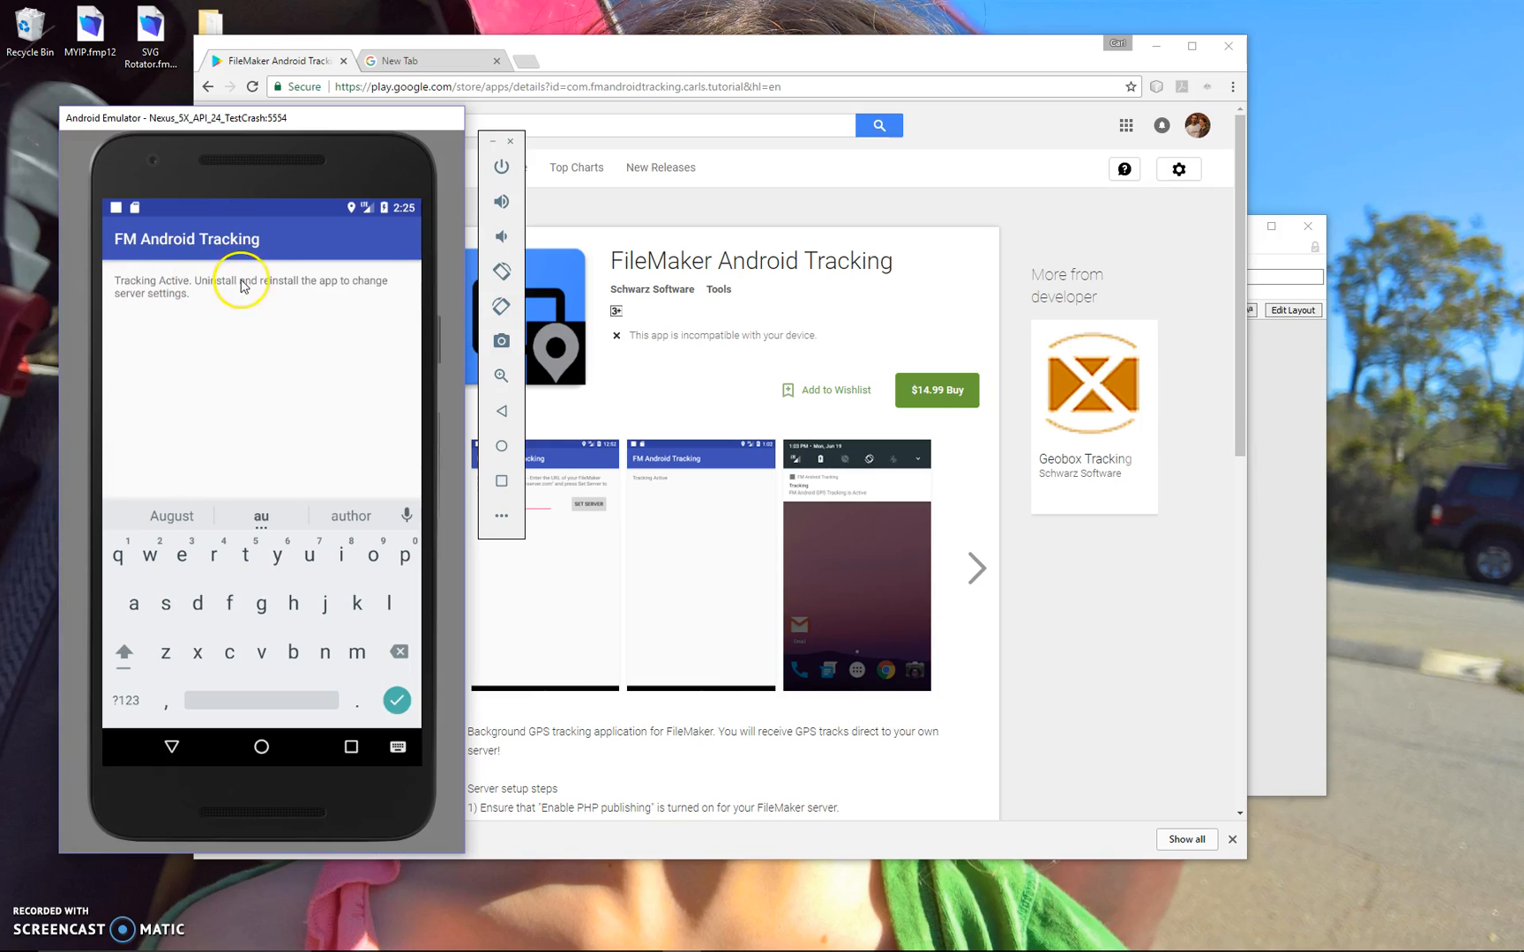
mouse_move(152, 298)
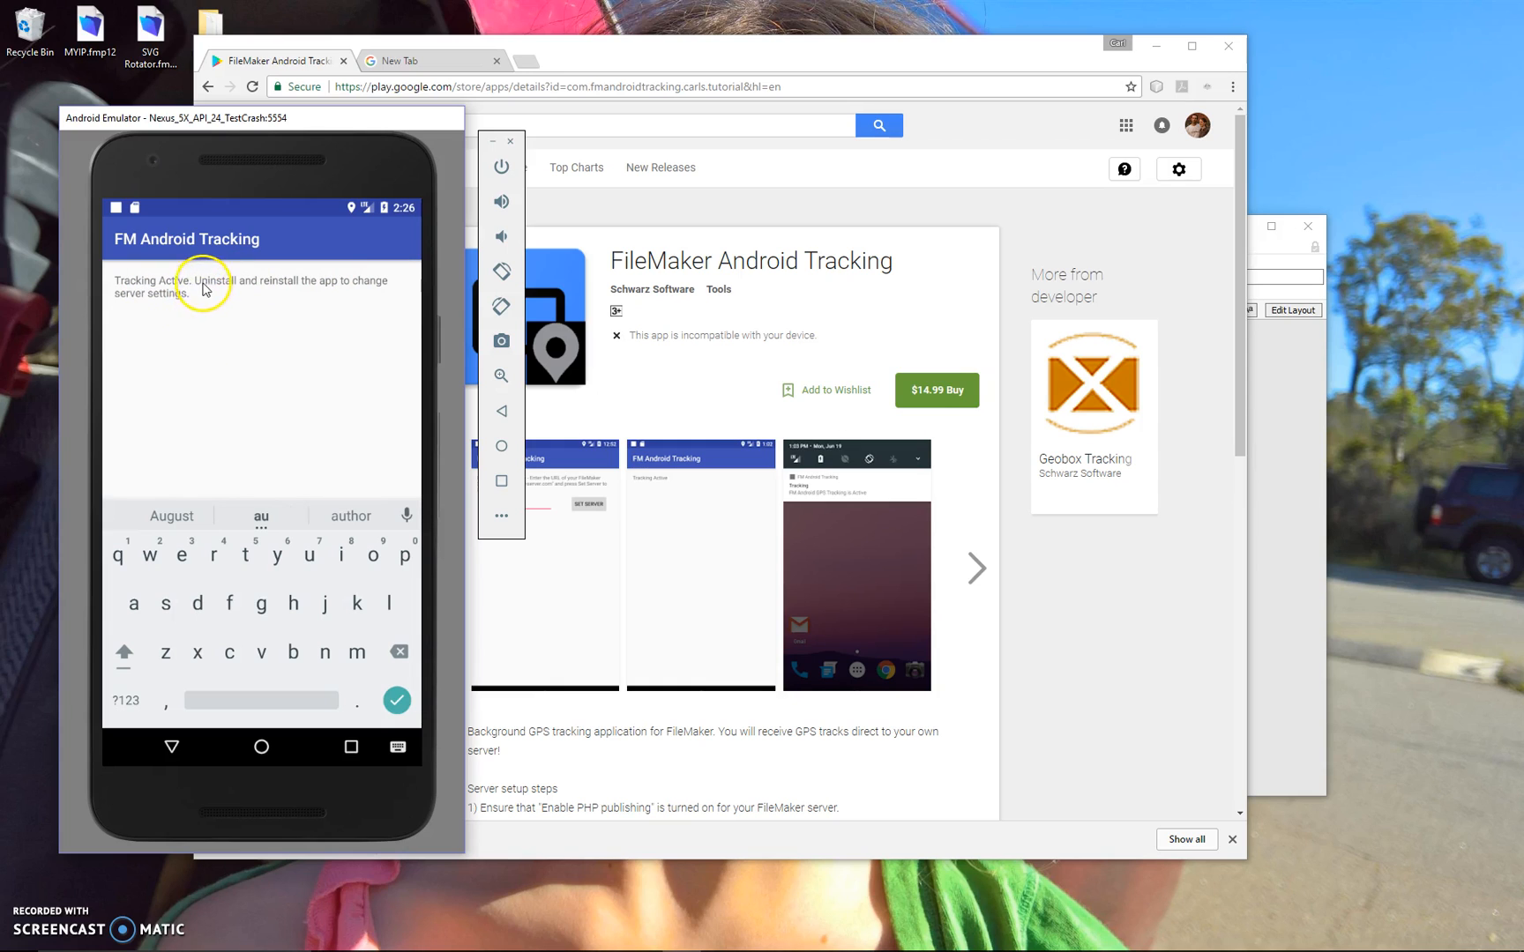
mouse_move(185, 299)
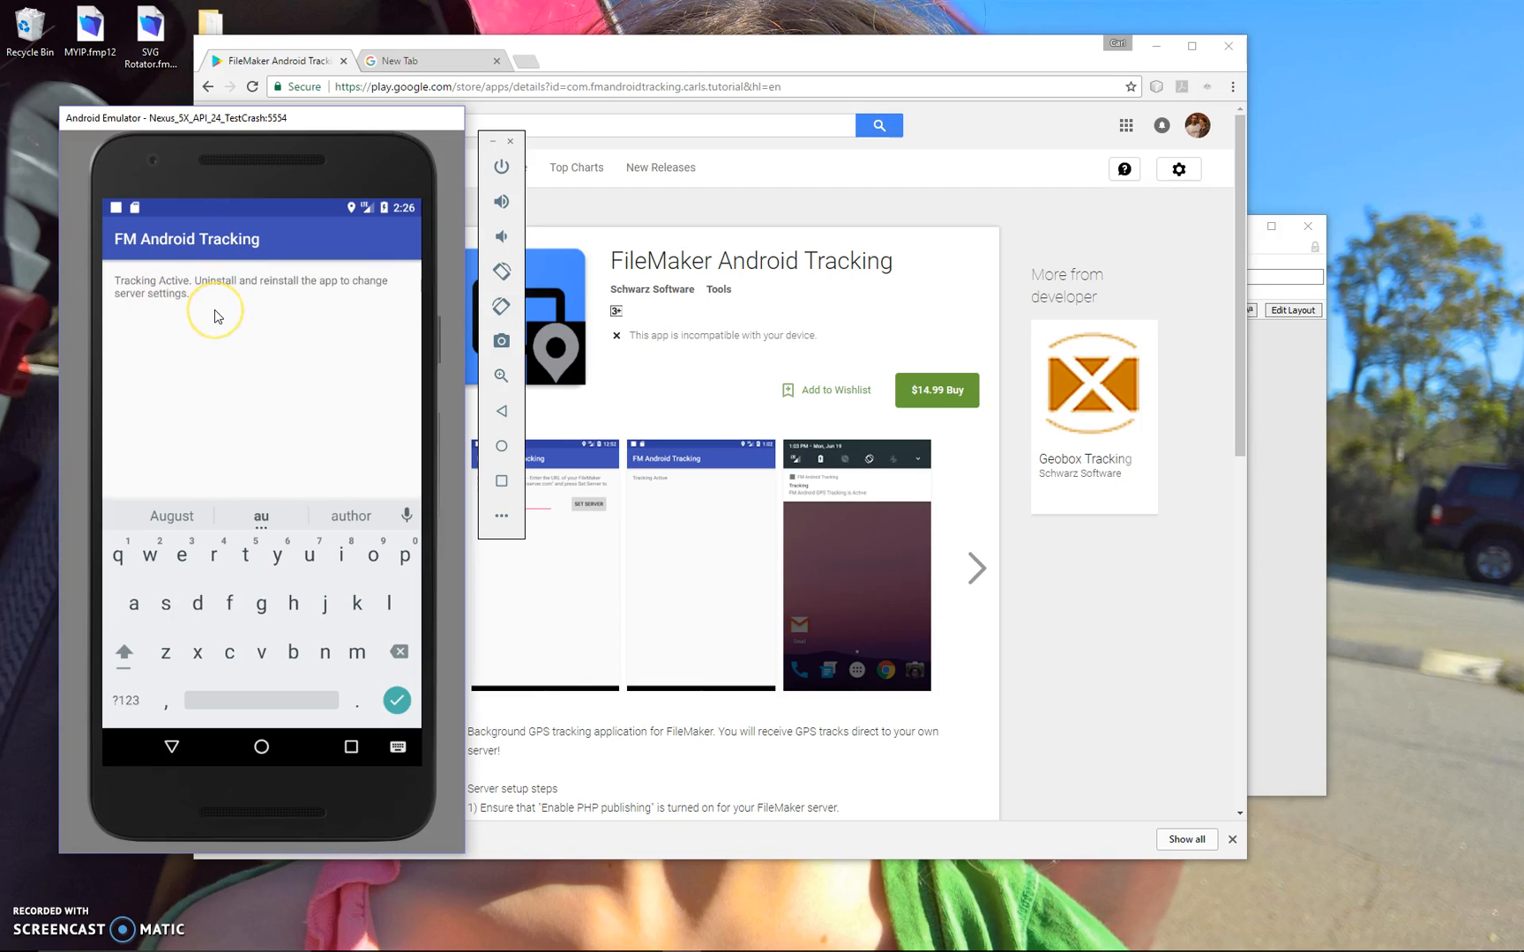
mouse_move(190, 294)
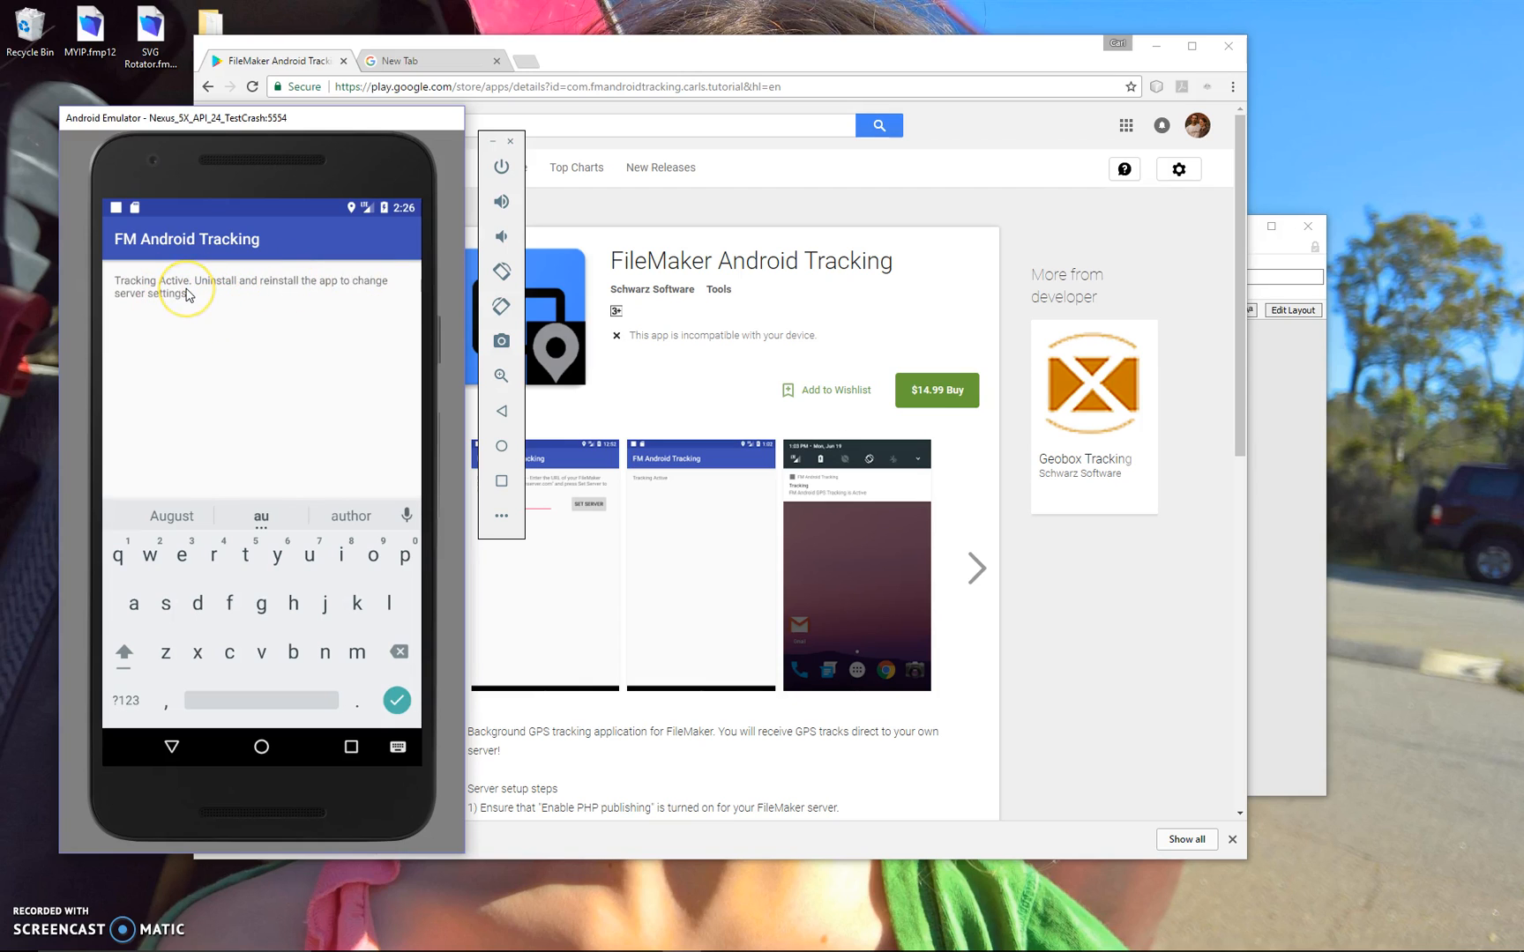
mouse_move(191, 306)
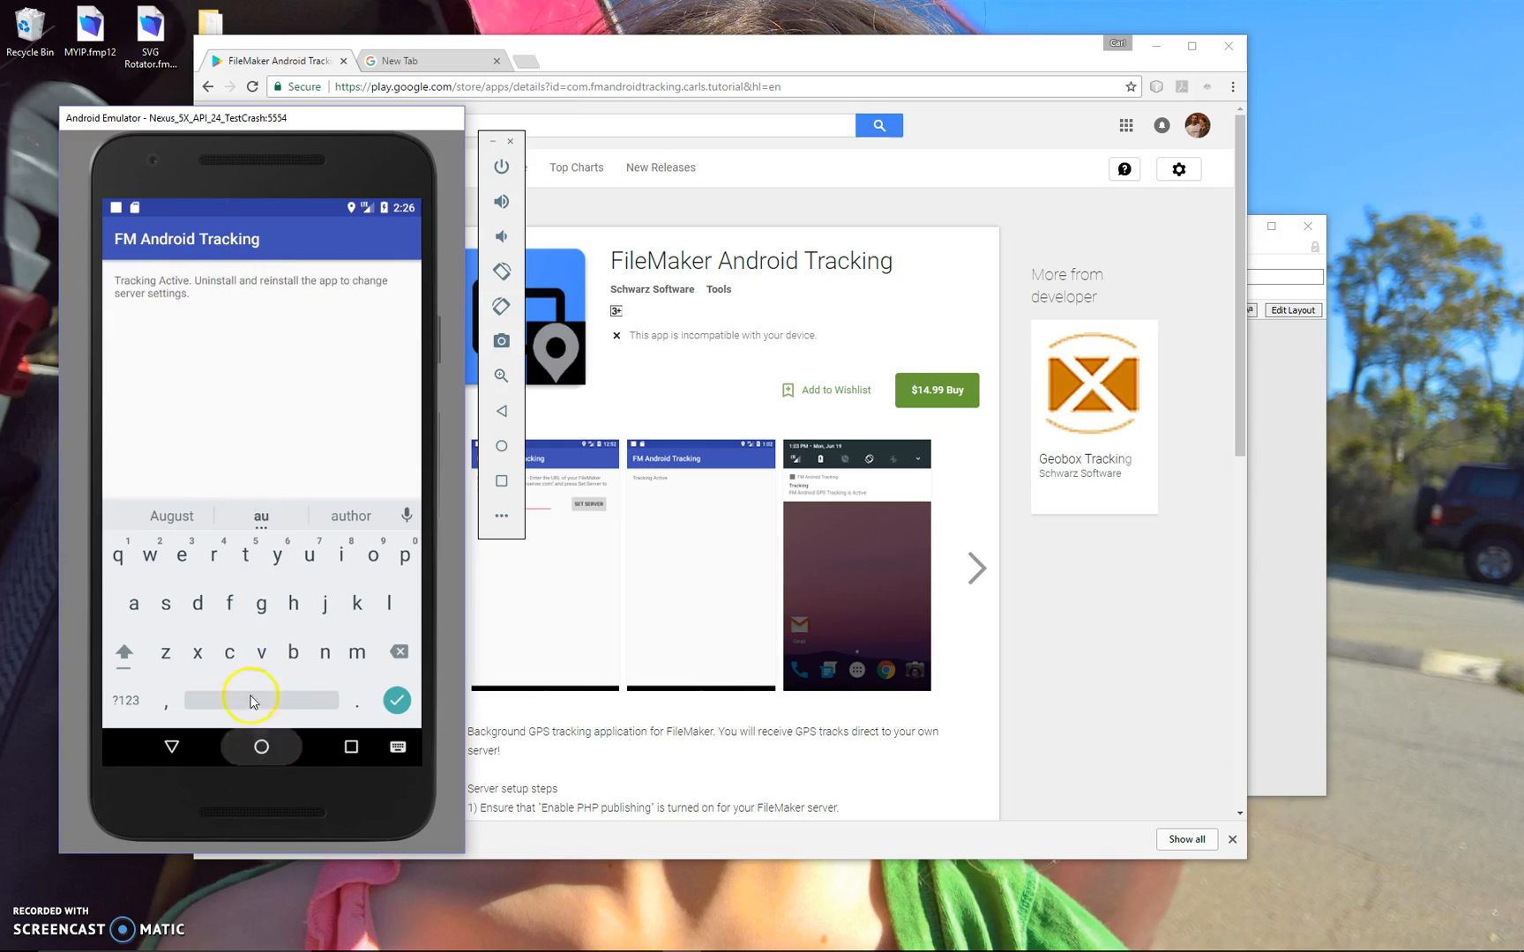
- Dismiss the on-screen keyboard so only the Tracking Active status remains
left_click(260, 747)
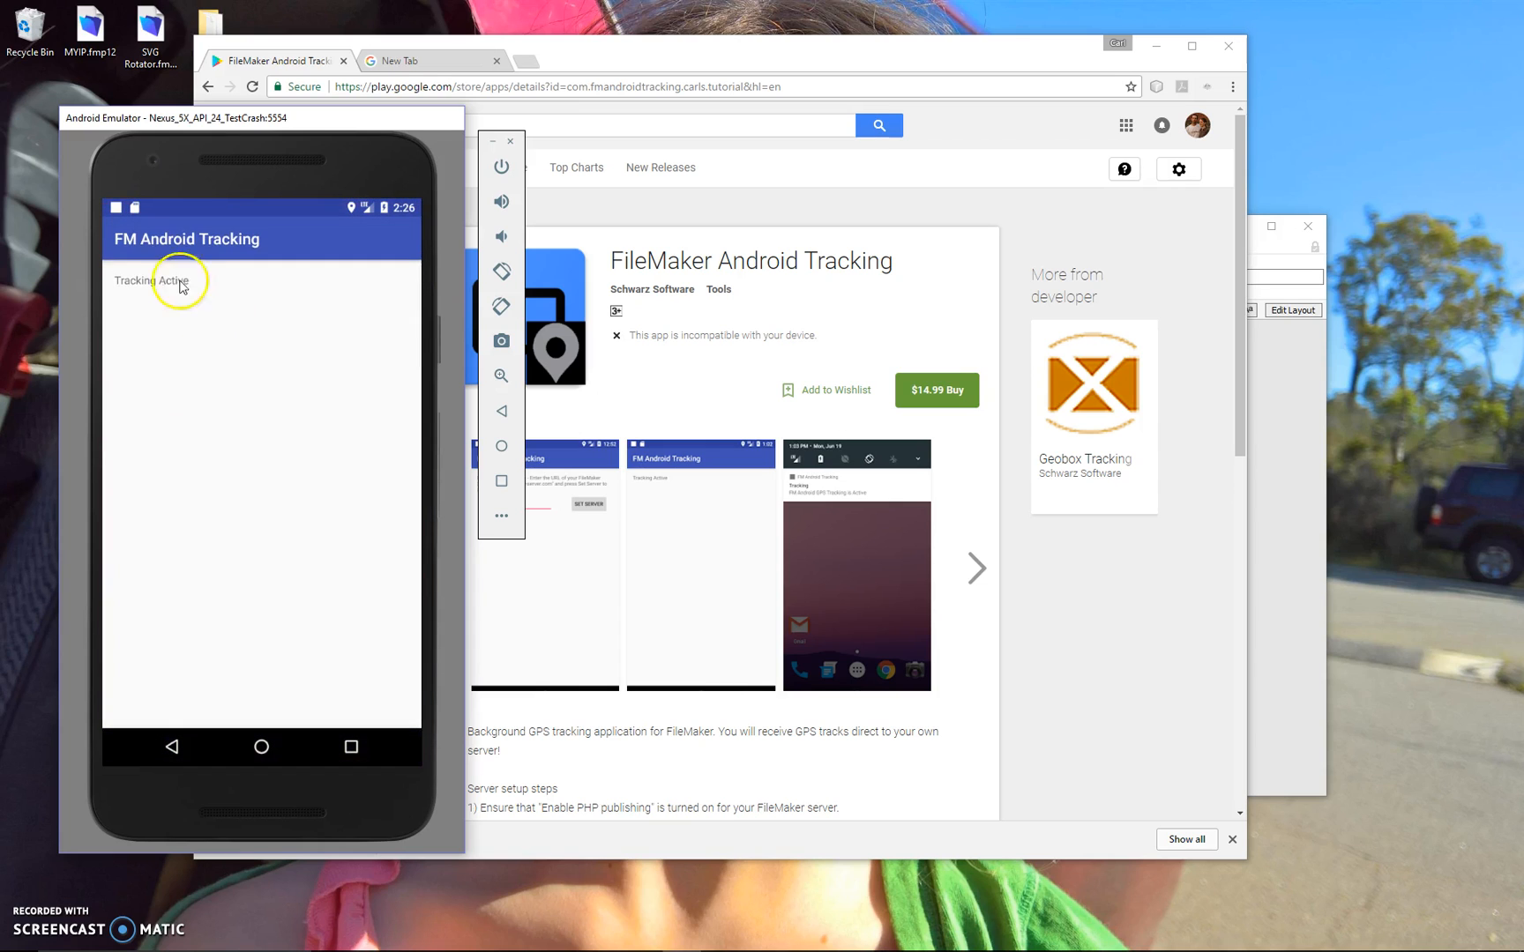
mouse_move(187, 288)
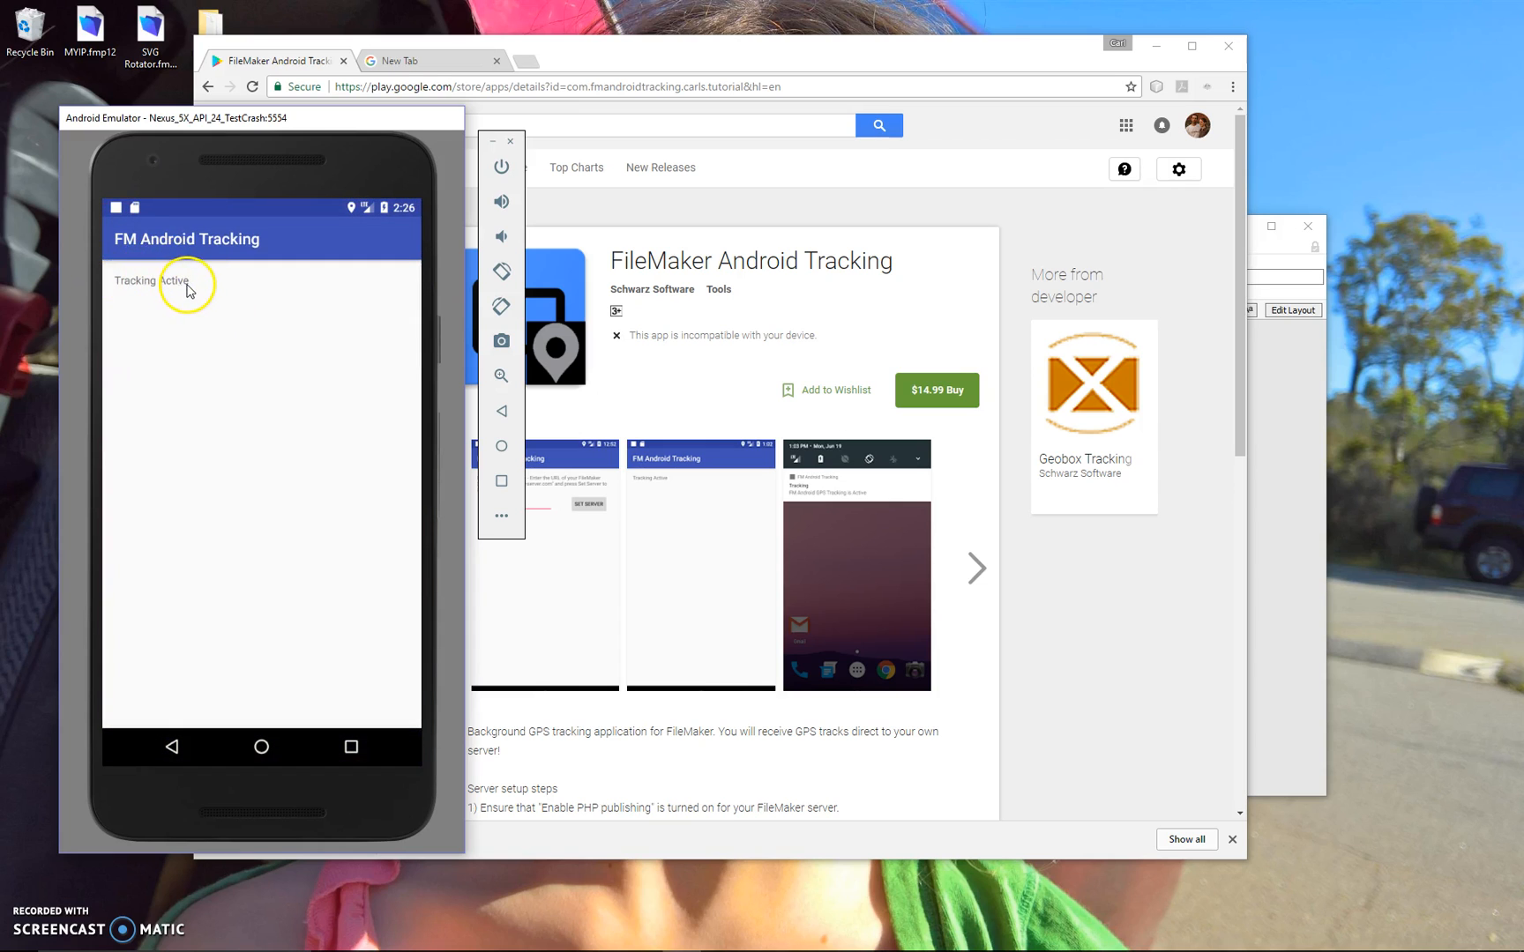
mouse_move(202, 338)
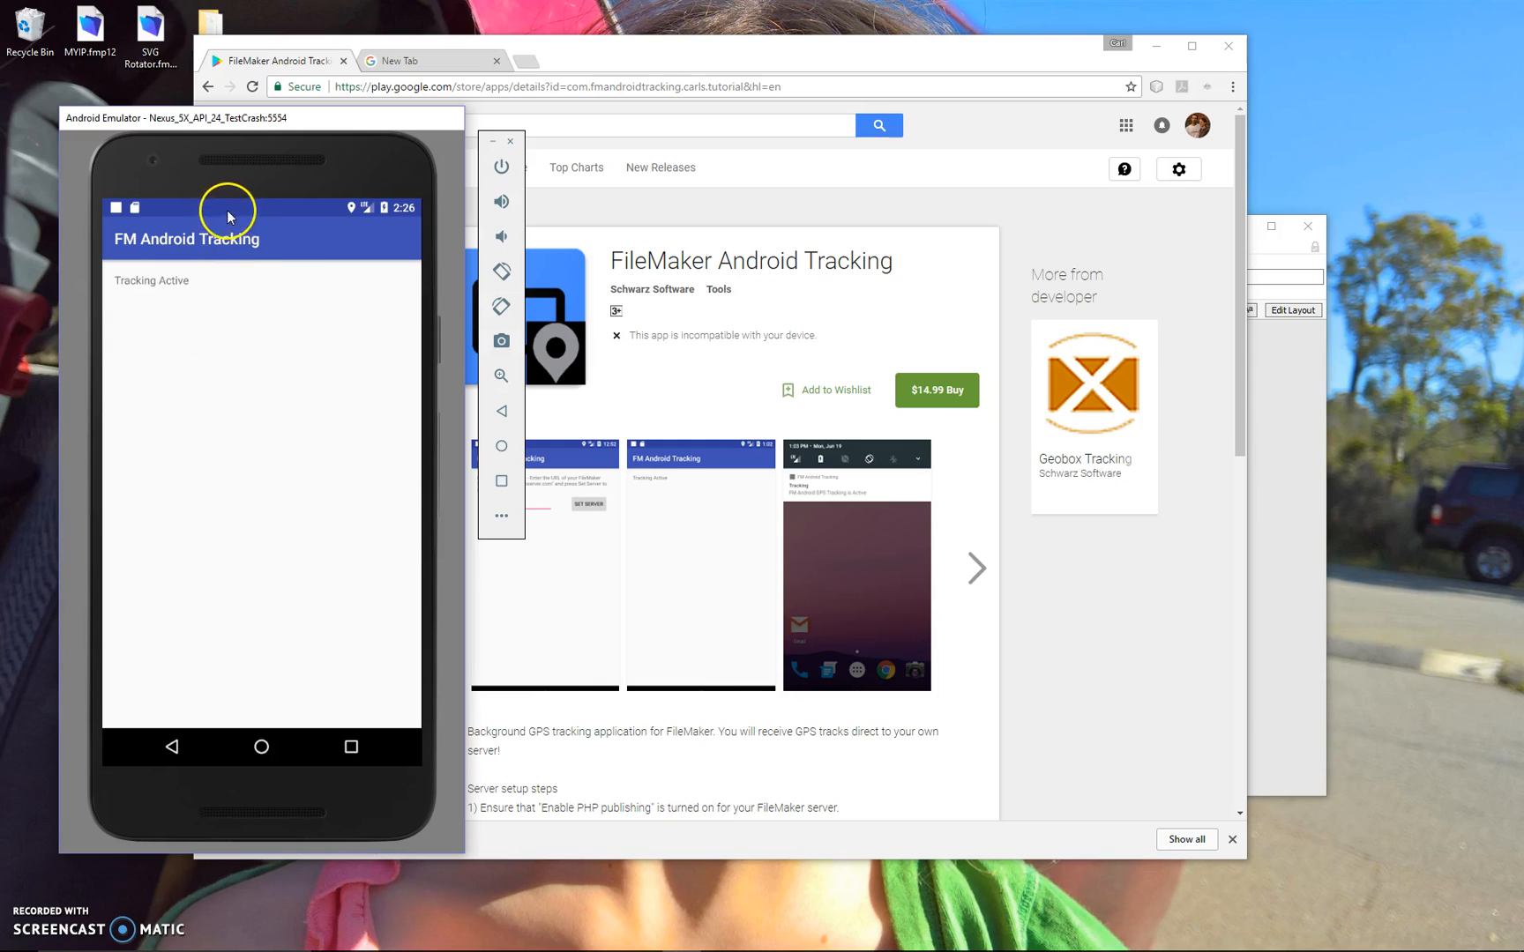
mouse_move(228, 208)
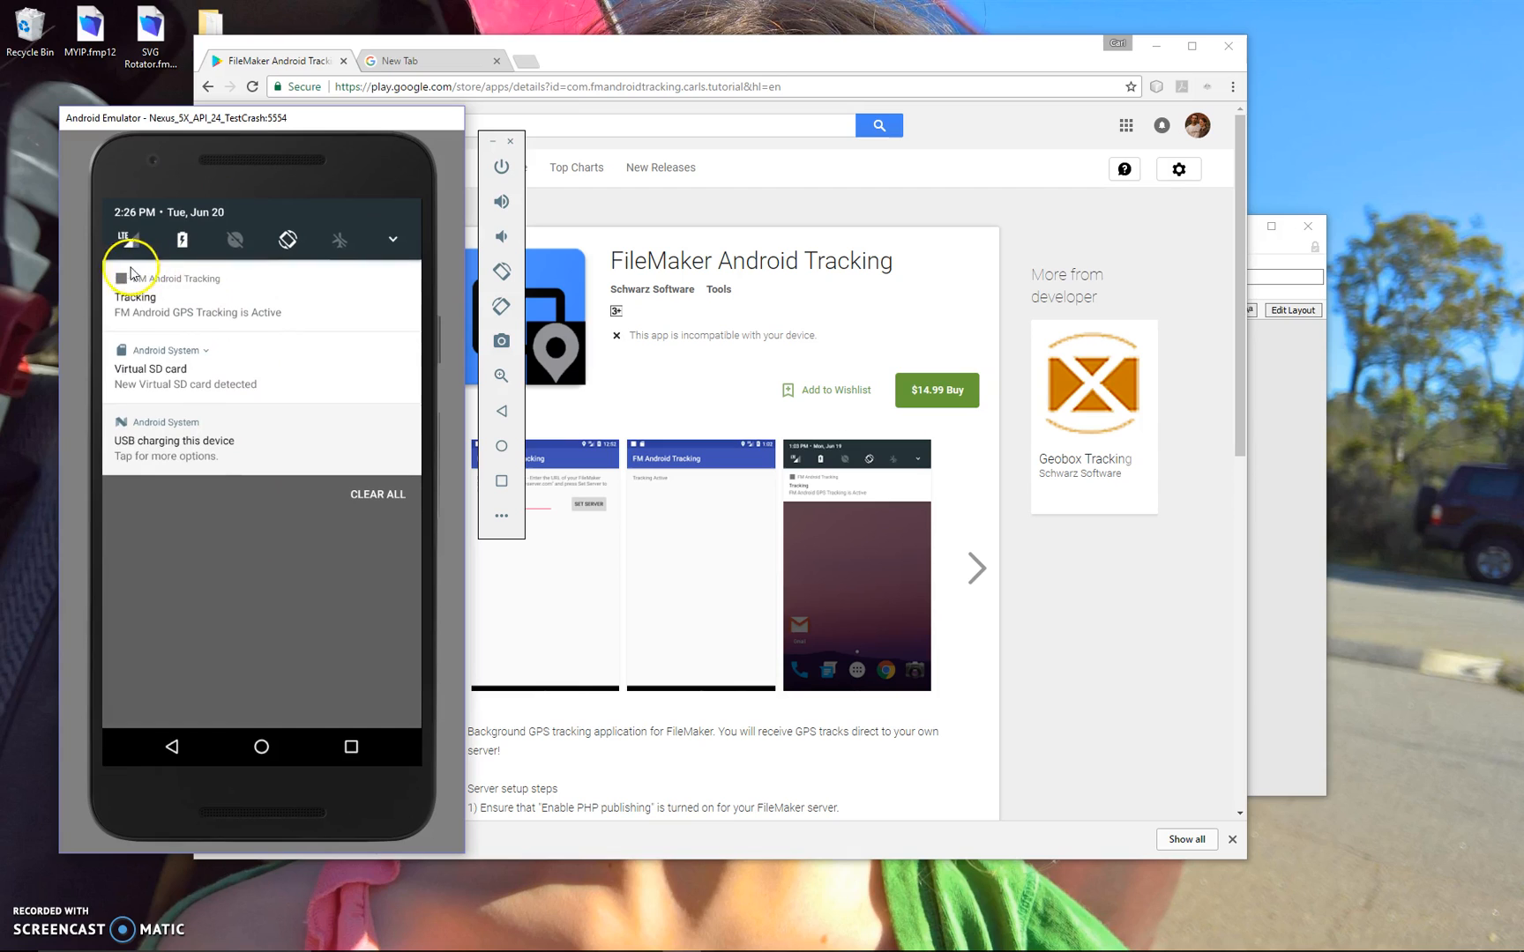
mouse_move(260, 318)
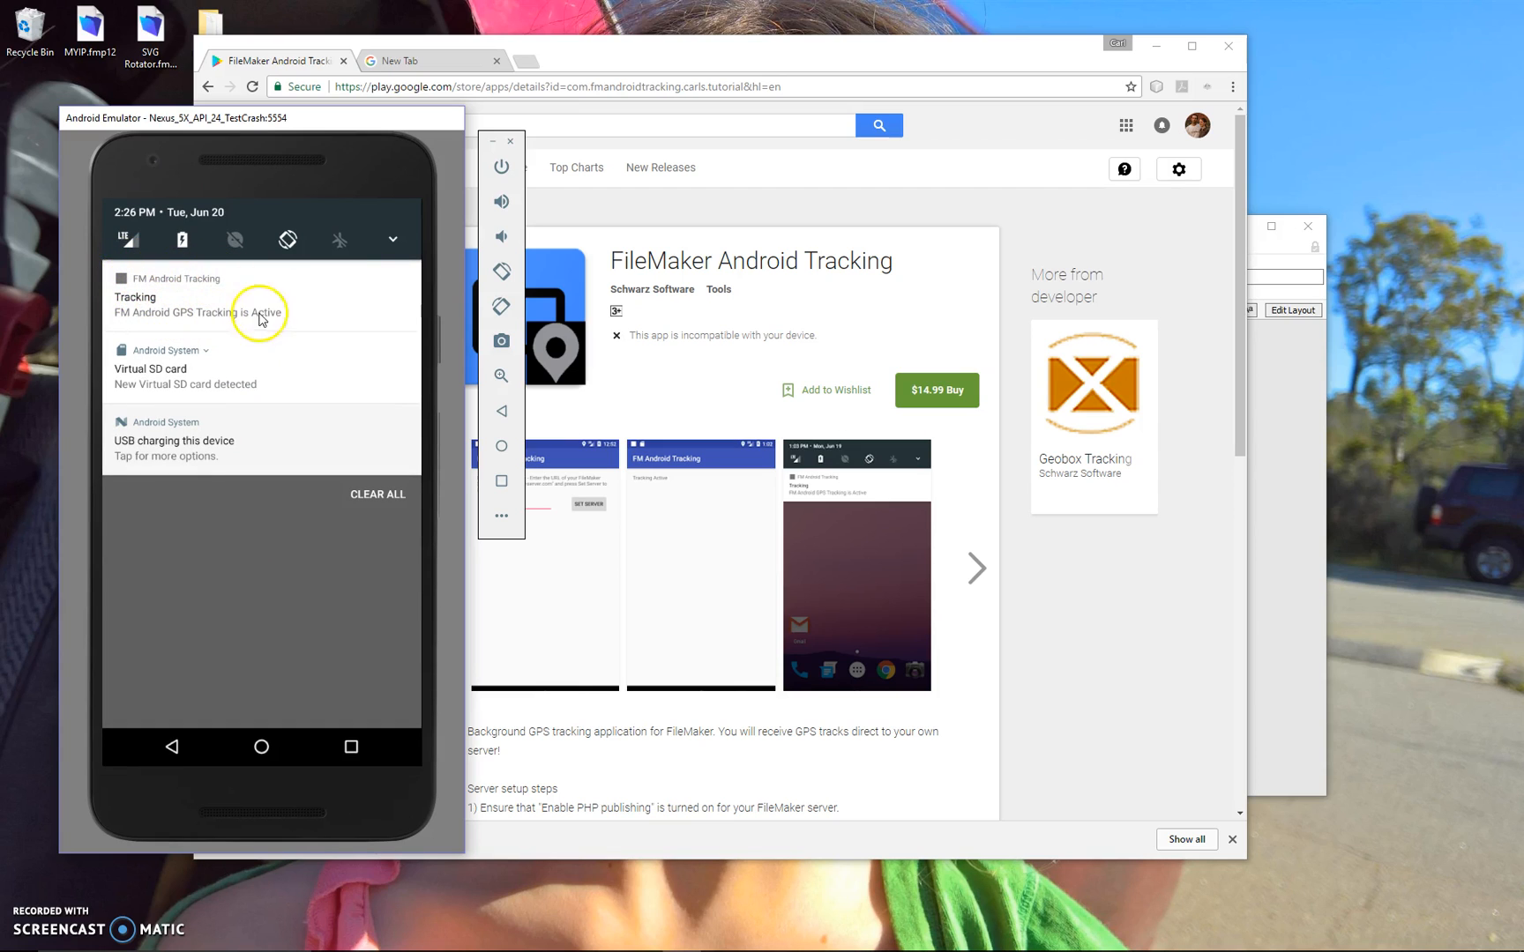
mouse_move(187, 308)
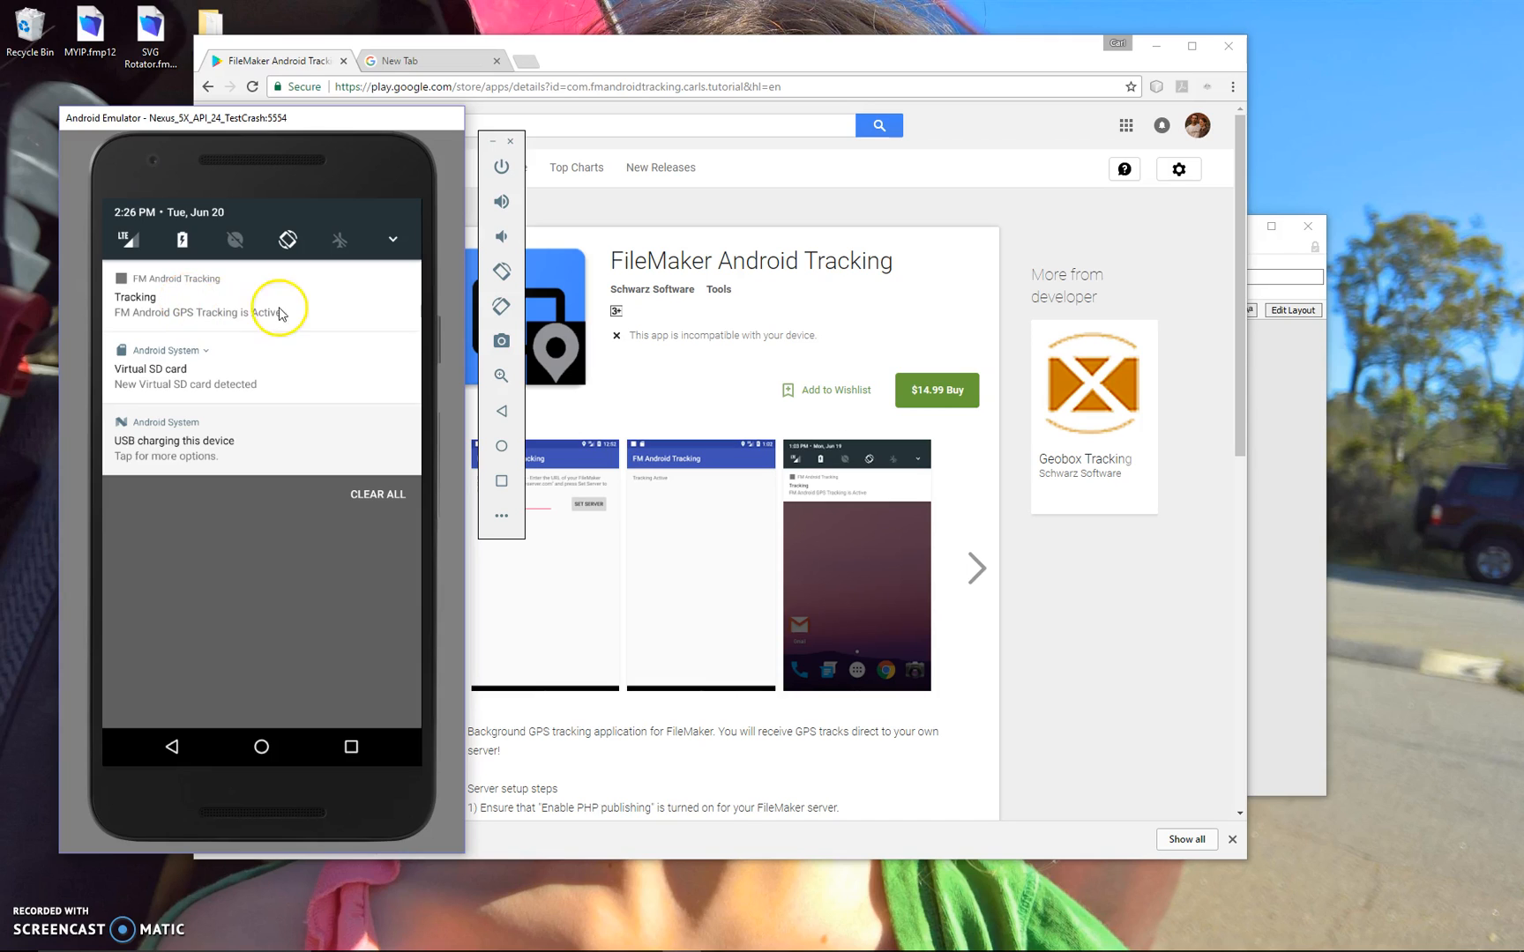
- Check the 'FM Android GPS Tracking is Active' notification, then return to the app
left_click(262, 296)
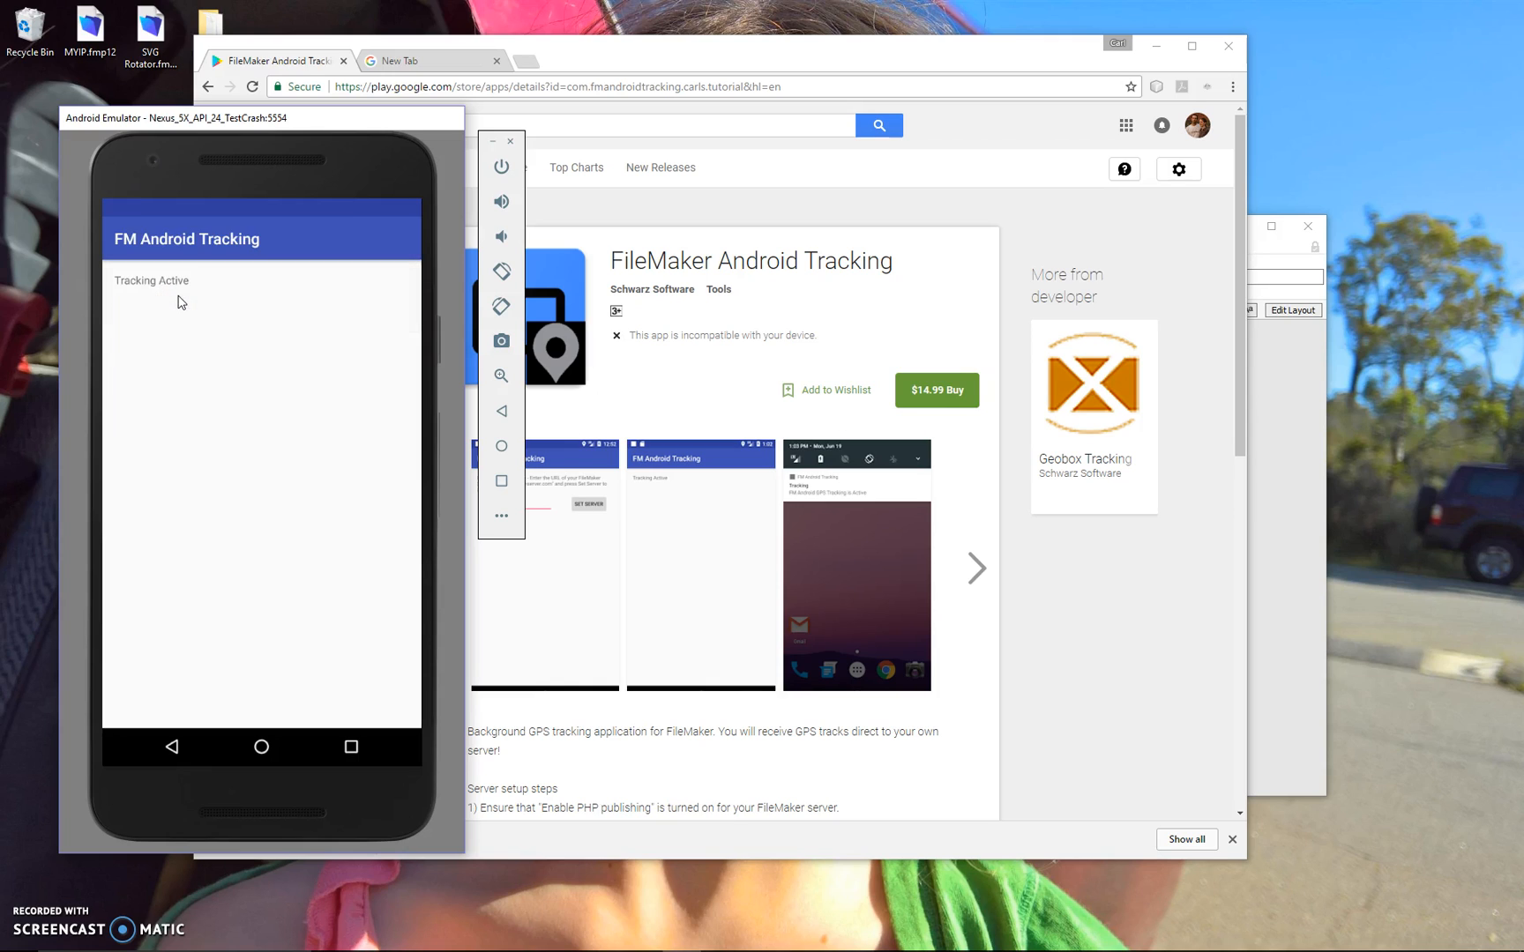
left_click(248, 505)
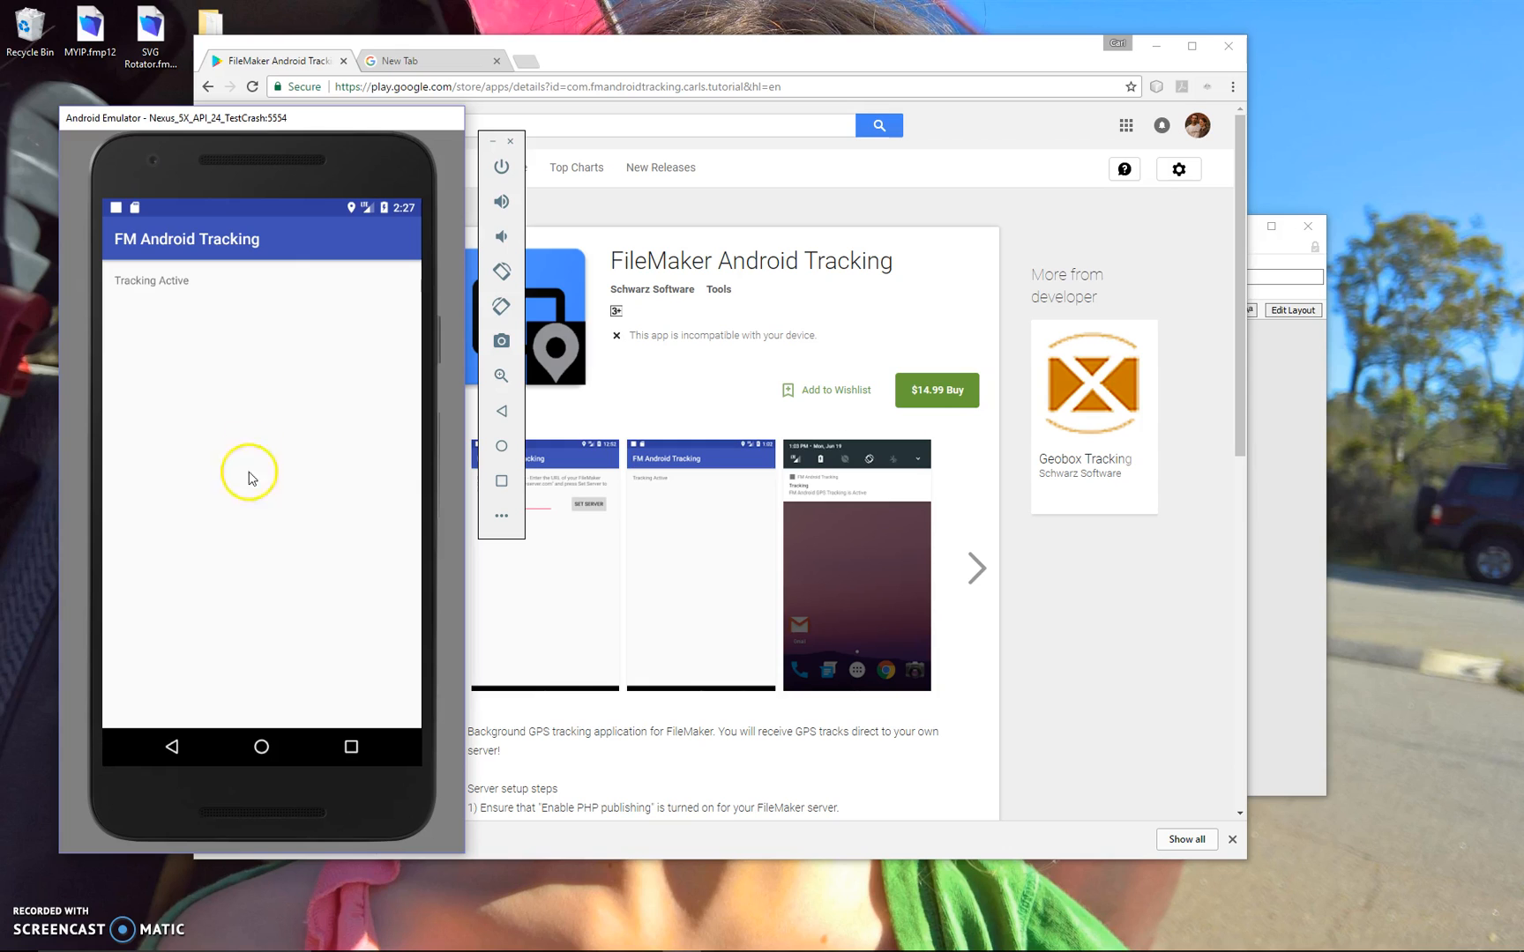
mouse_move(229, 625)
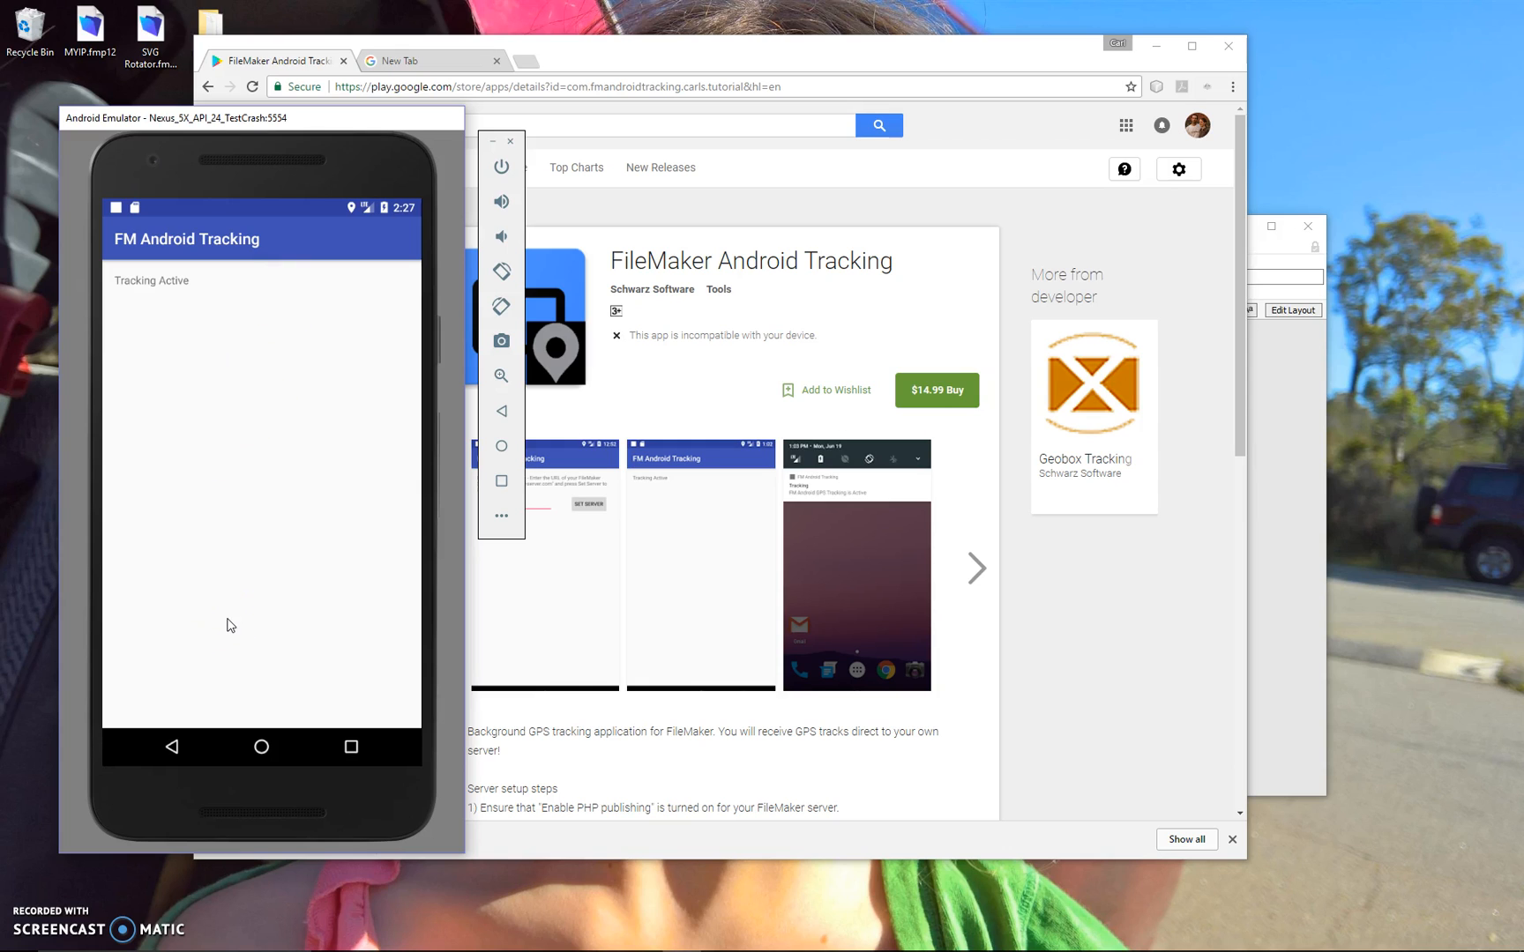
mouse_move(1285, 432)
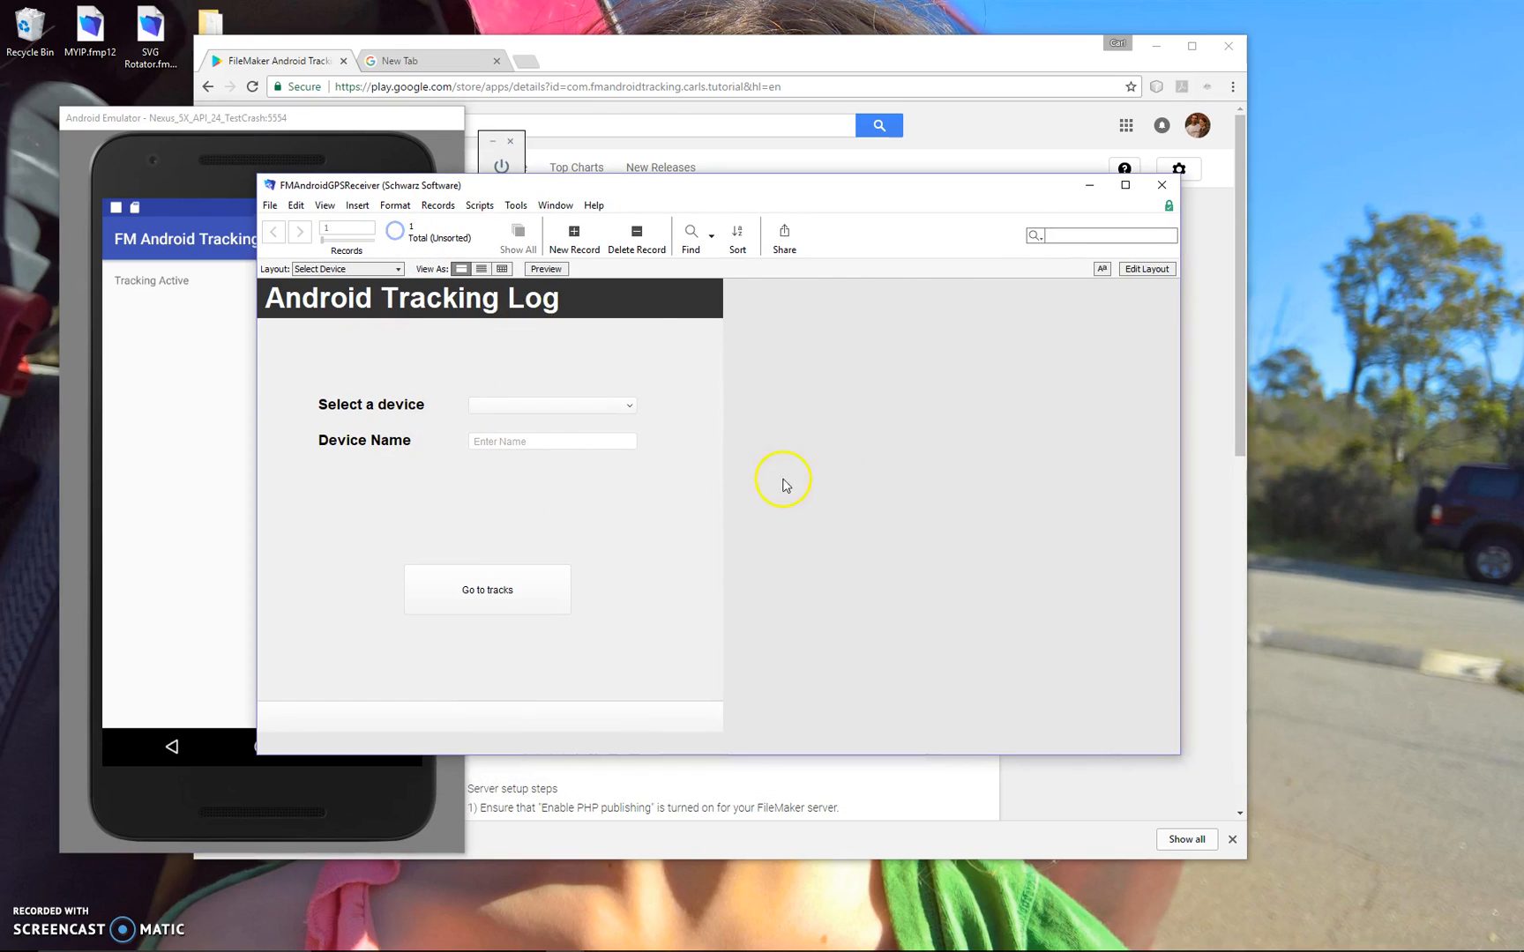
- Bring up FMAndroidGPSReceiver's Select Device layout with the Android Tracking Log header
left_click(299, 232)
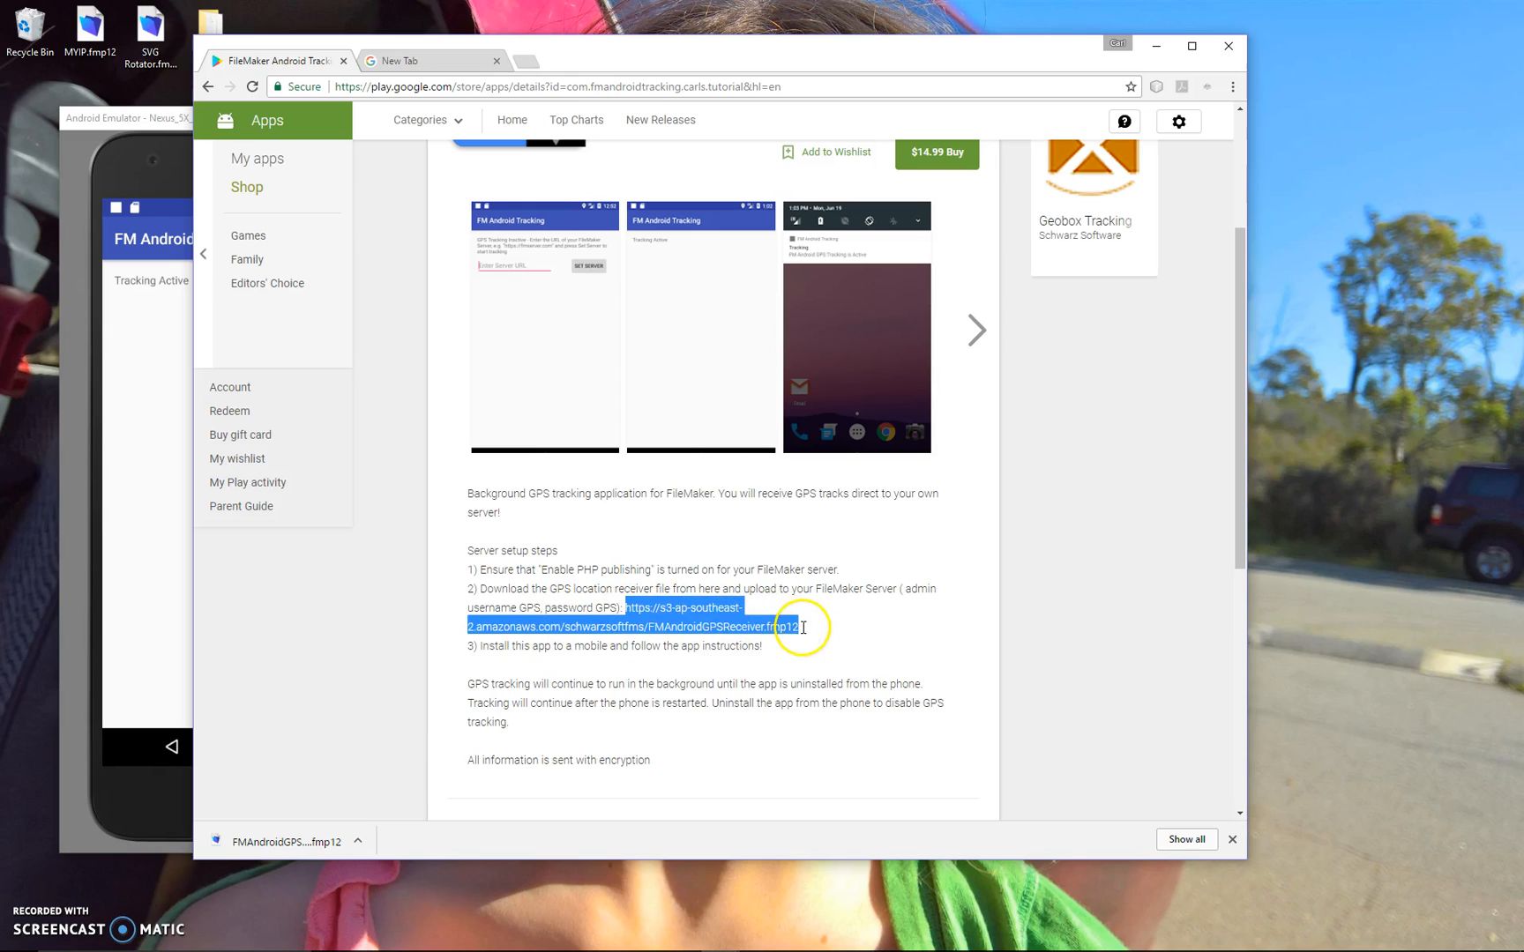
mouse_move(515, 879)
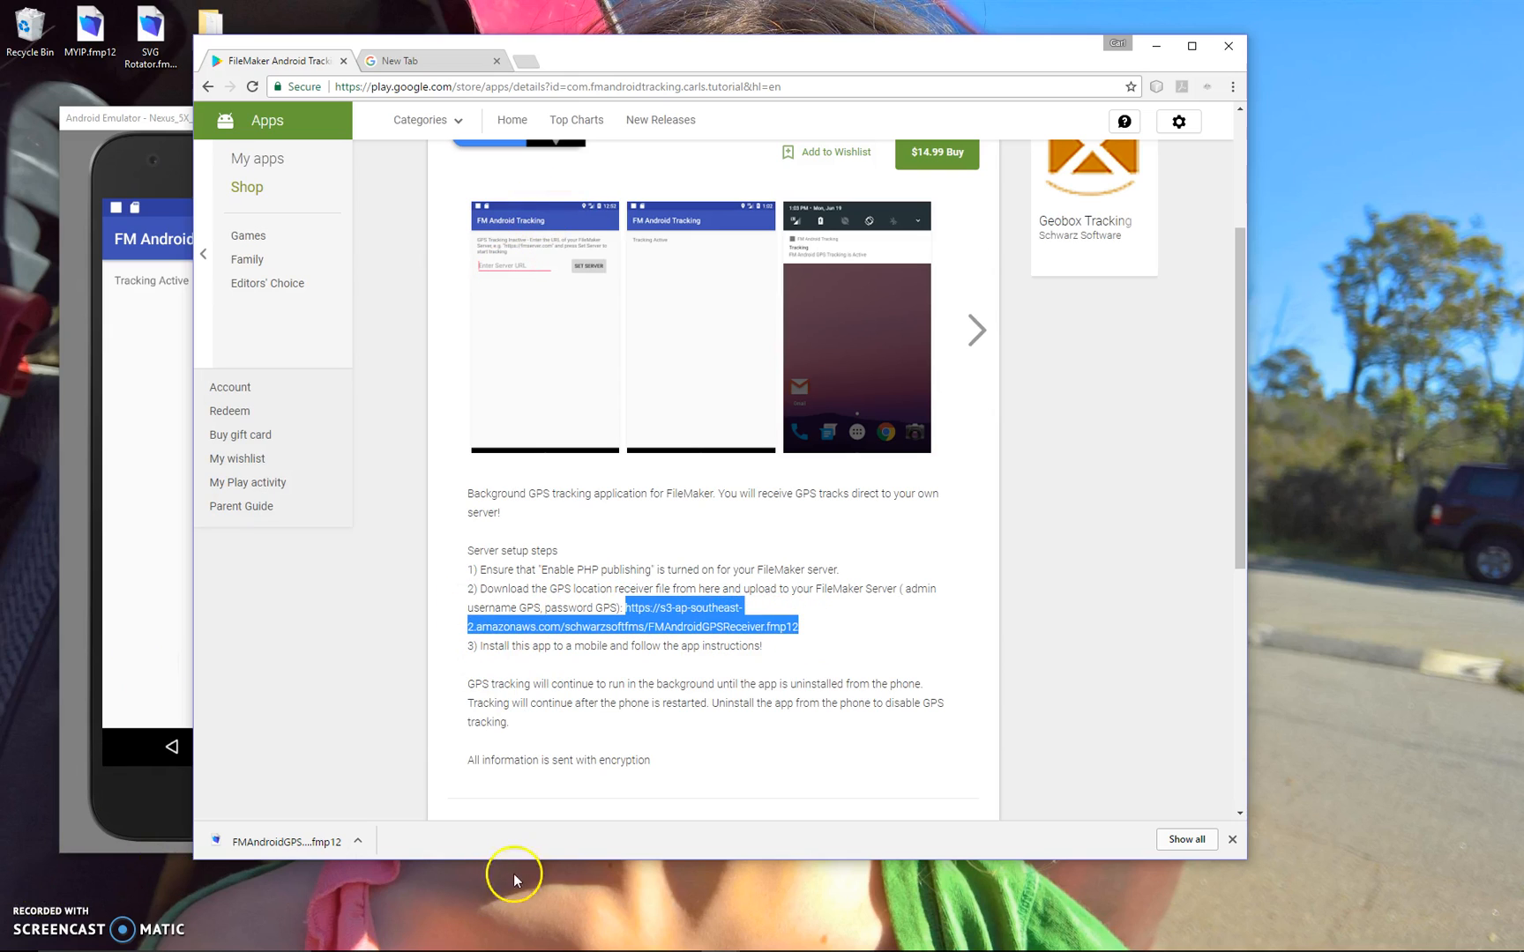
mouse_move(650, 60)
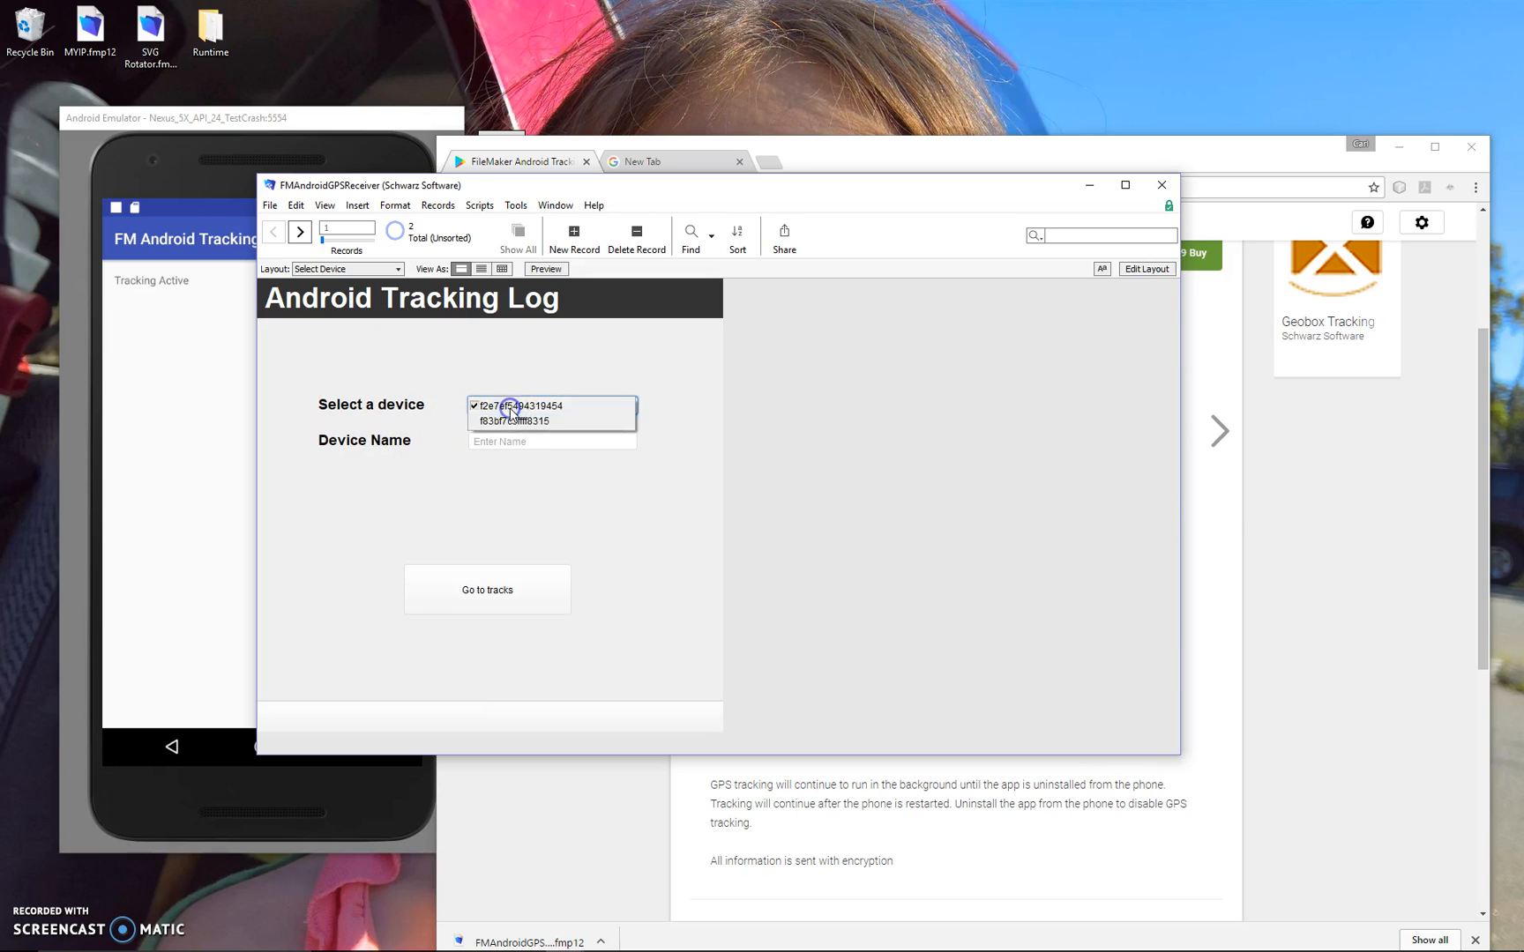
left_click(512, 421)
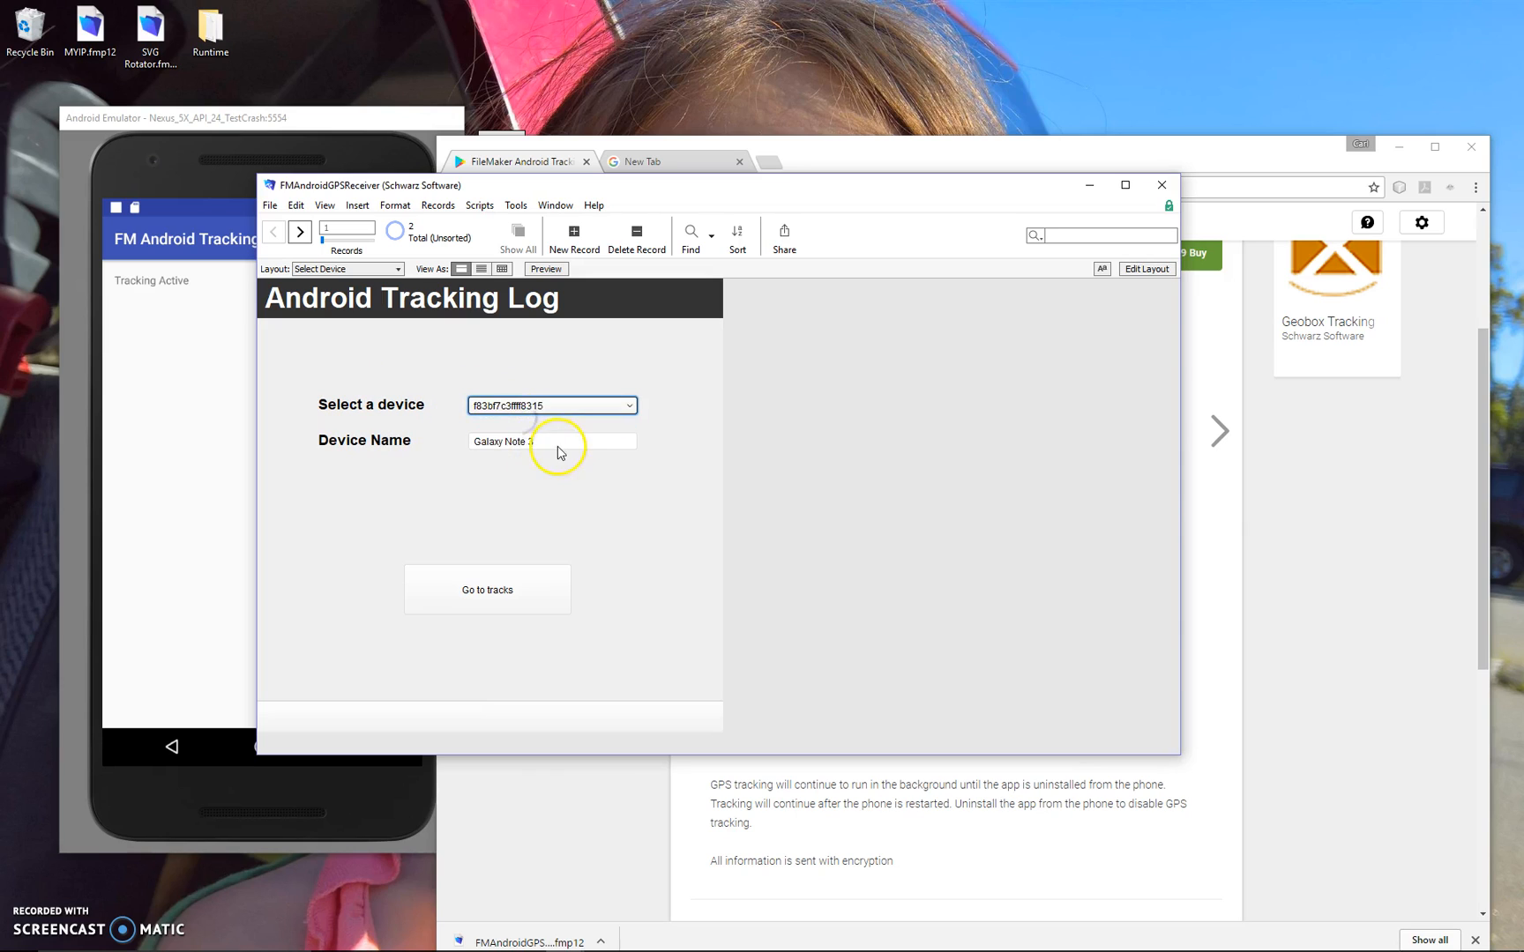
left_click(550, 405)
type("E")
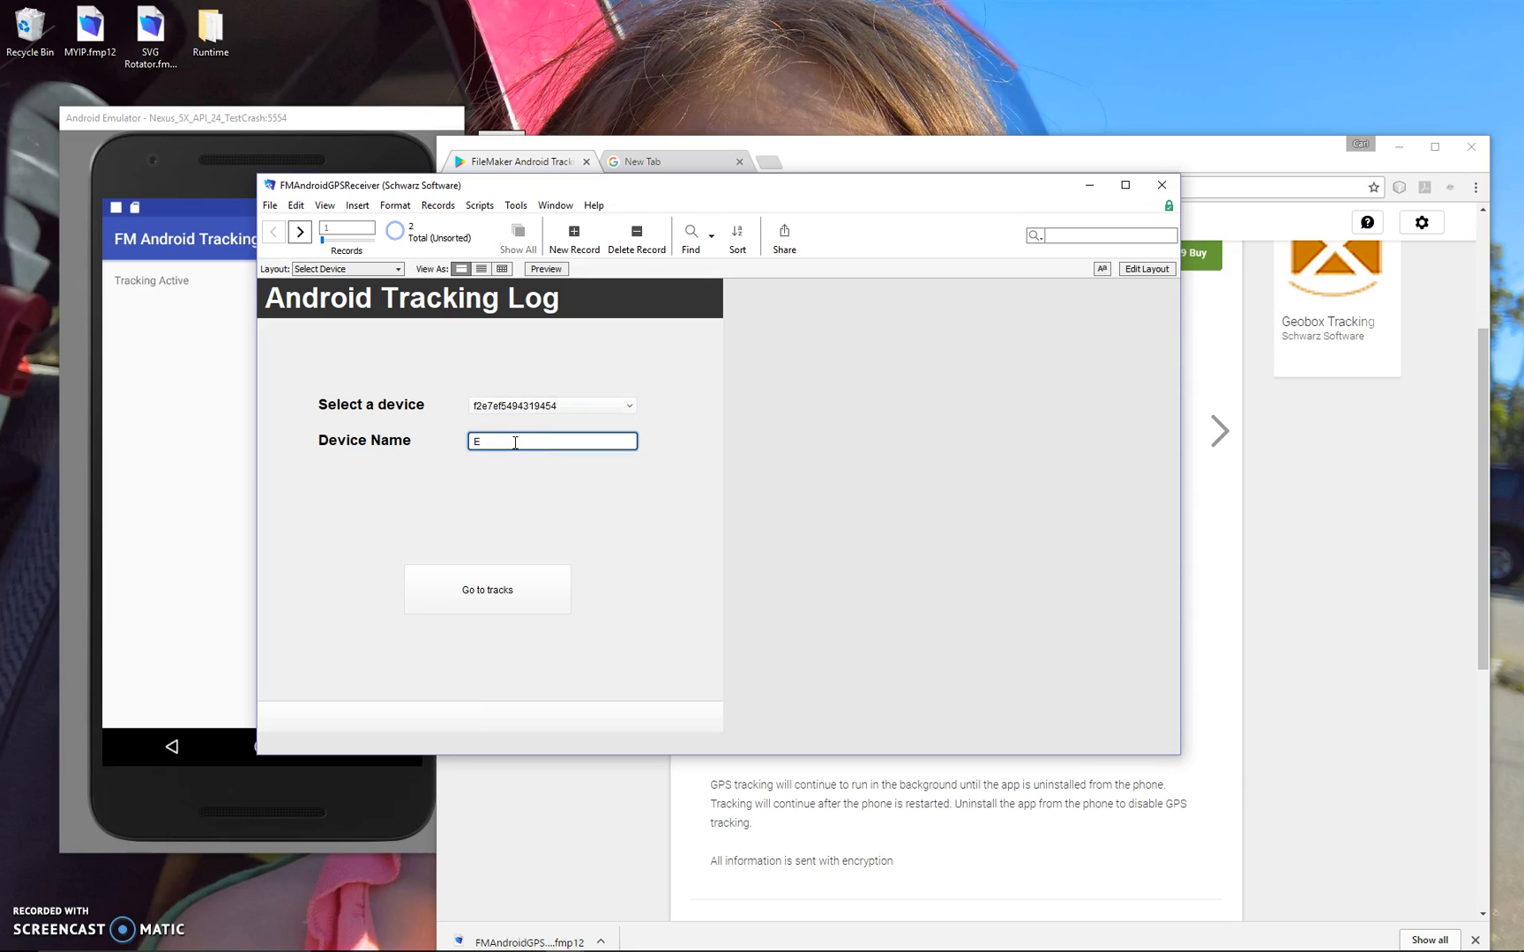
type("mulator")
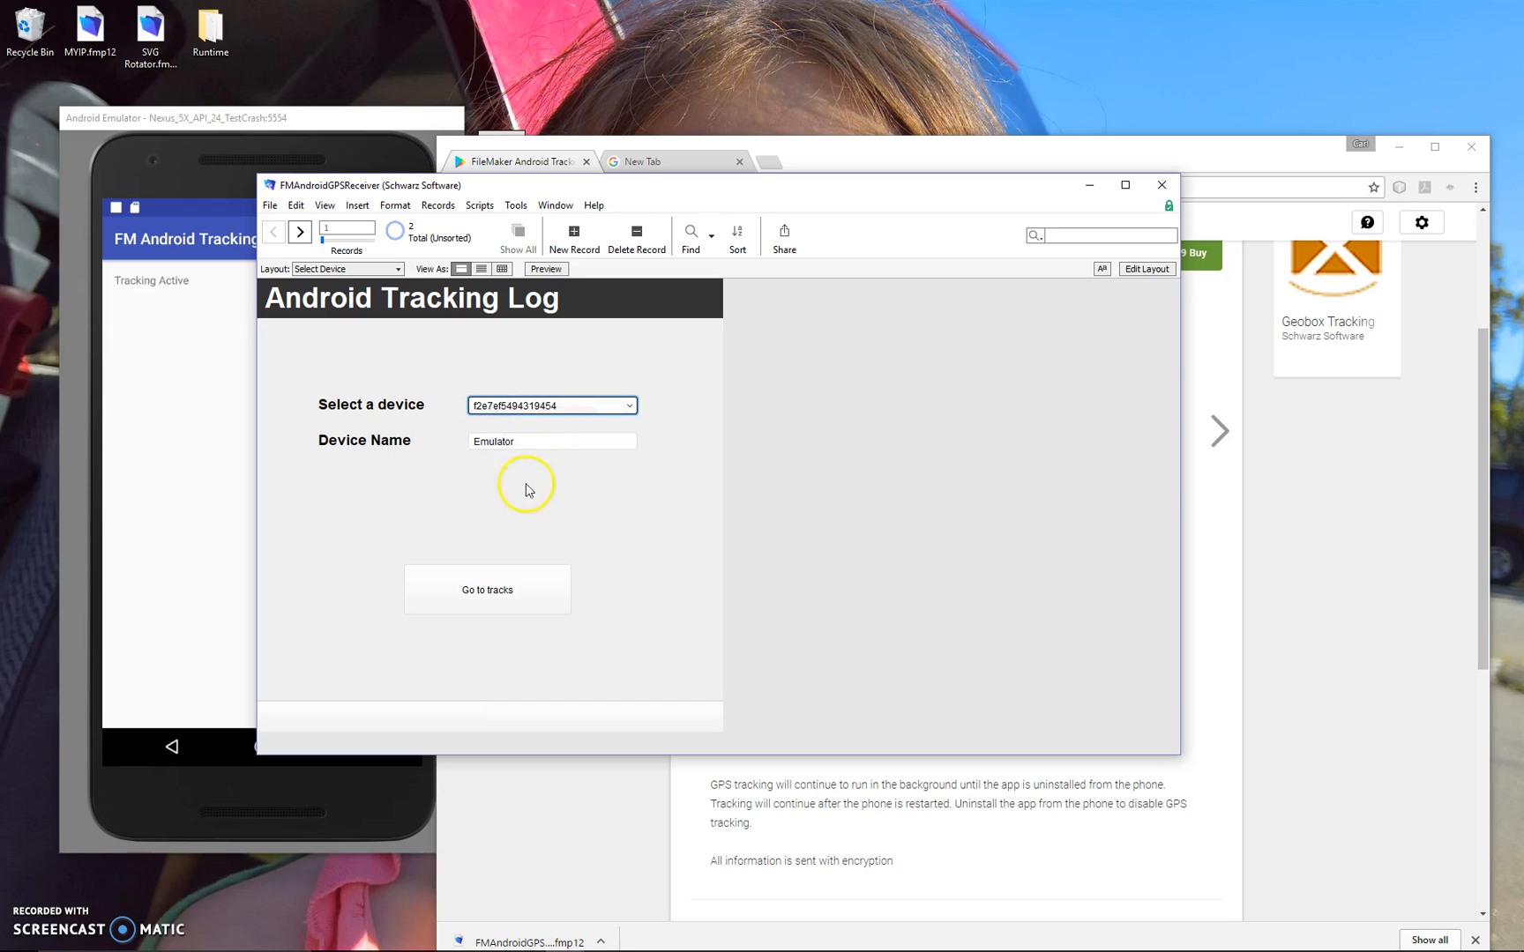
left_click(486, 590)
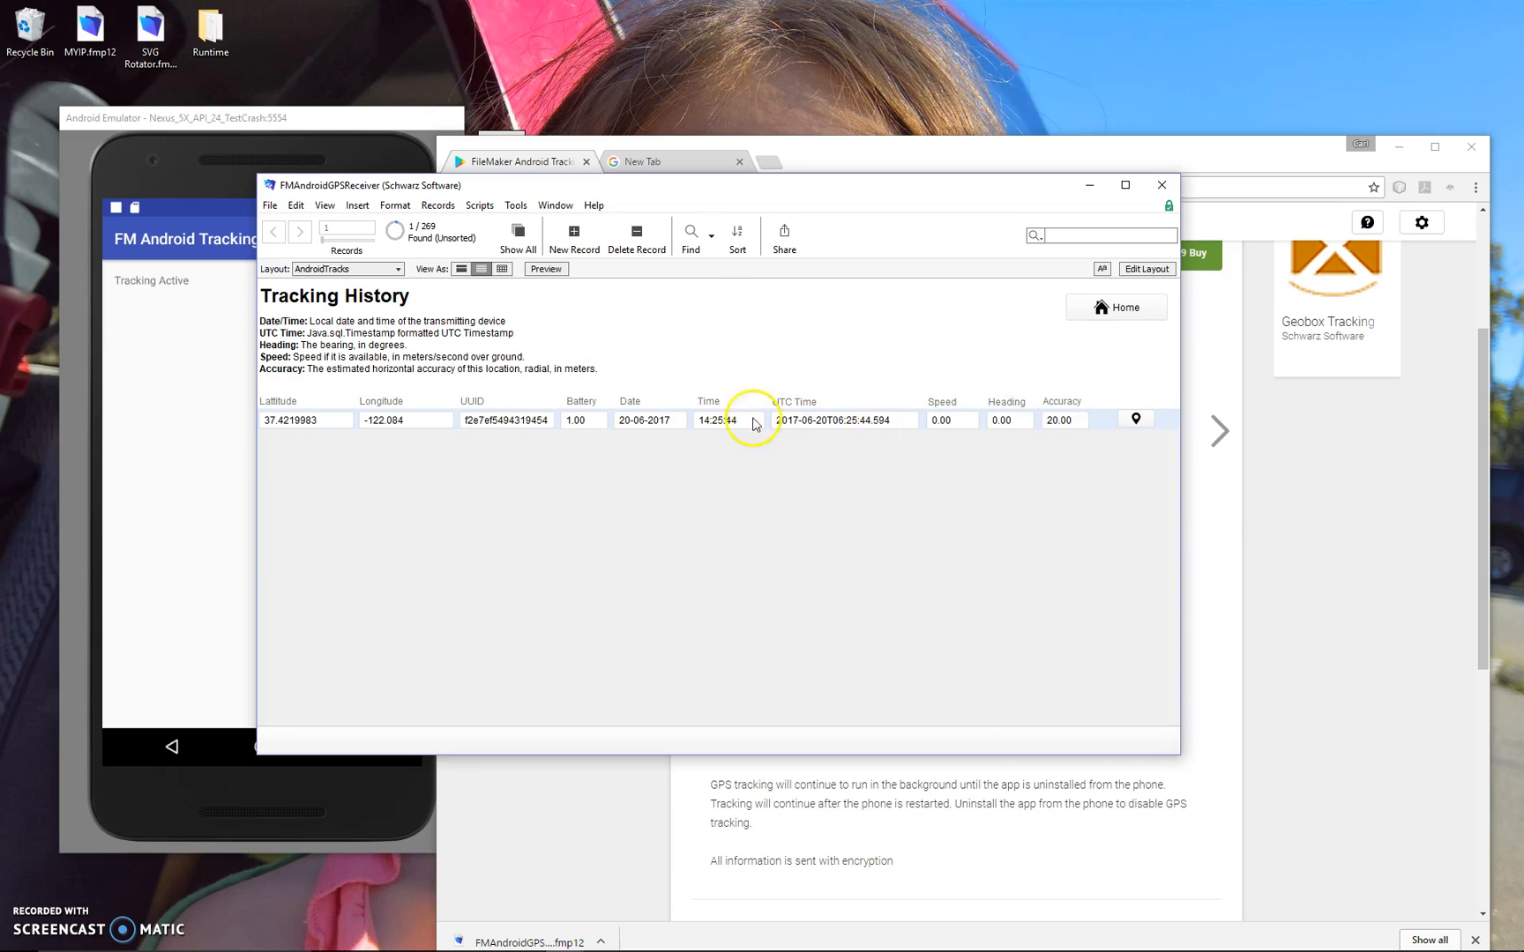
mouse_move(358, 420)
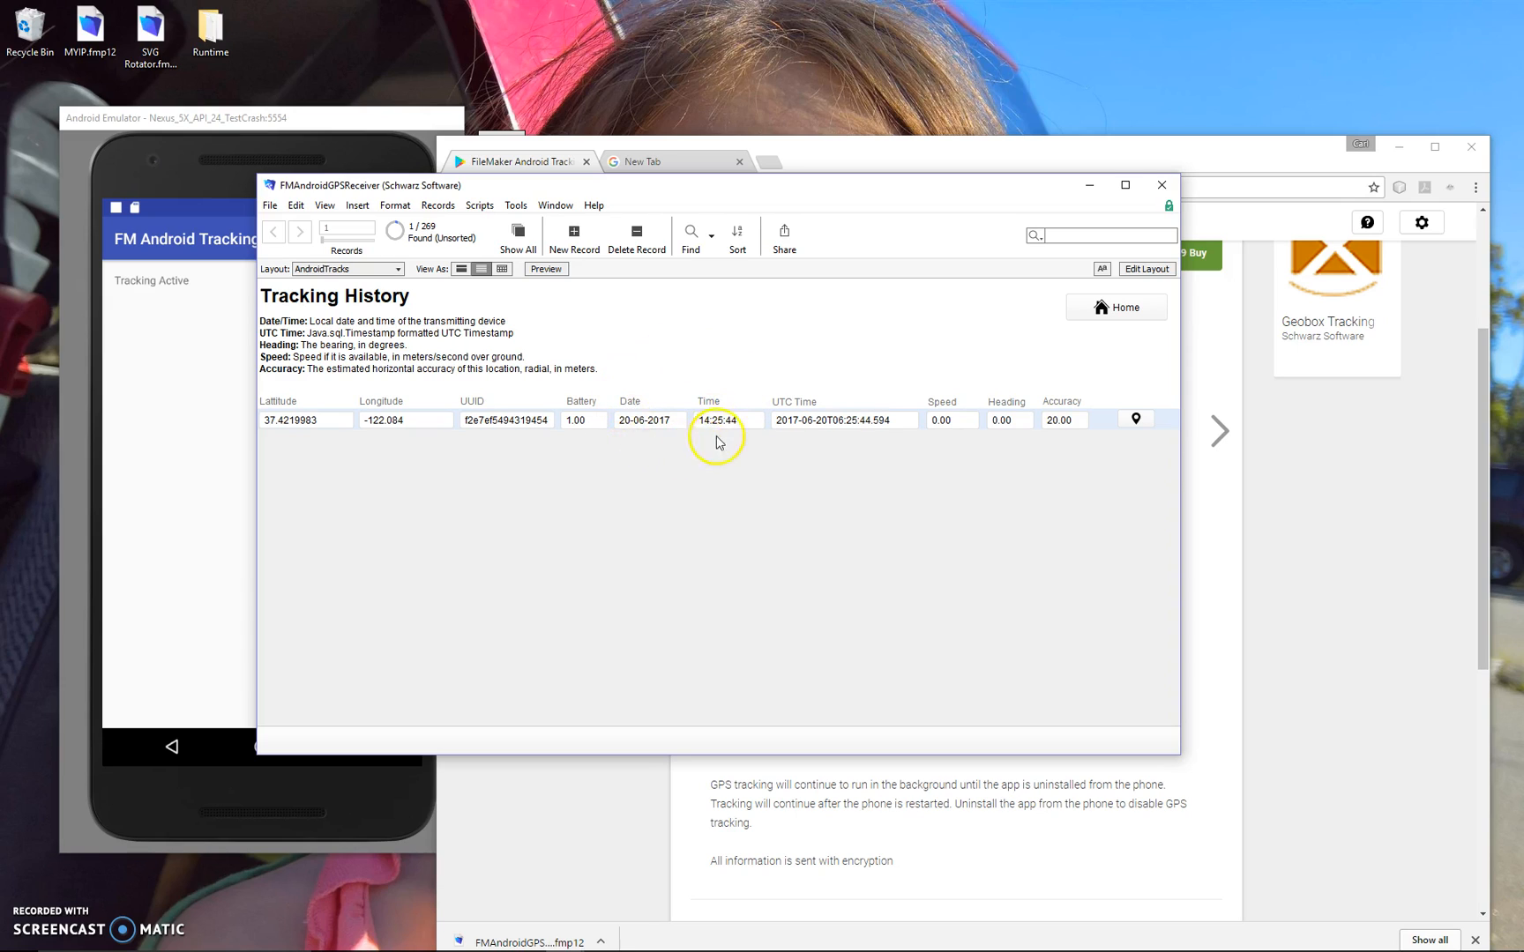
mouse_move(768, 403)
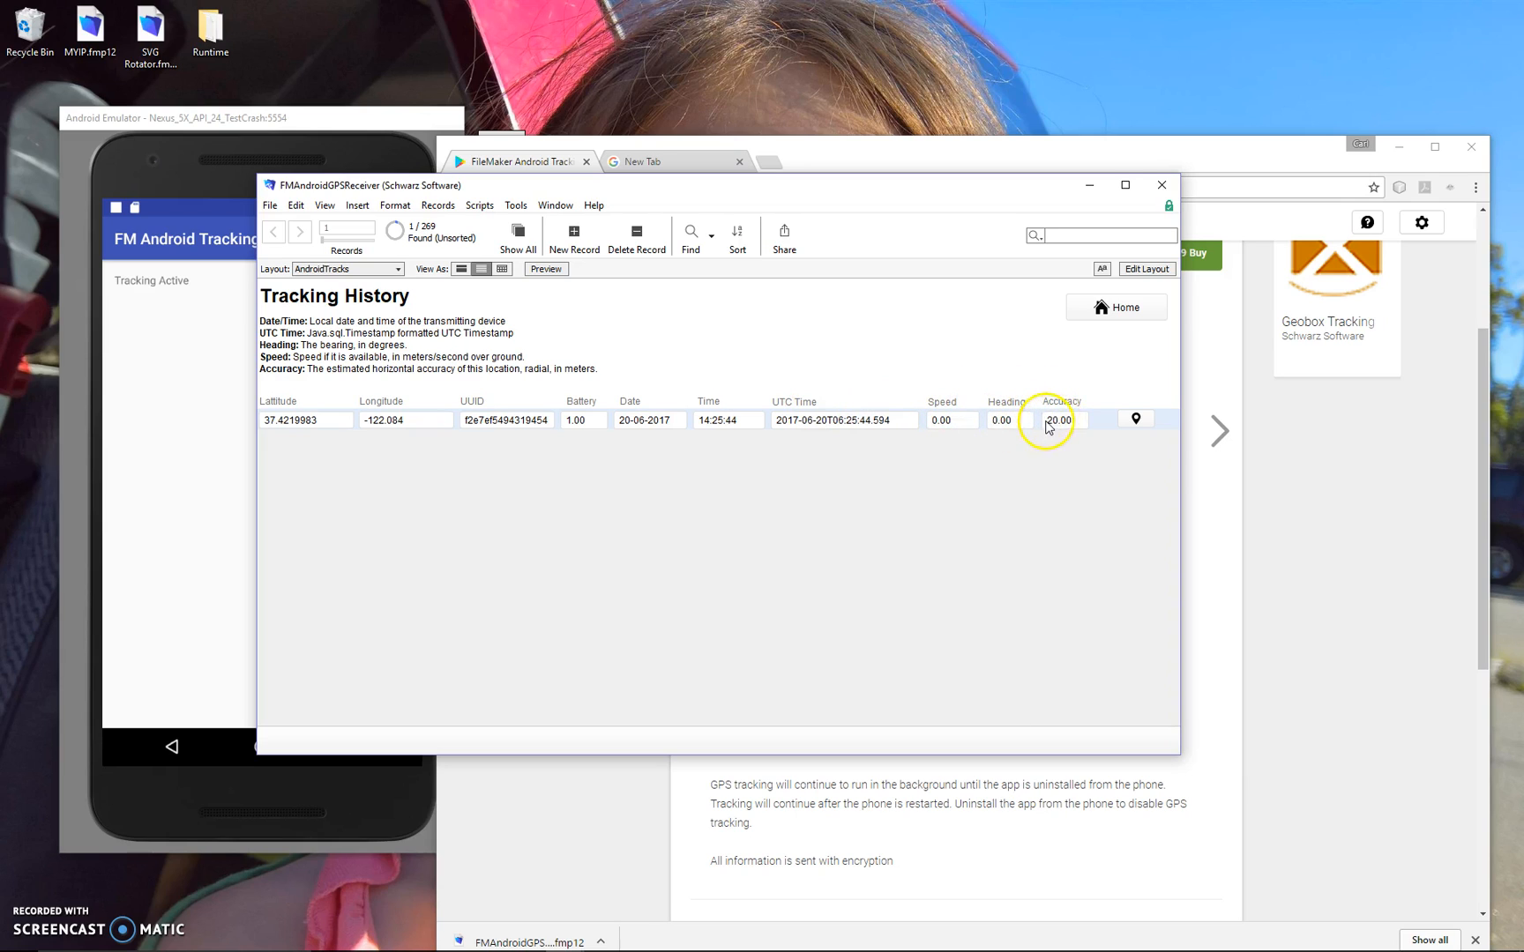
mouse_move(1126, 425)
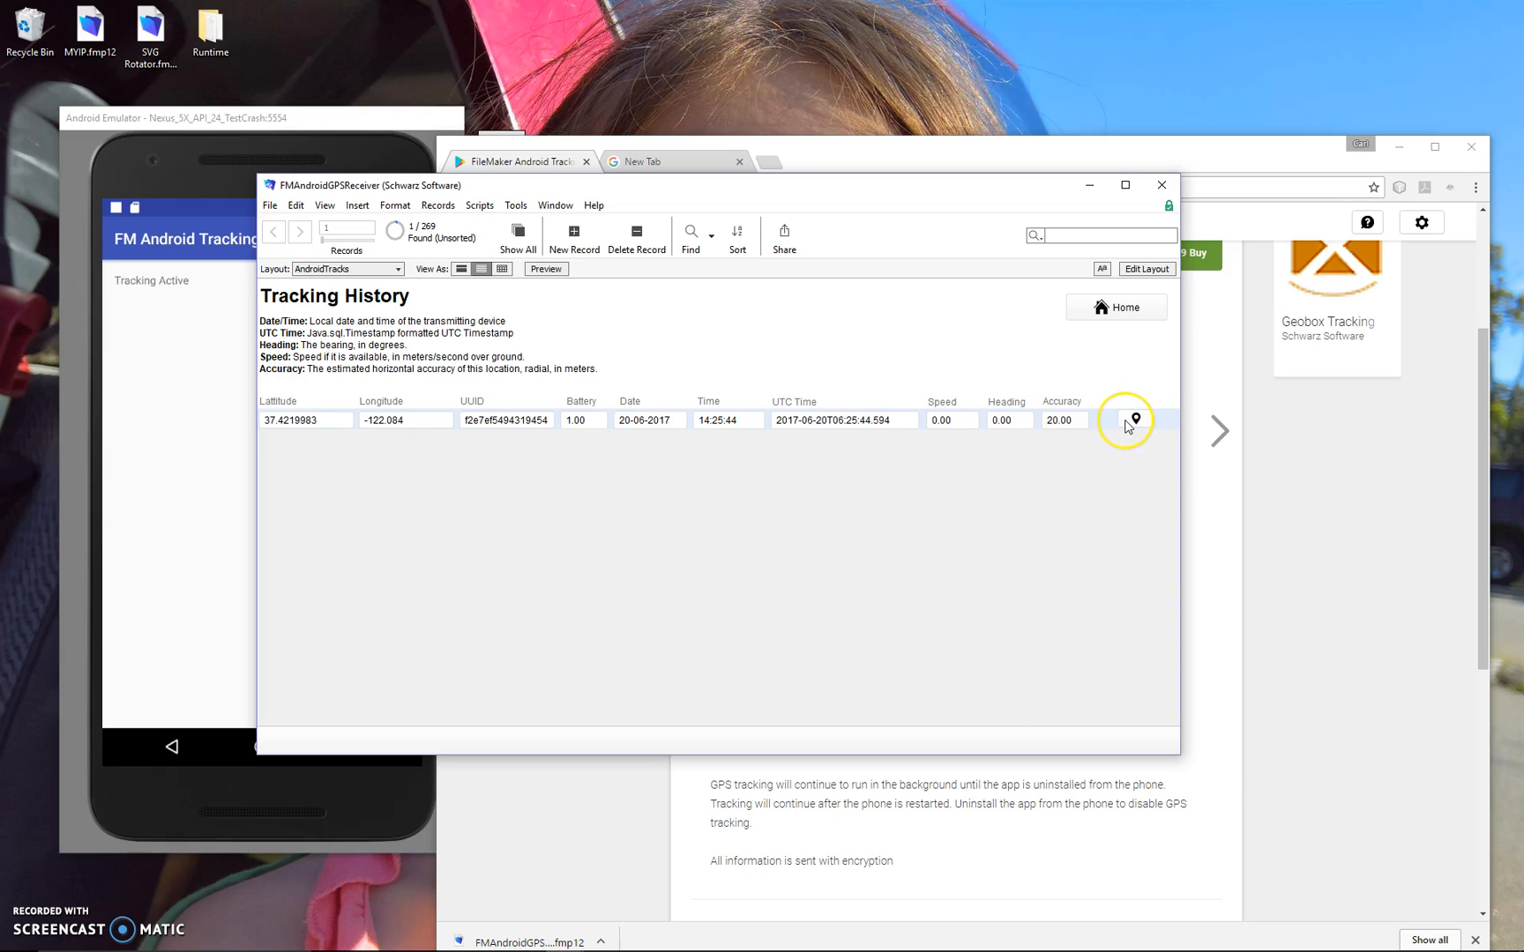
mouse_move(1127, 425)
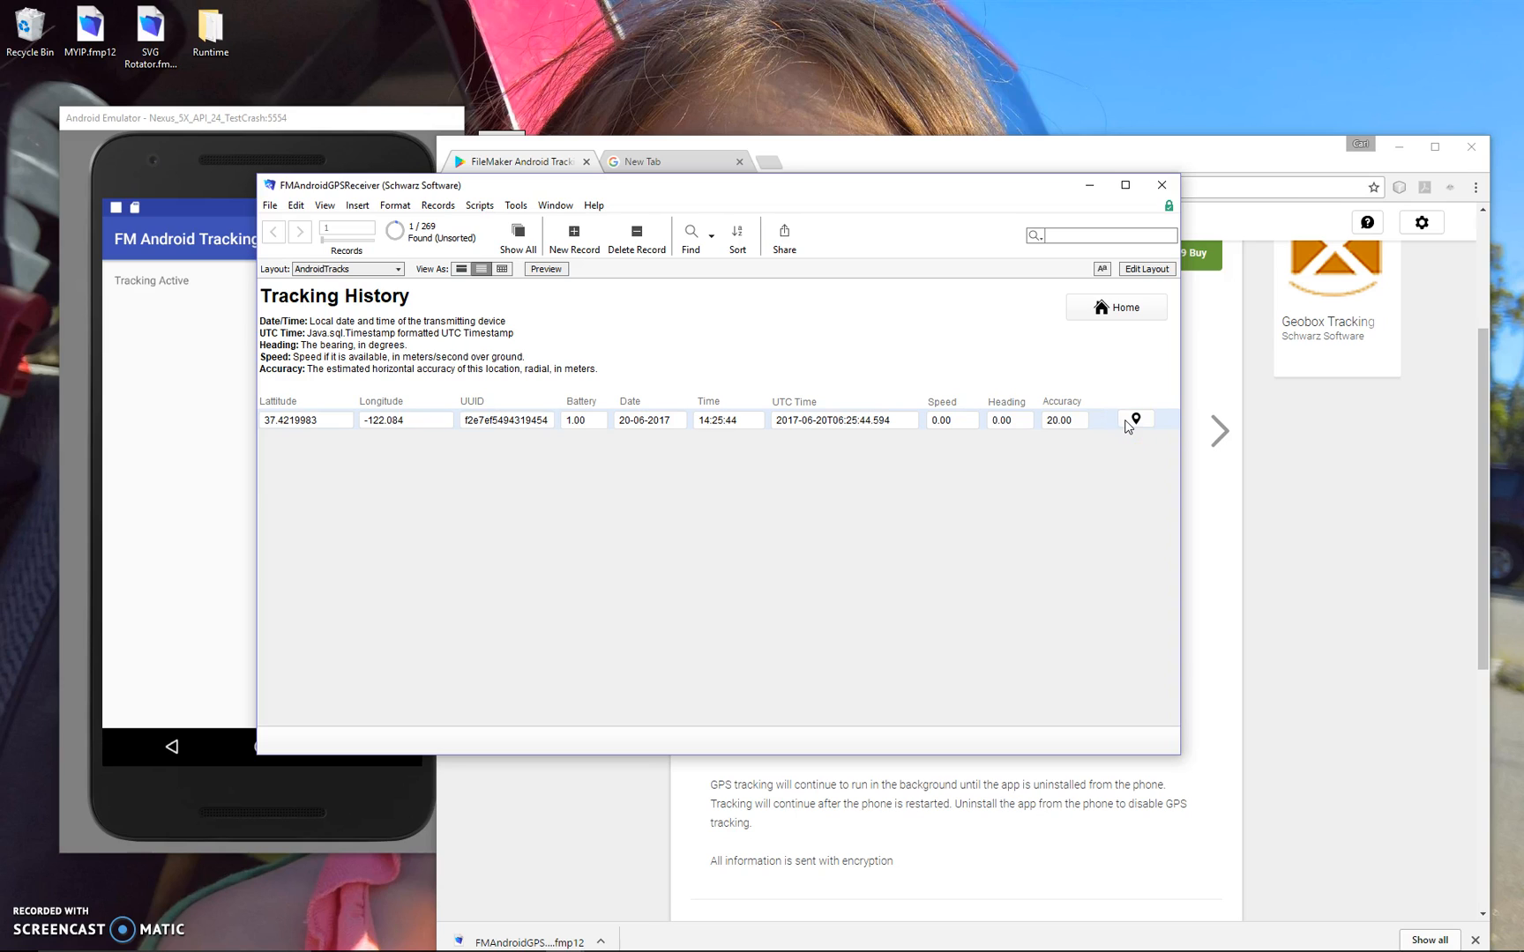
mouse_move(465, 381)
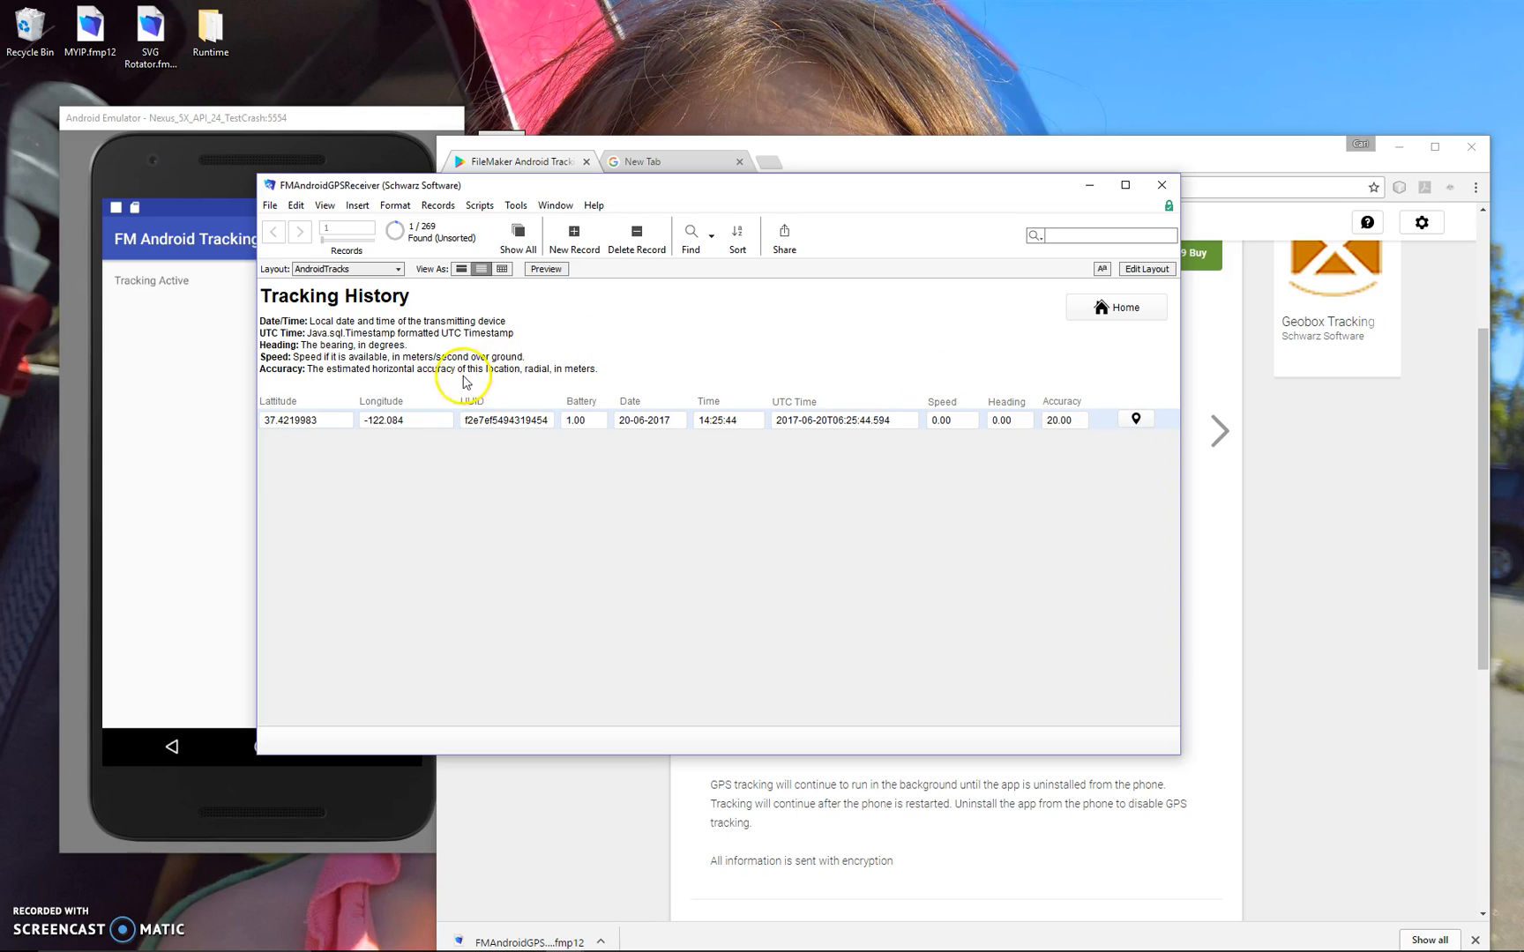
mouse_move(683, 398)
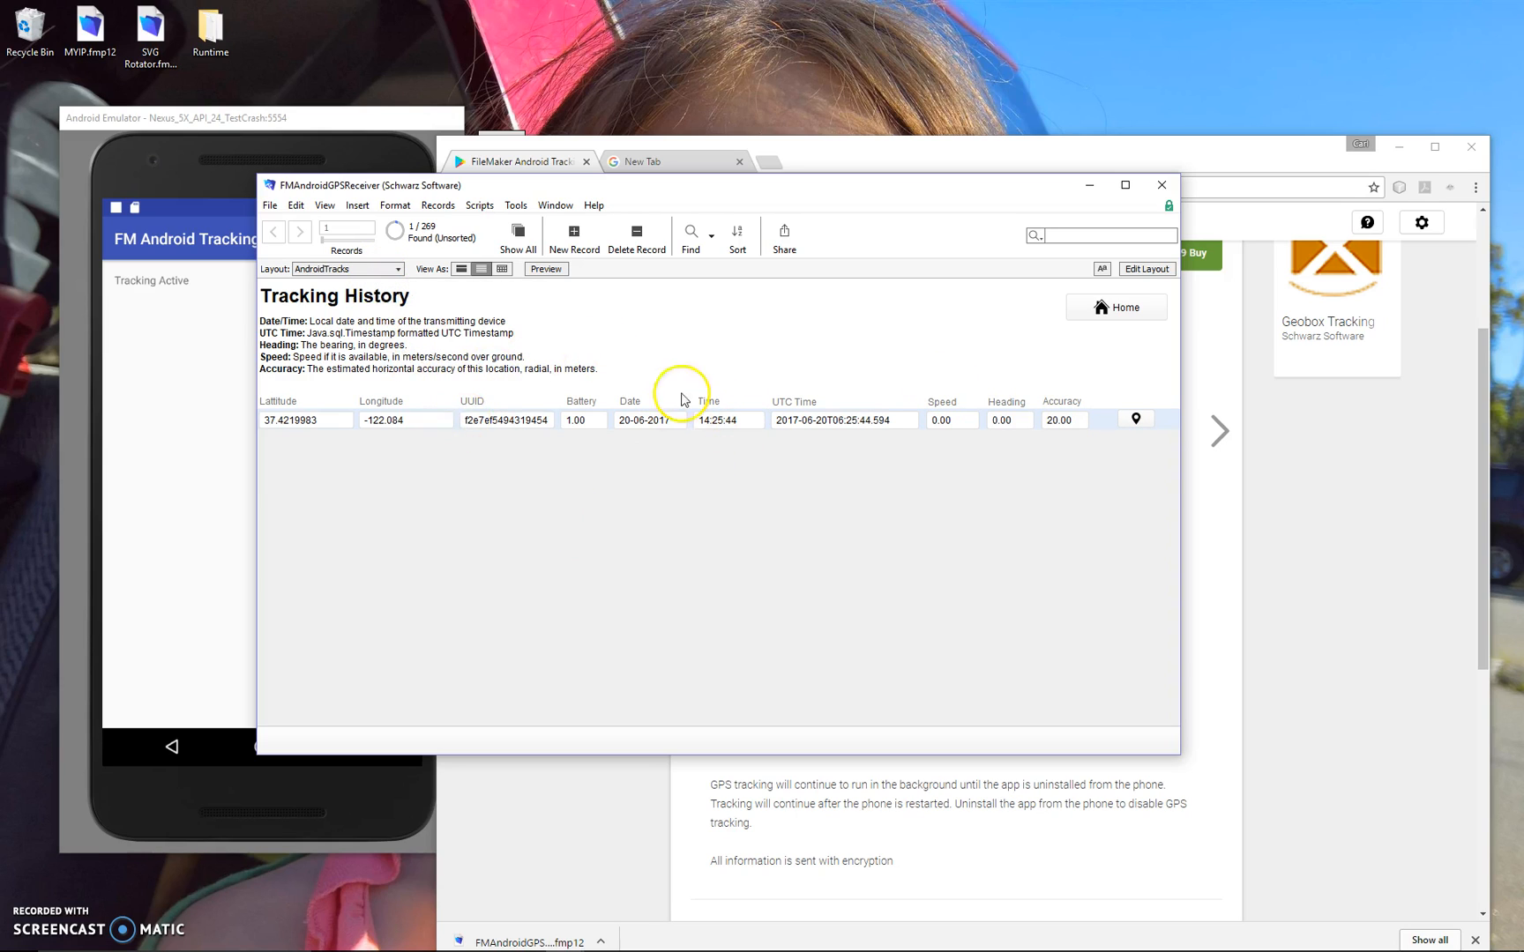
mouse_move(496, 450)
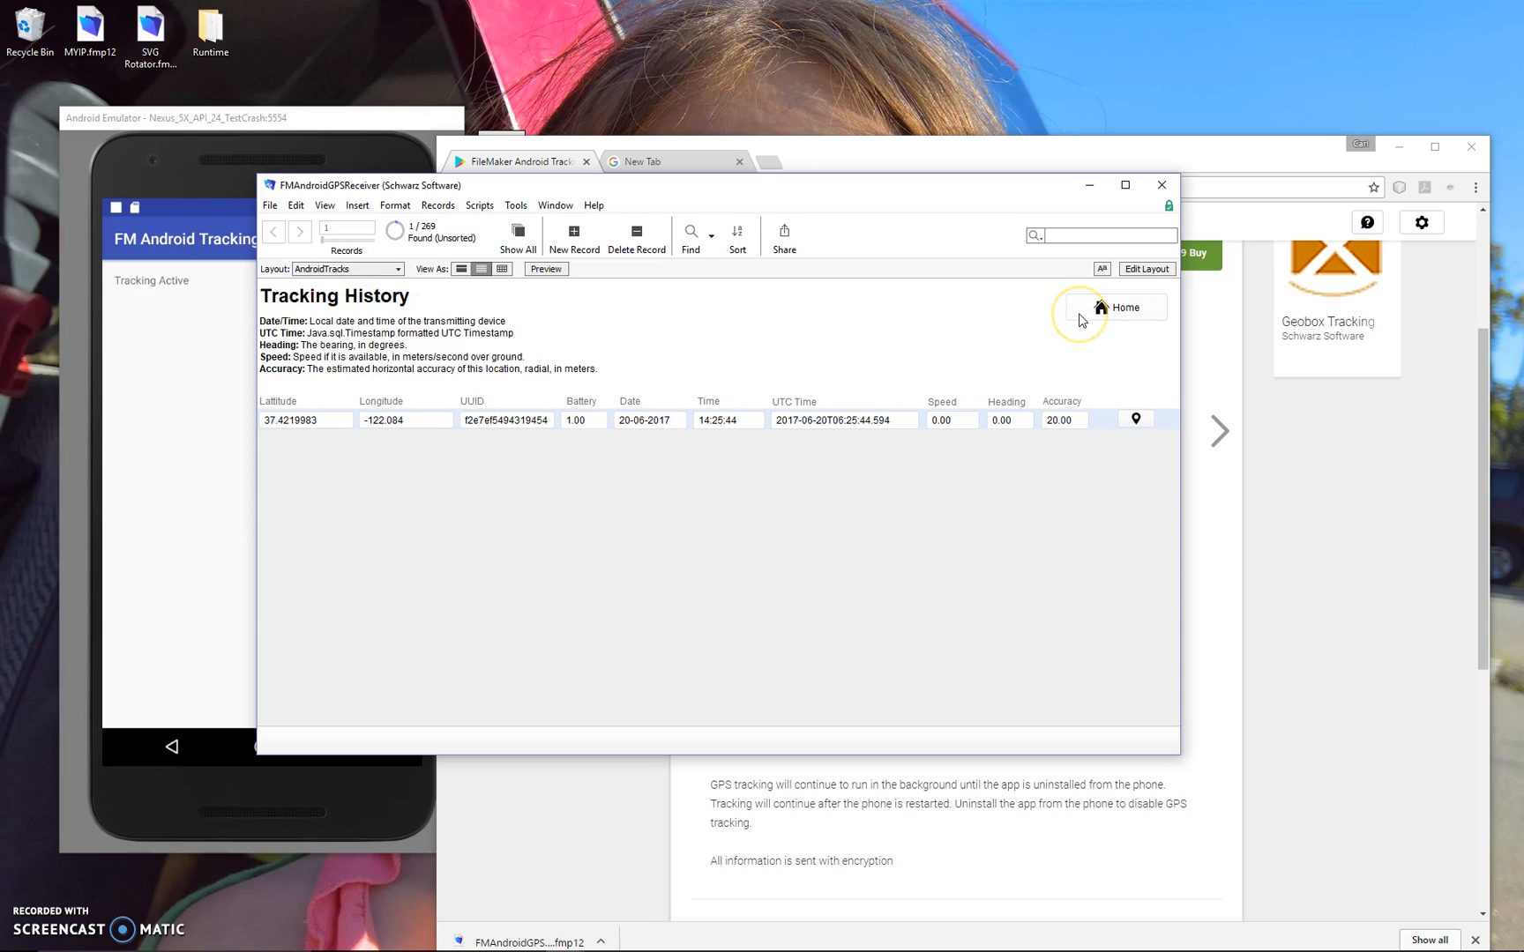
mouse_move(302, 340)
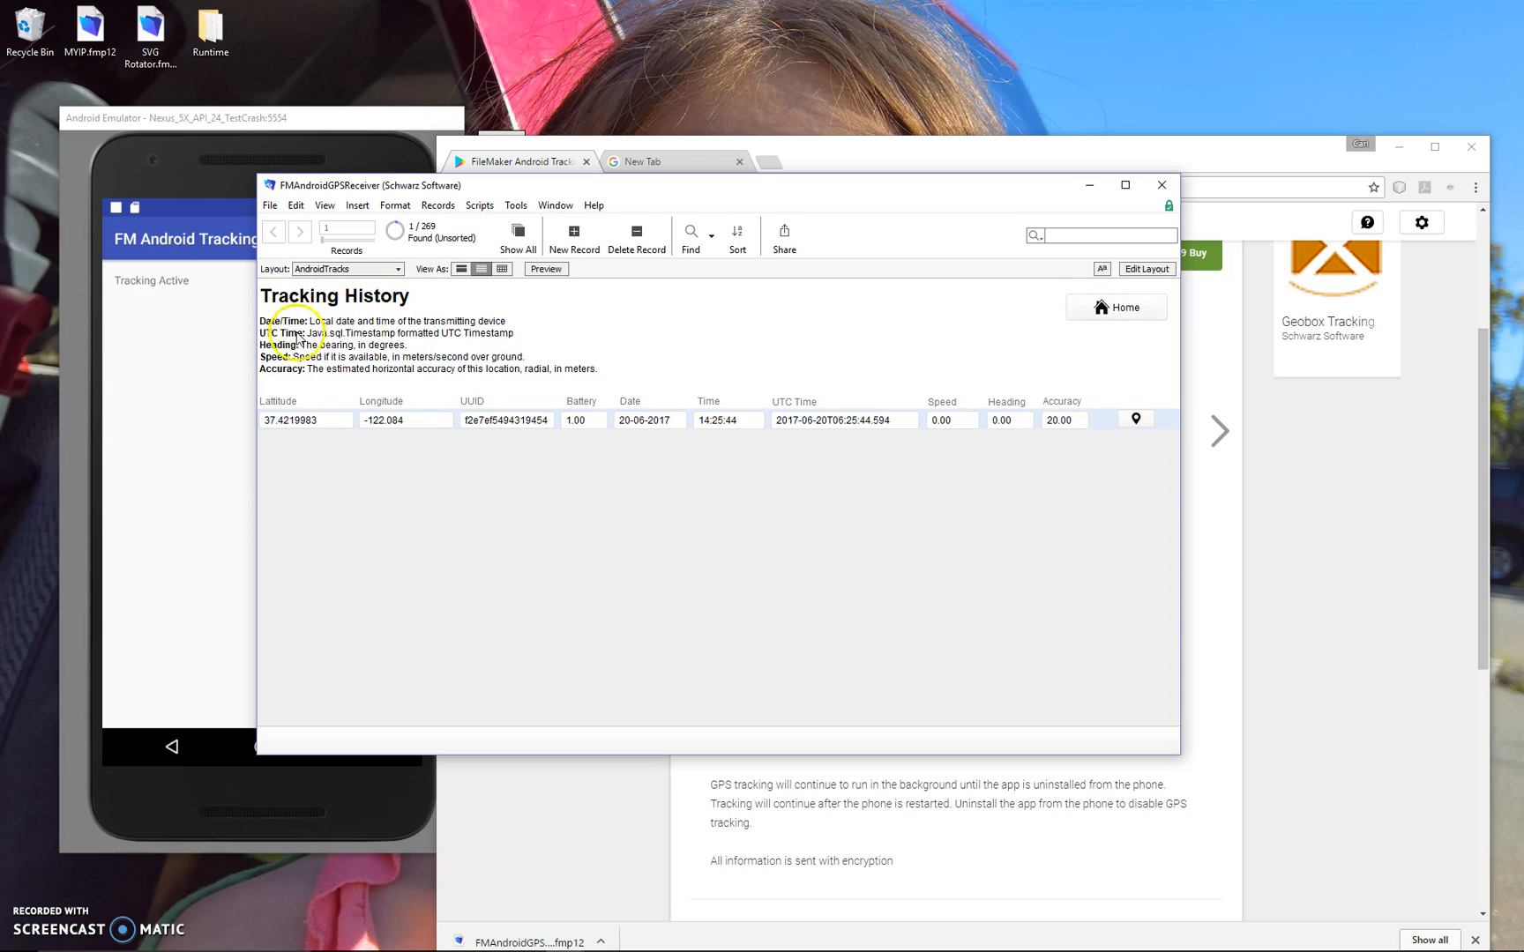
mouse_move(358, 365)
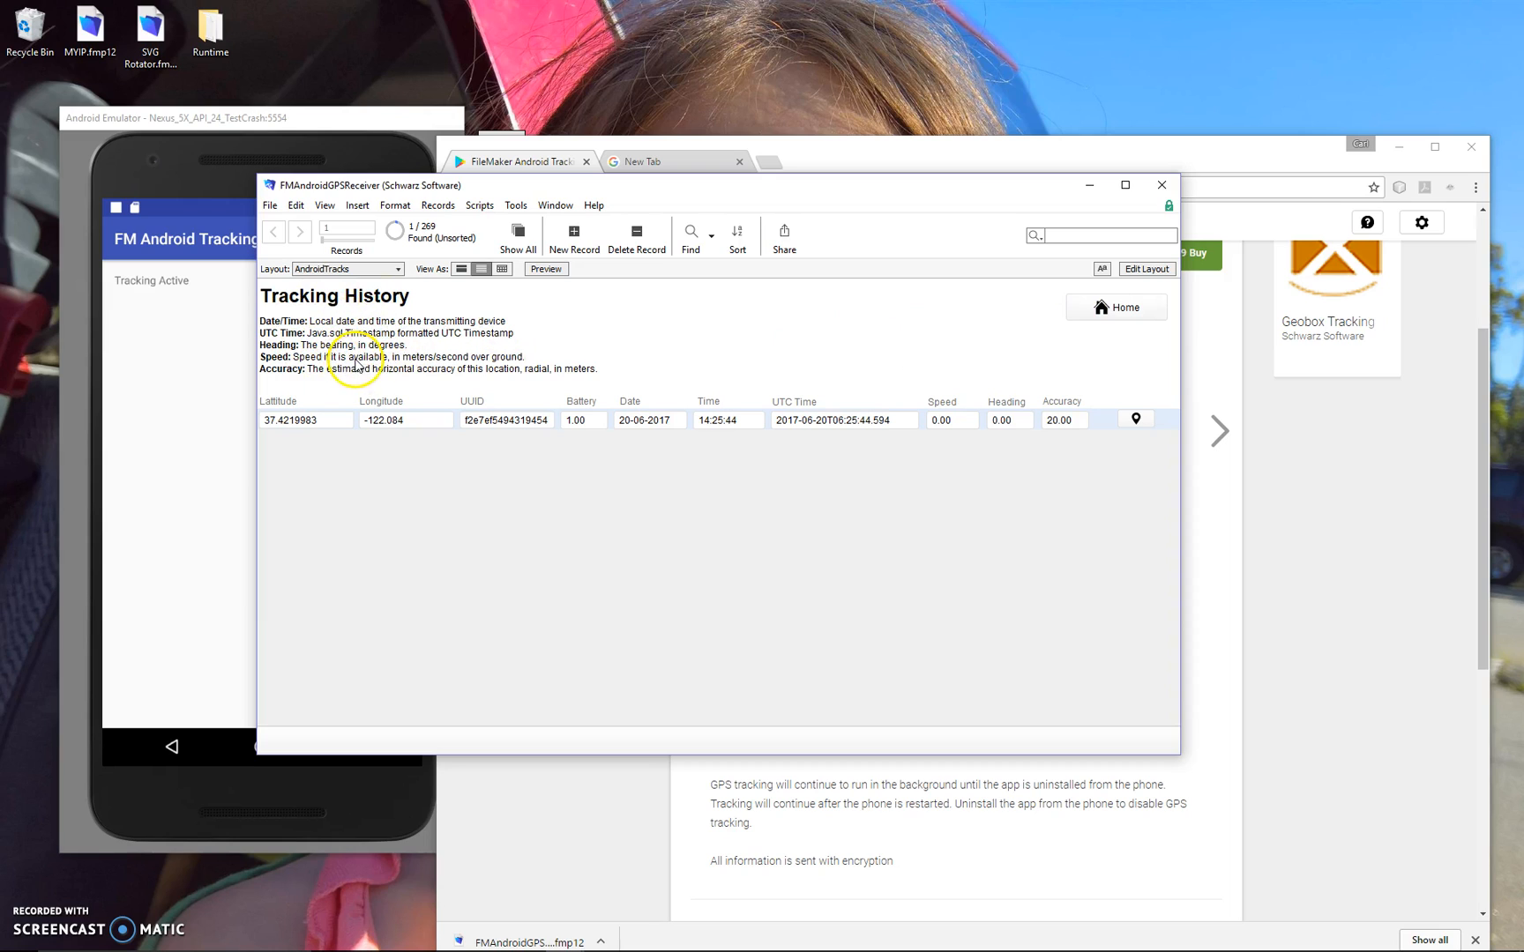
mouse_move(745, 465)
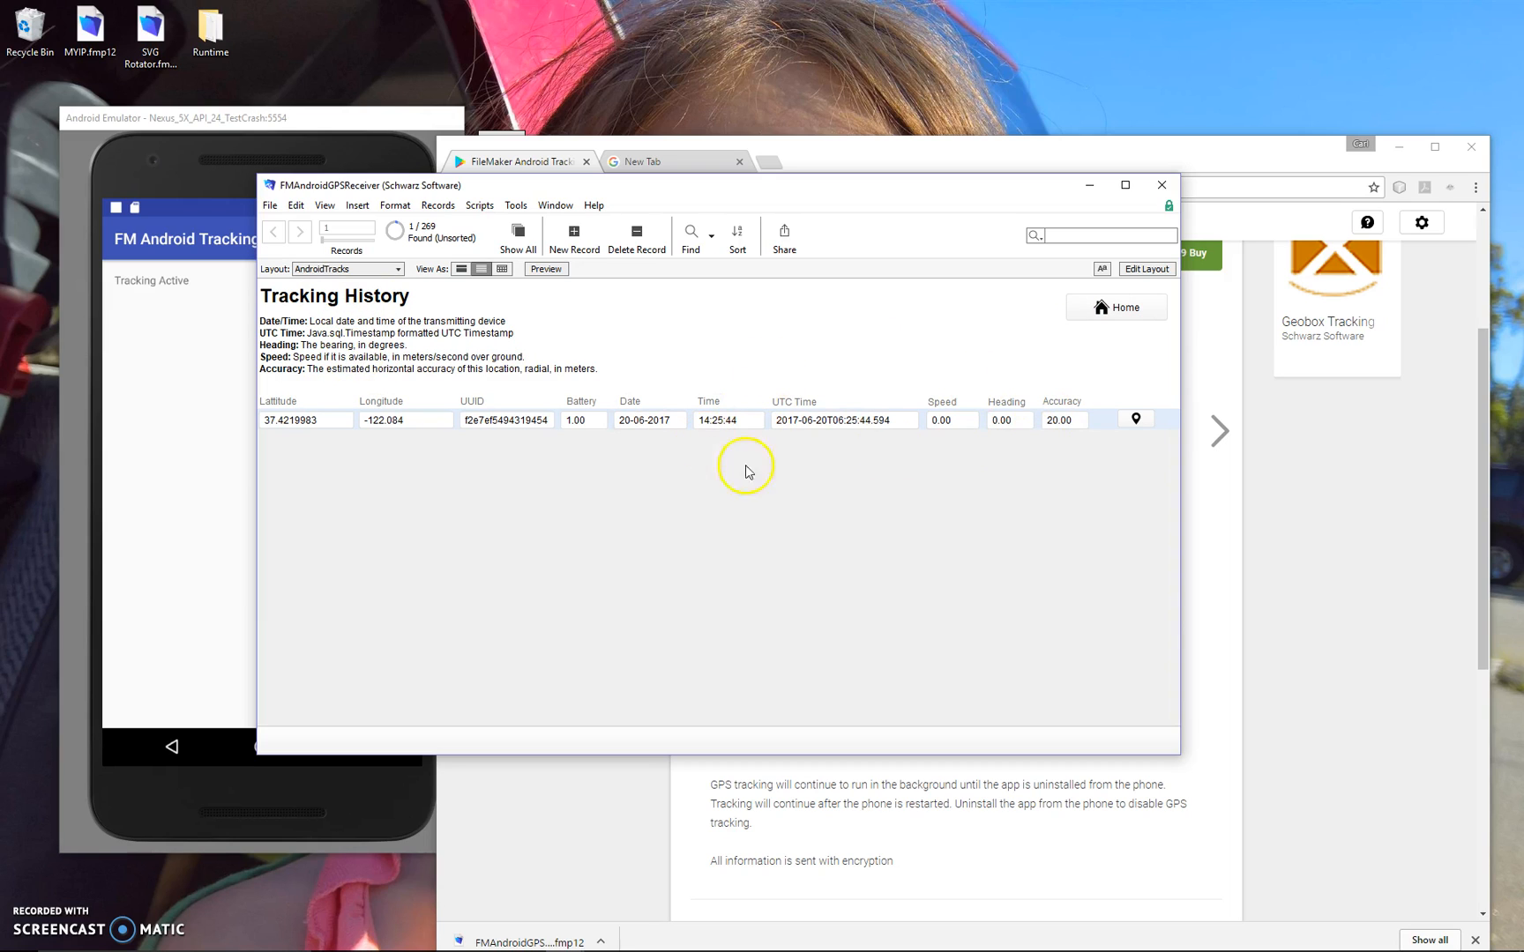
mouse_move(957, 426)
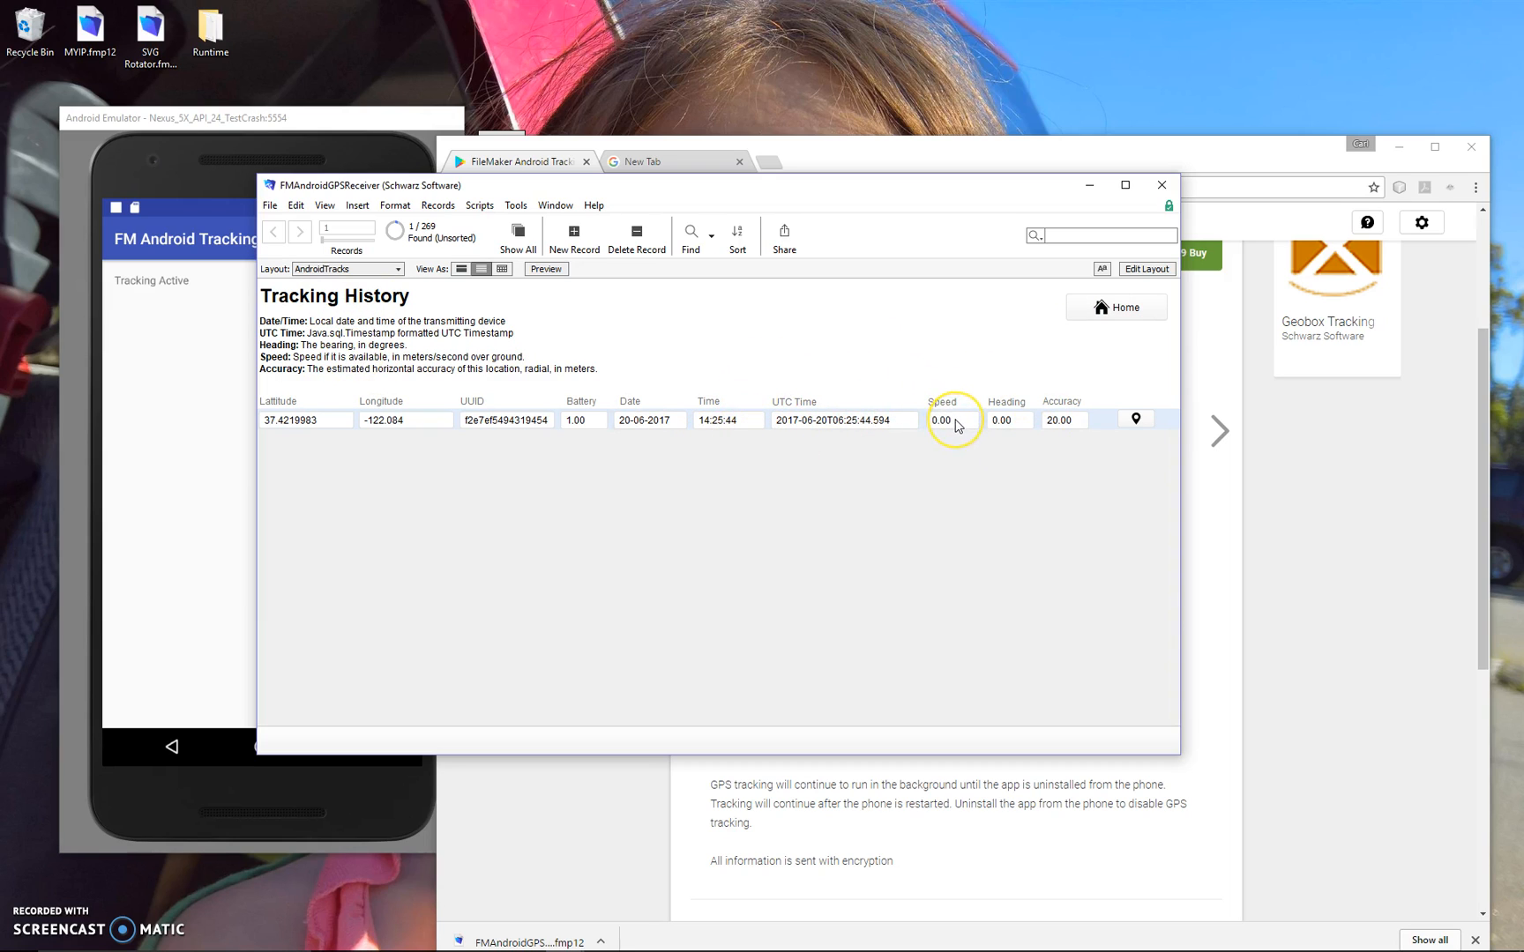
mouse_move(1008, 425)
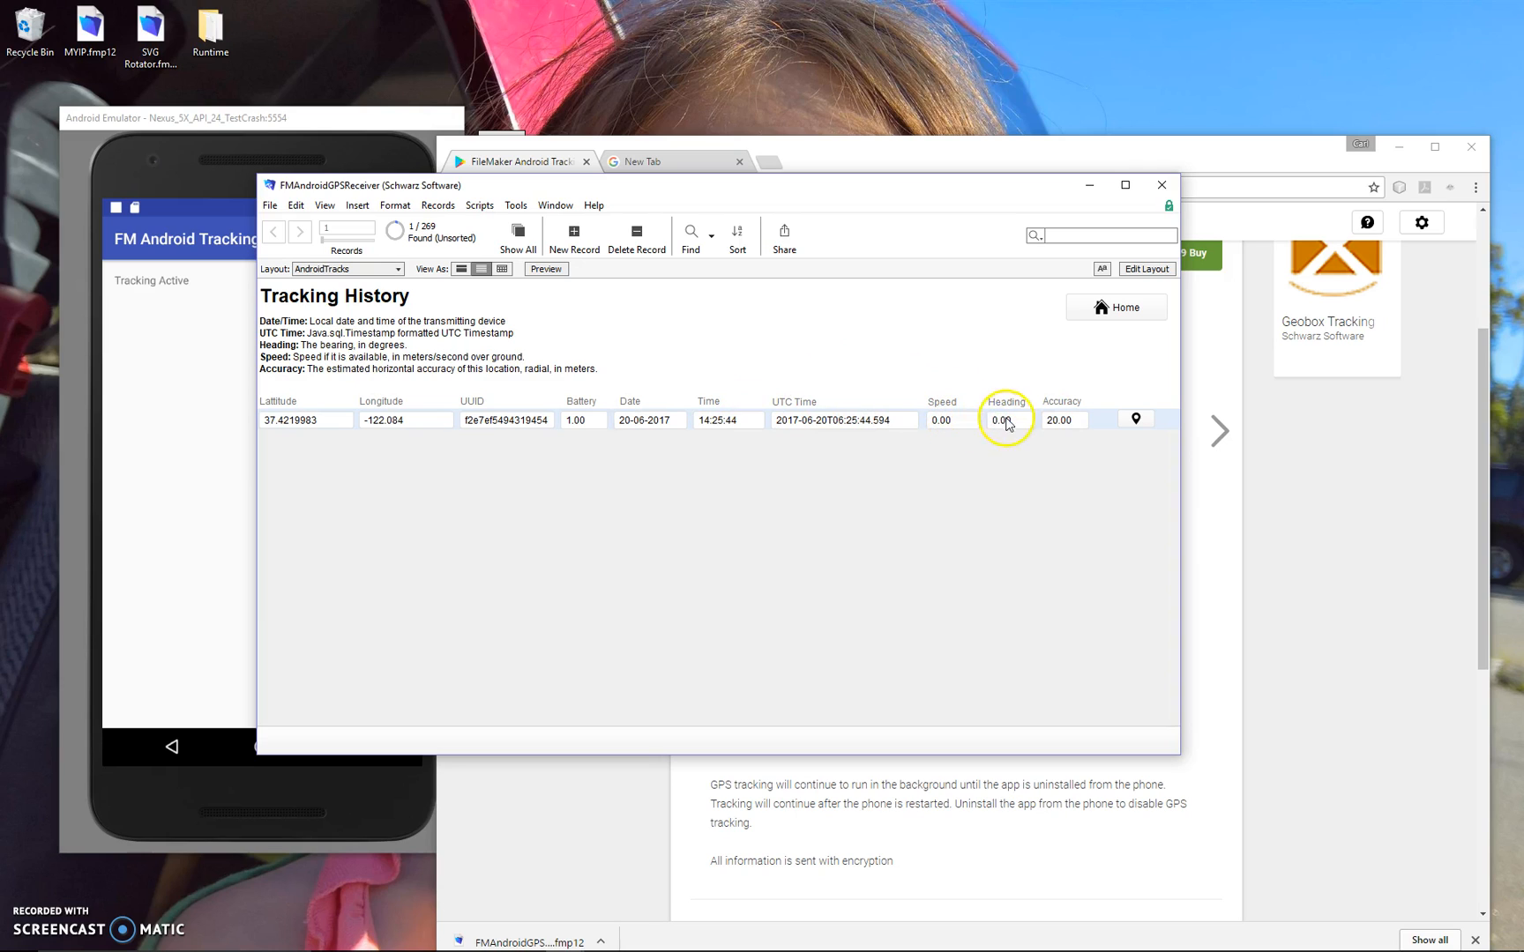
mouse_move(1073, 414)
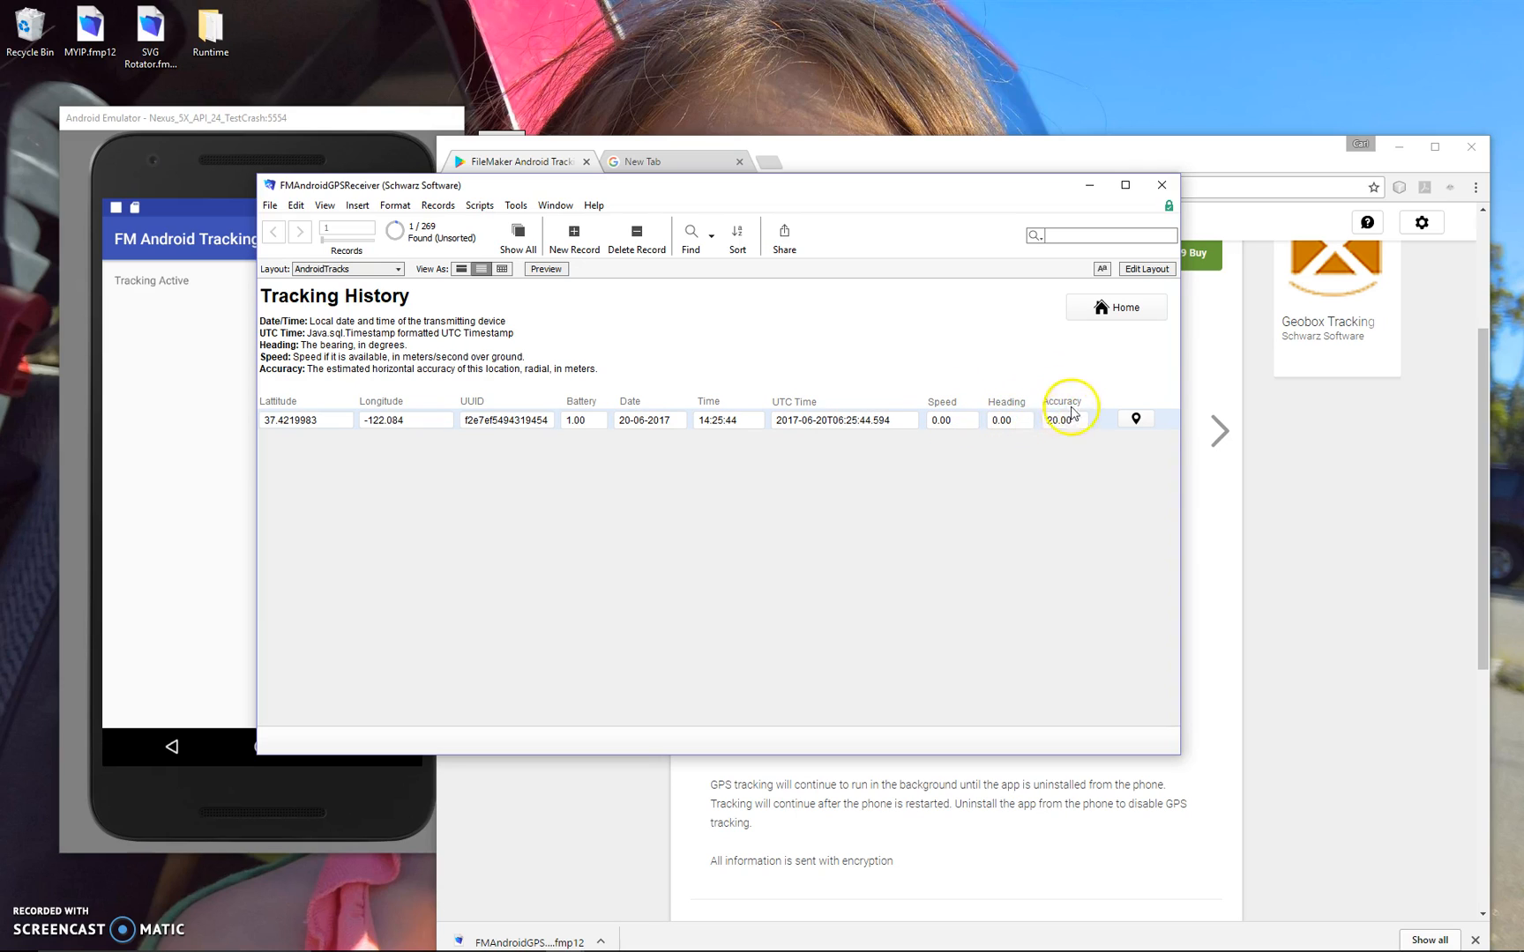
mouse_move(883, 409)
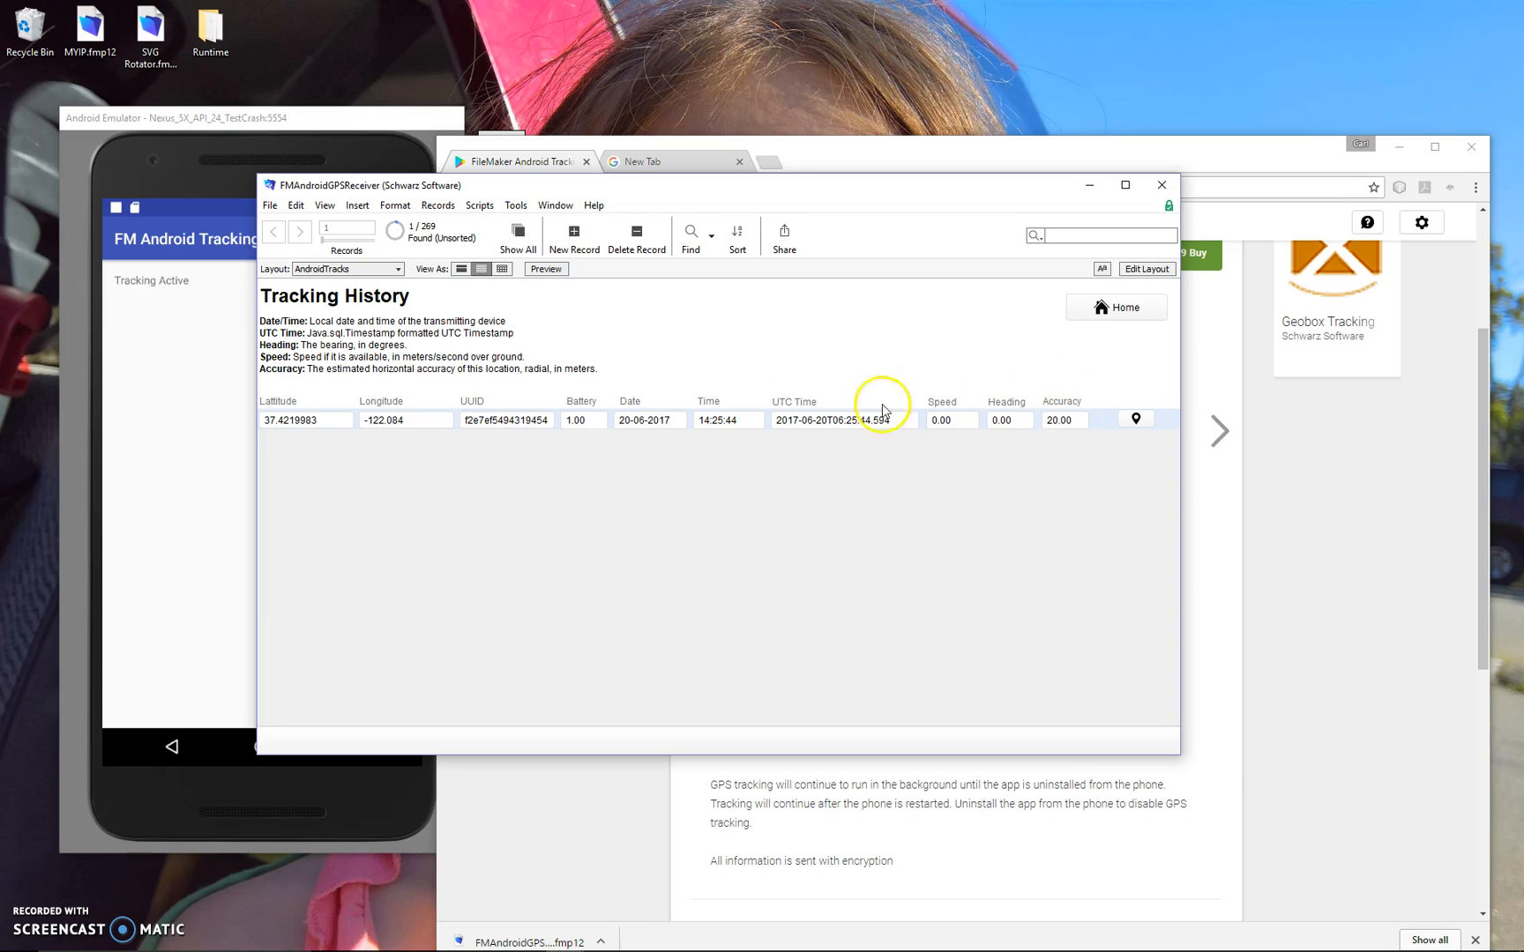
mouse_move(686, 398)
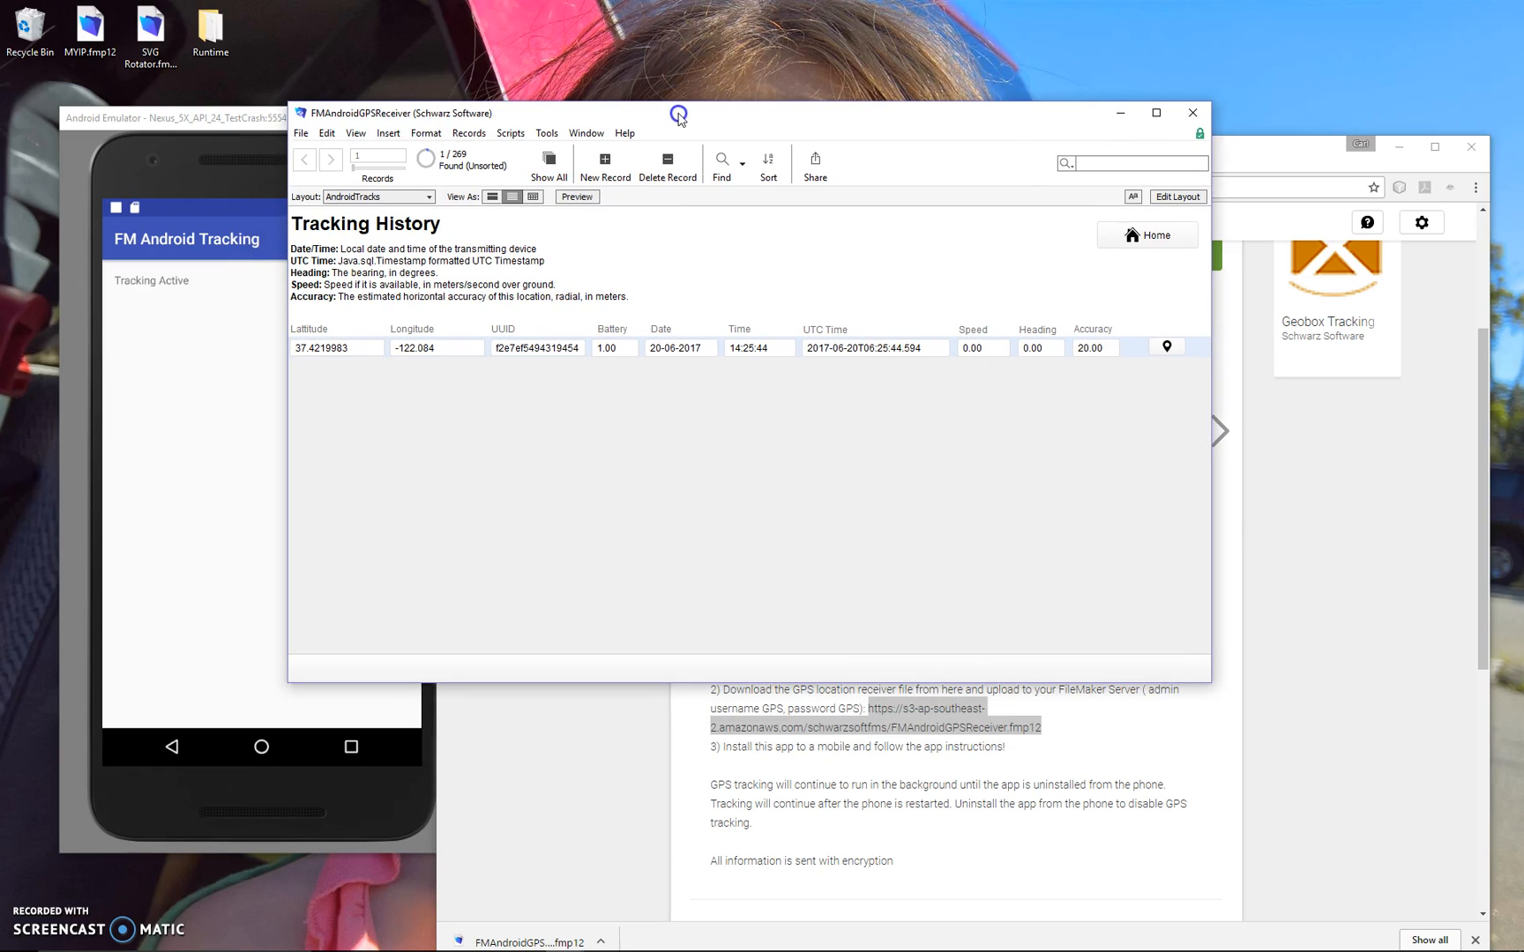
mouse_move(693, 473)
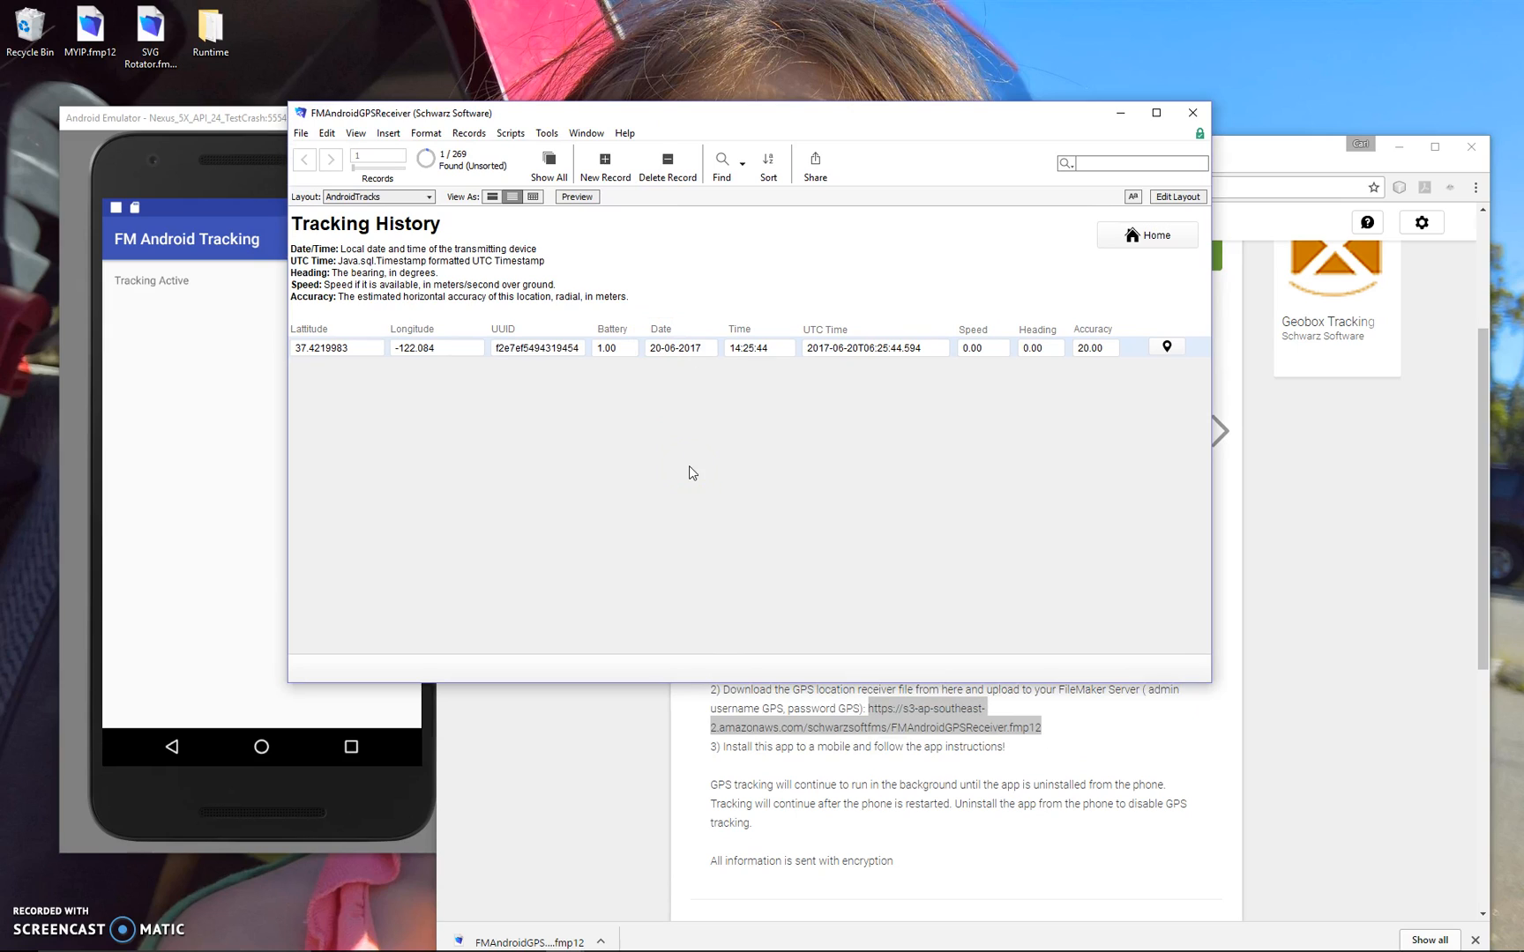
mouse_move(573, 594)
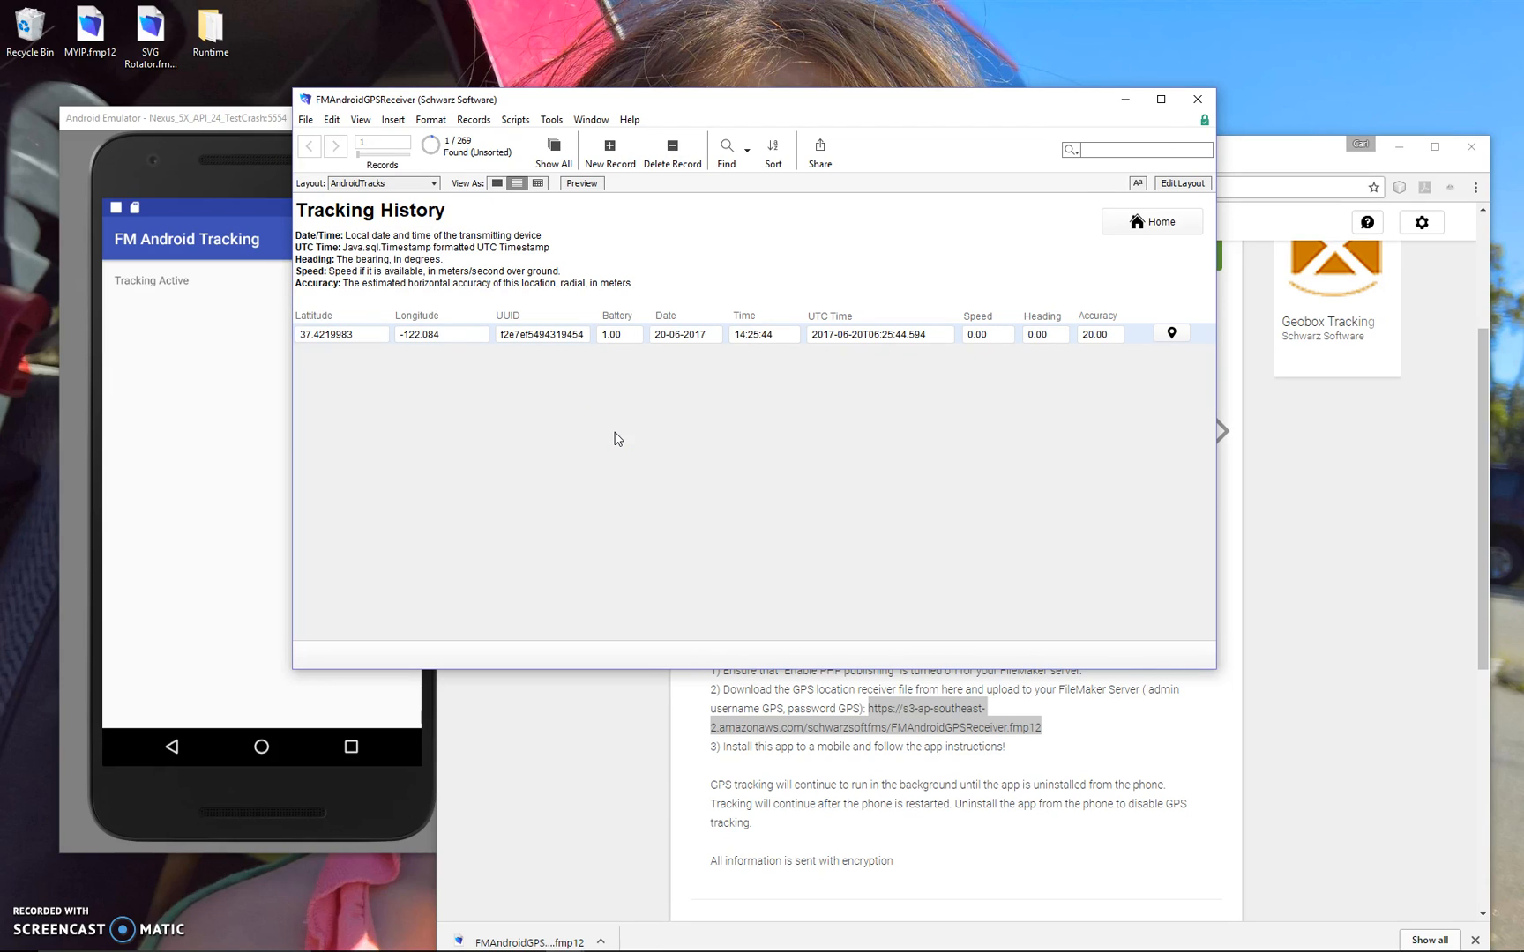
mouse_move(364, 496)
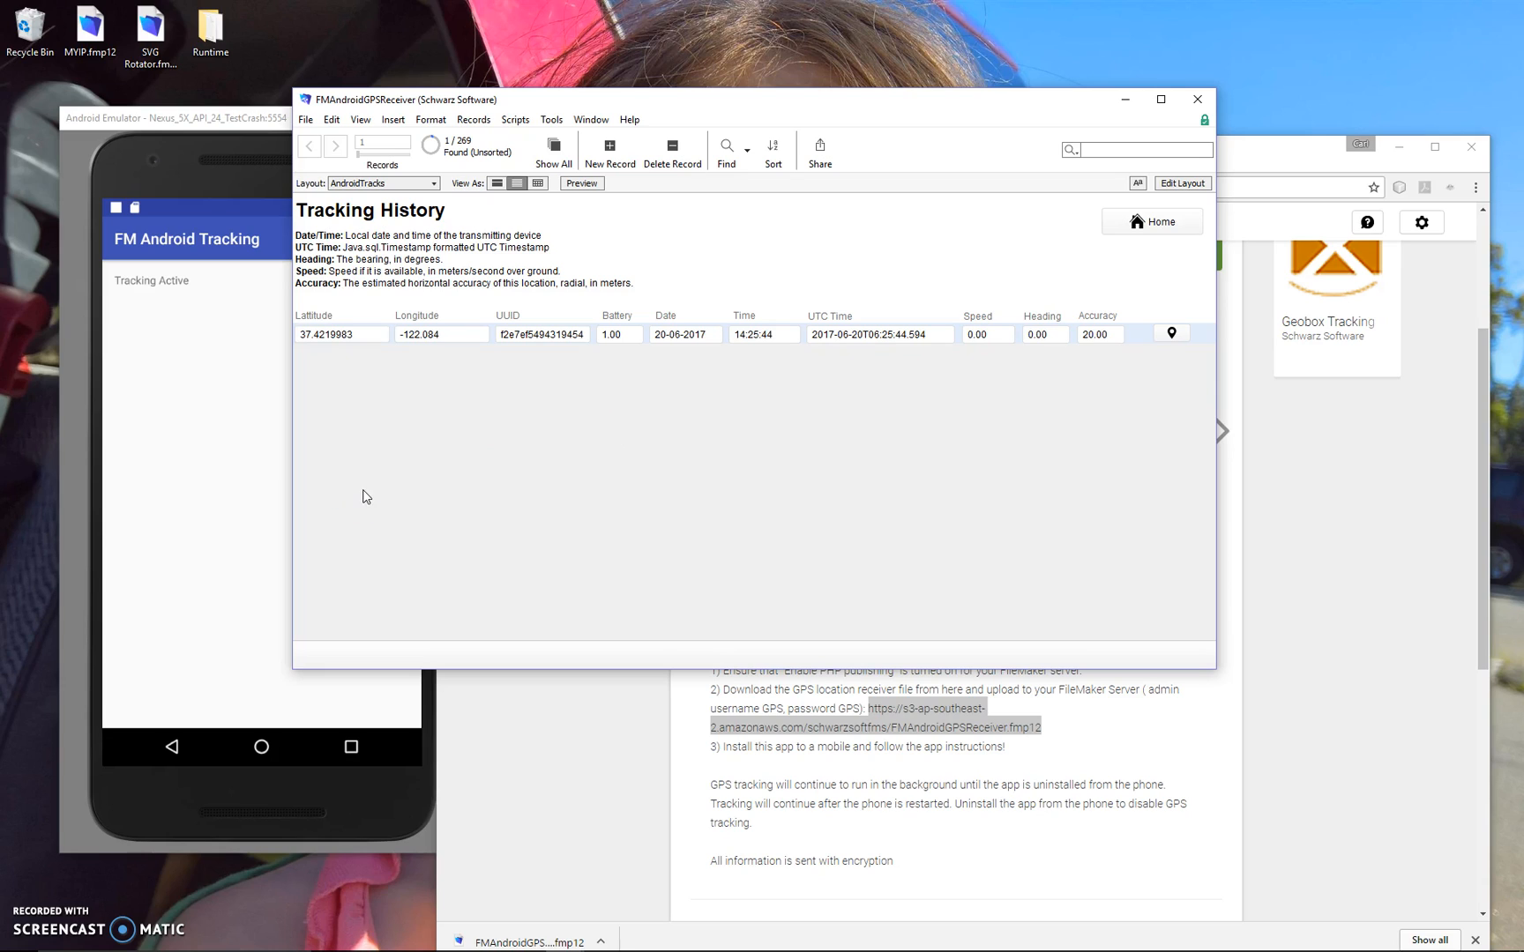